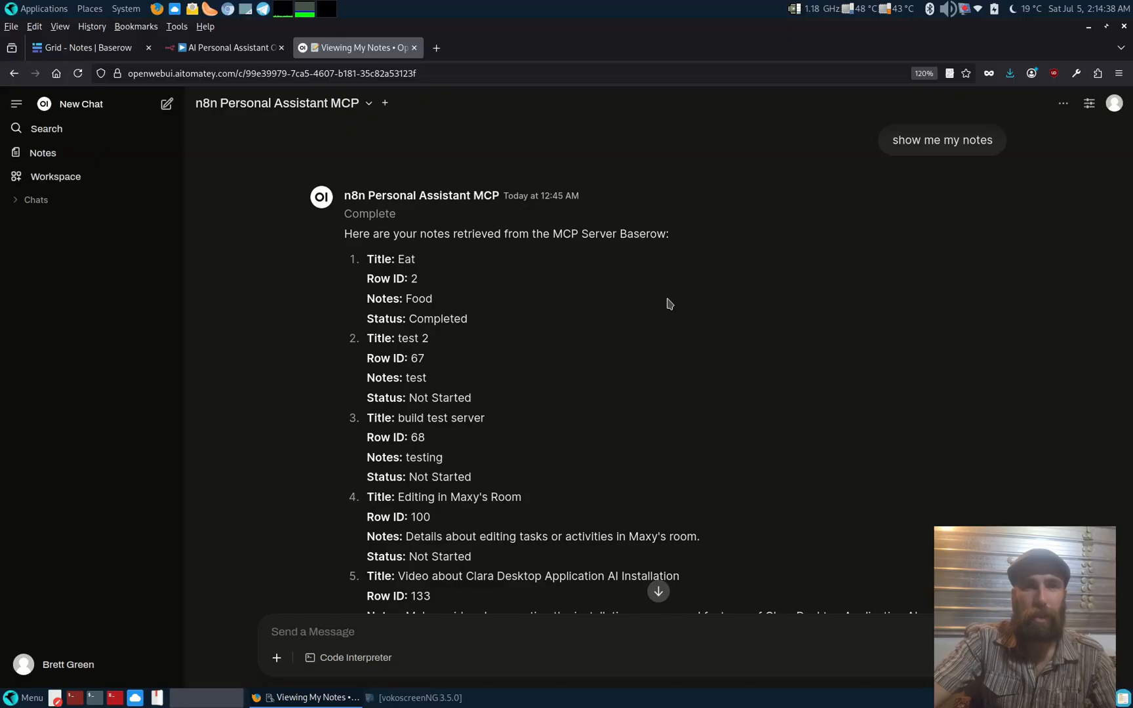
{"action": "mouse_move", "coordinate": [597, 346]}
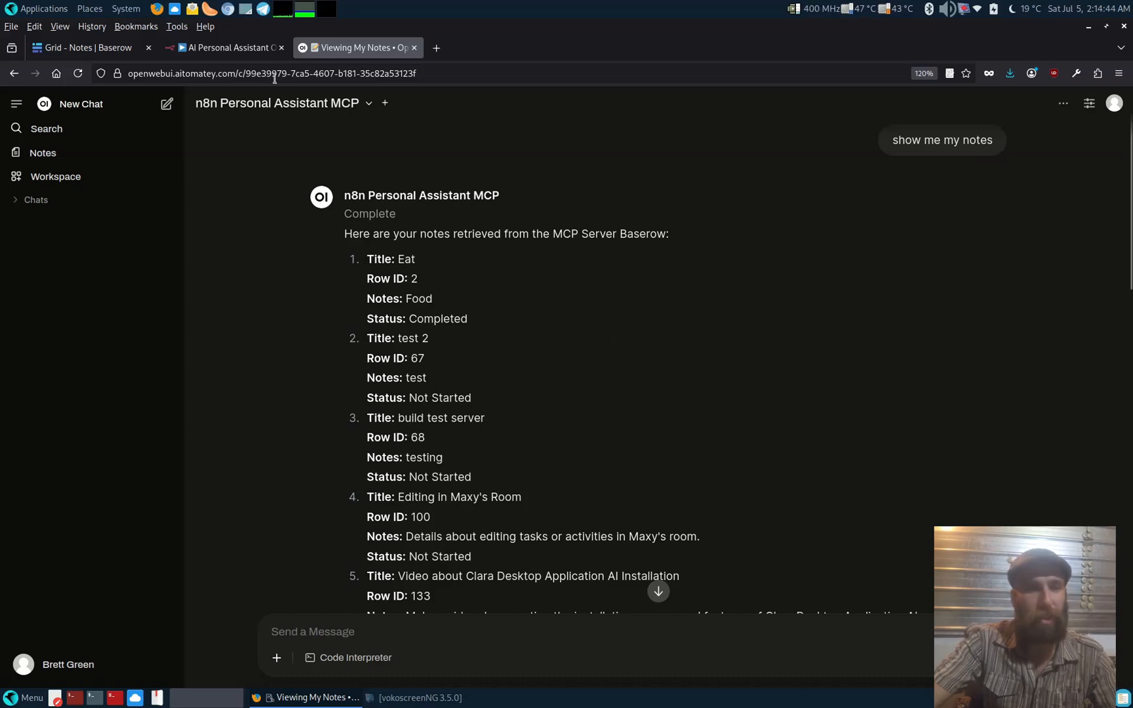
Alternate between the notes chat and the AI Personal Assistant workflow, ending on the n8n editor
{"action": "left_click", "coordinate": [222, 47]}
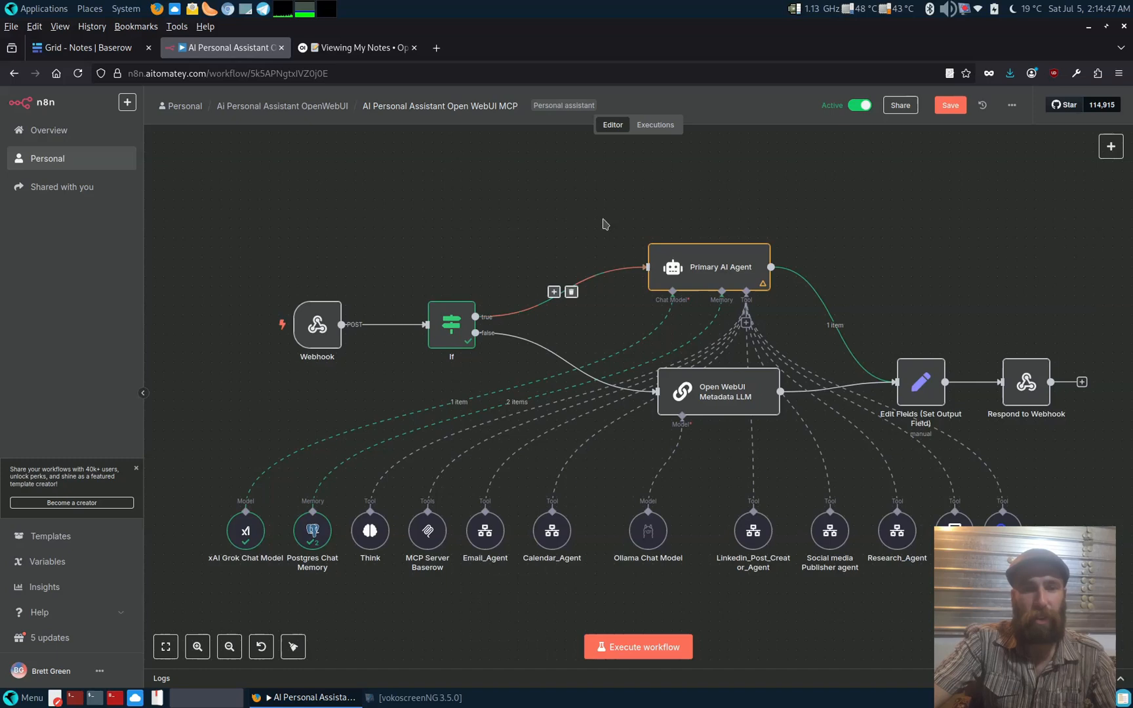
{"action": "mouse_move", "coordinate": [350, 47]}
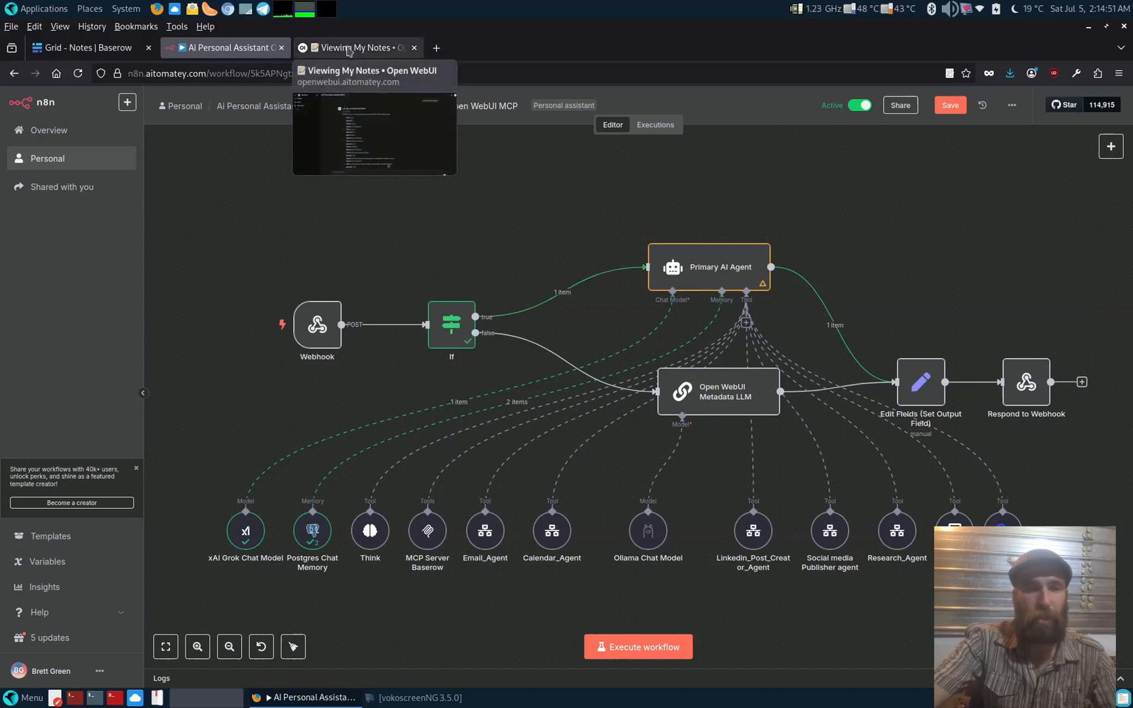
{"action": "left_click", "coordinate": [354, 47]}
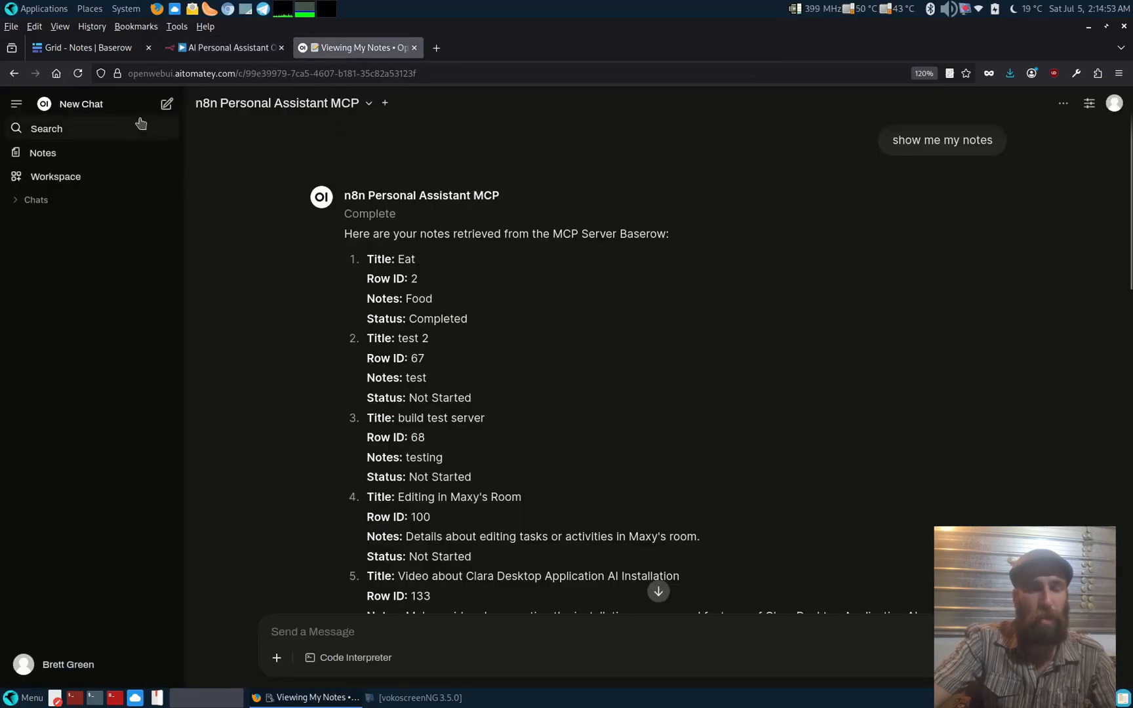
{"action": "left_click", "coordinate": [223, 47]}
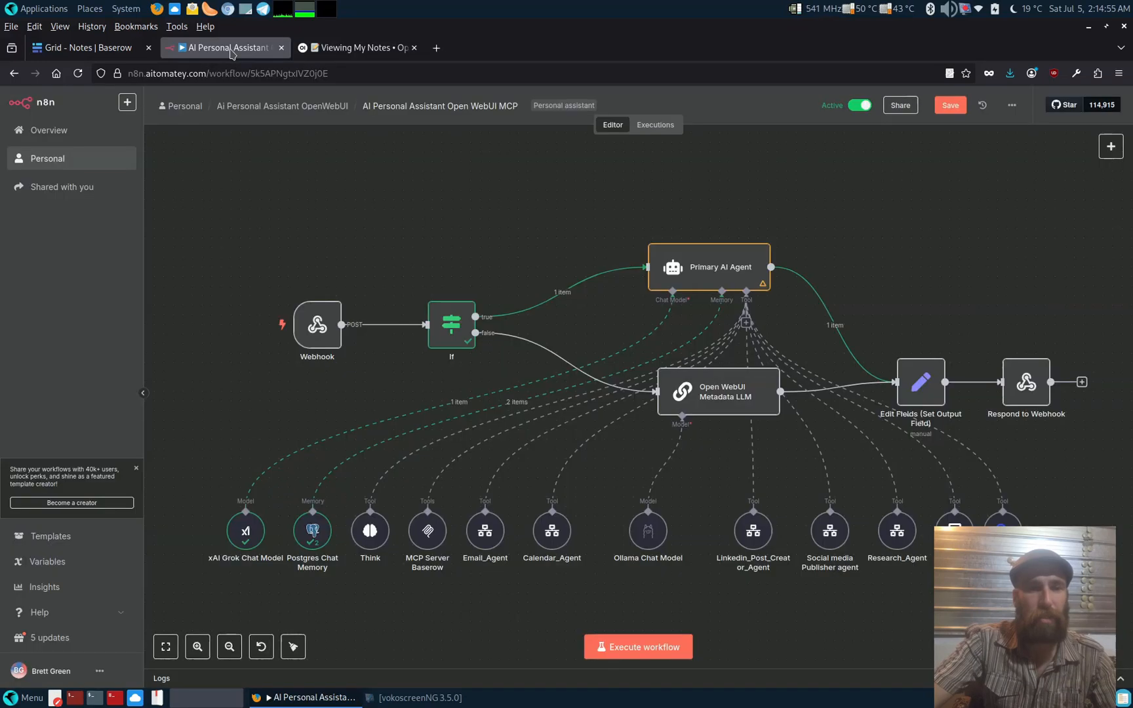
{"action": "mouse_move", "coordinate": [225, 191]}
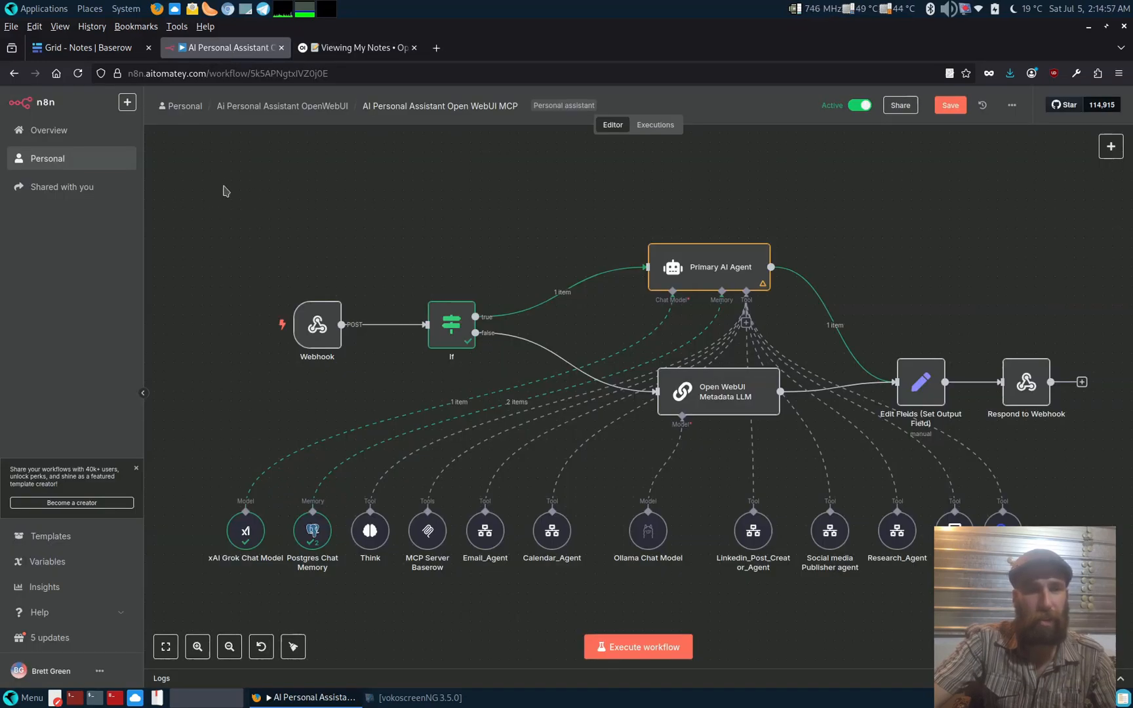
{"action": "mouse_move", "coordinate": [216, 209]}
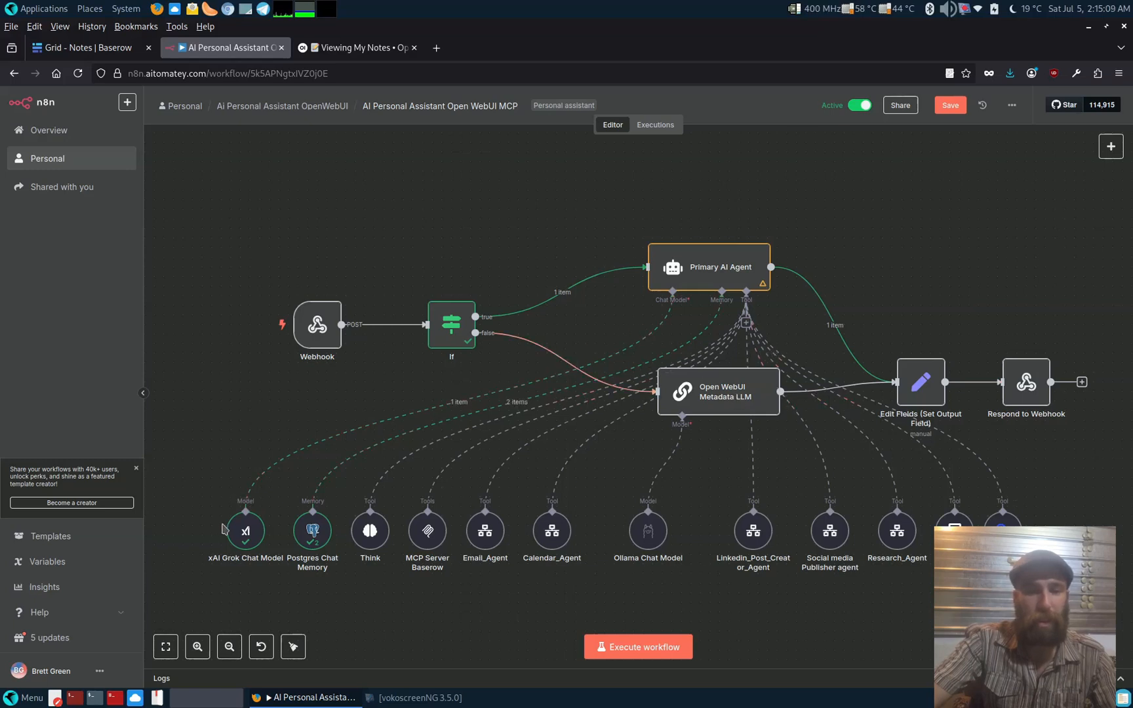
{"action": "mouse_move", "coordinate": [246, 531]}
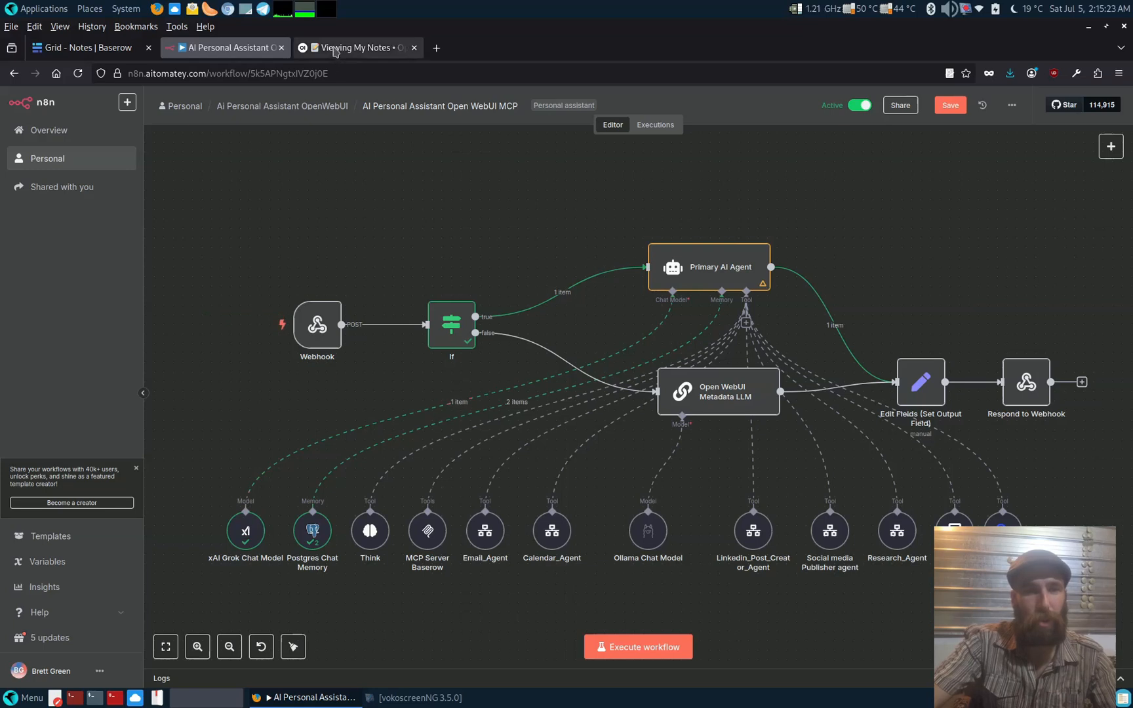
{"action": "left_click", "coordinate": [354, 47]}
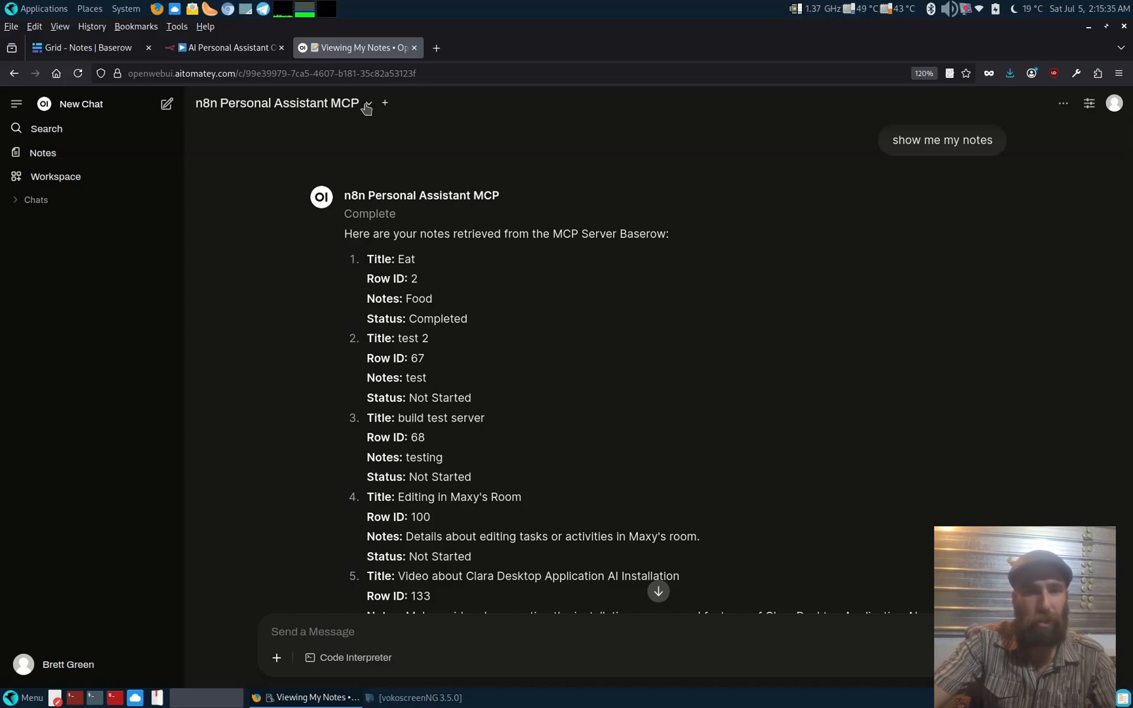
{"action": "left_click", "coordinate": [223, 47]}
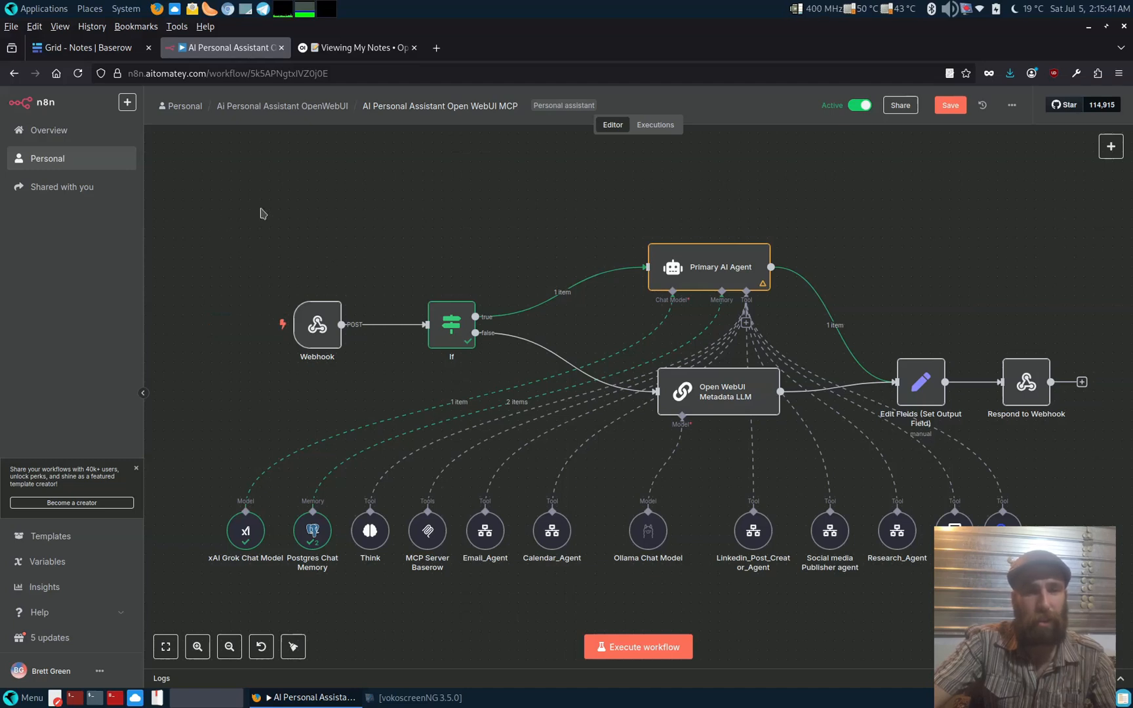
{"action": "left_click", "coordinate": [354, 48]}
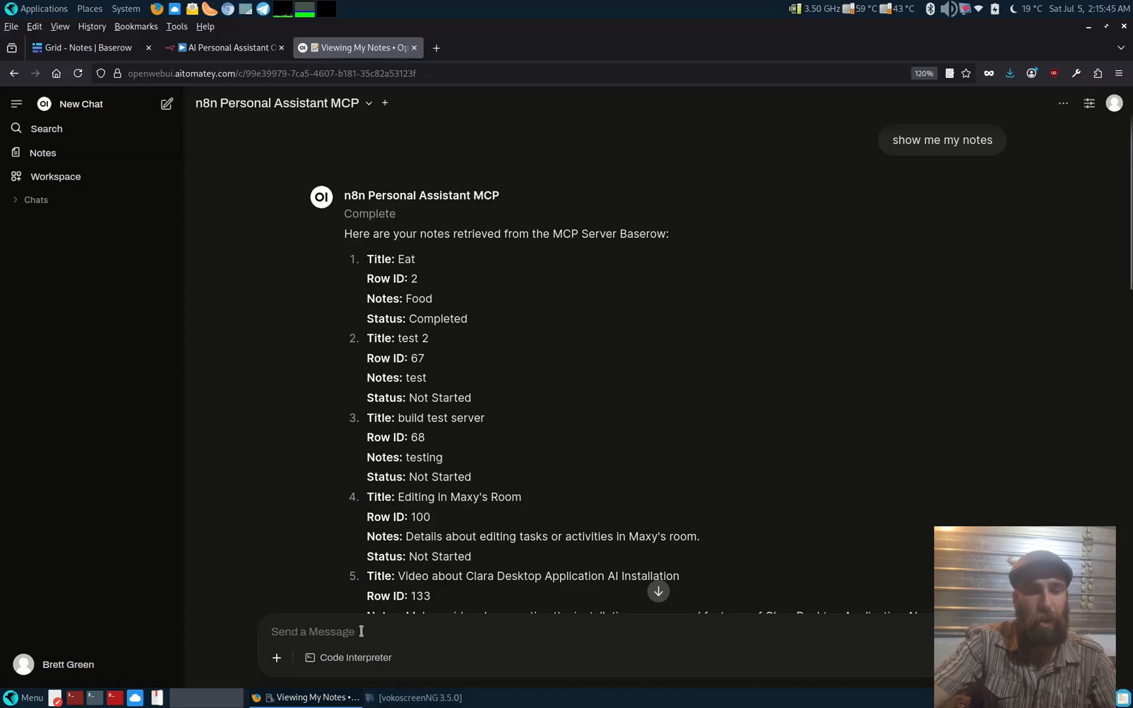
{"action": "left_click", "coordinate": [226, 48]}
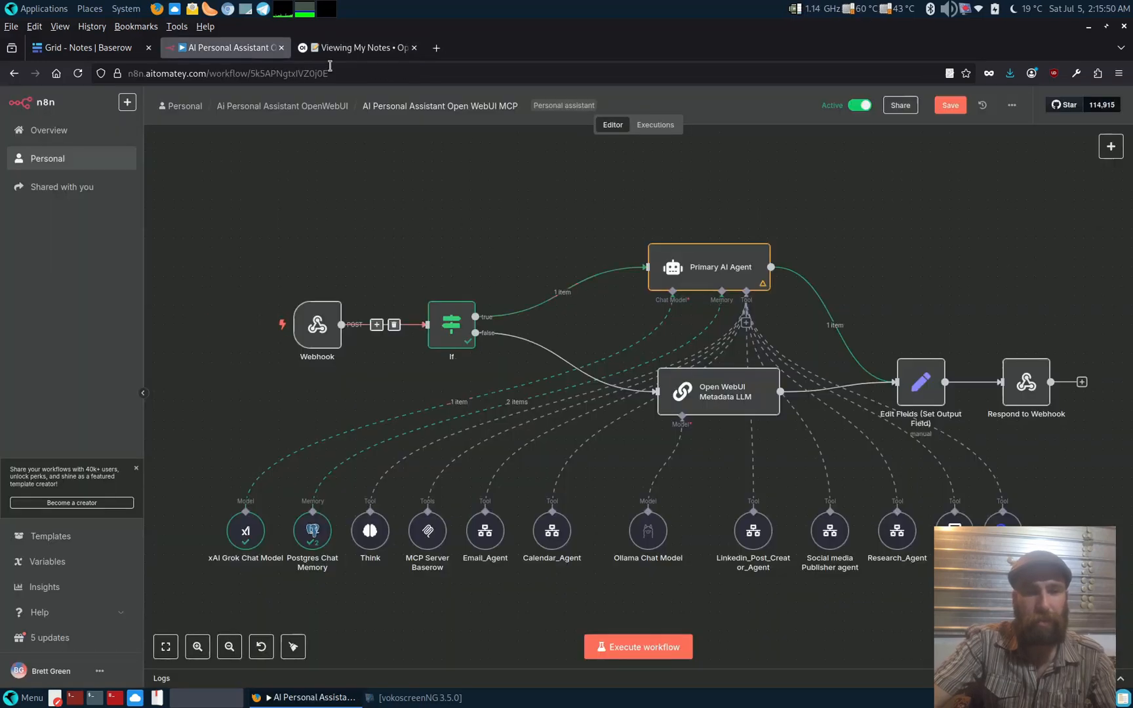
{"action": "left_click", "coordinate": [358, 48]}
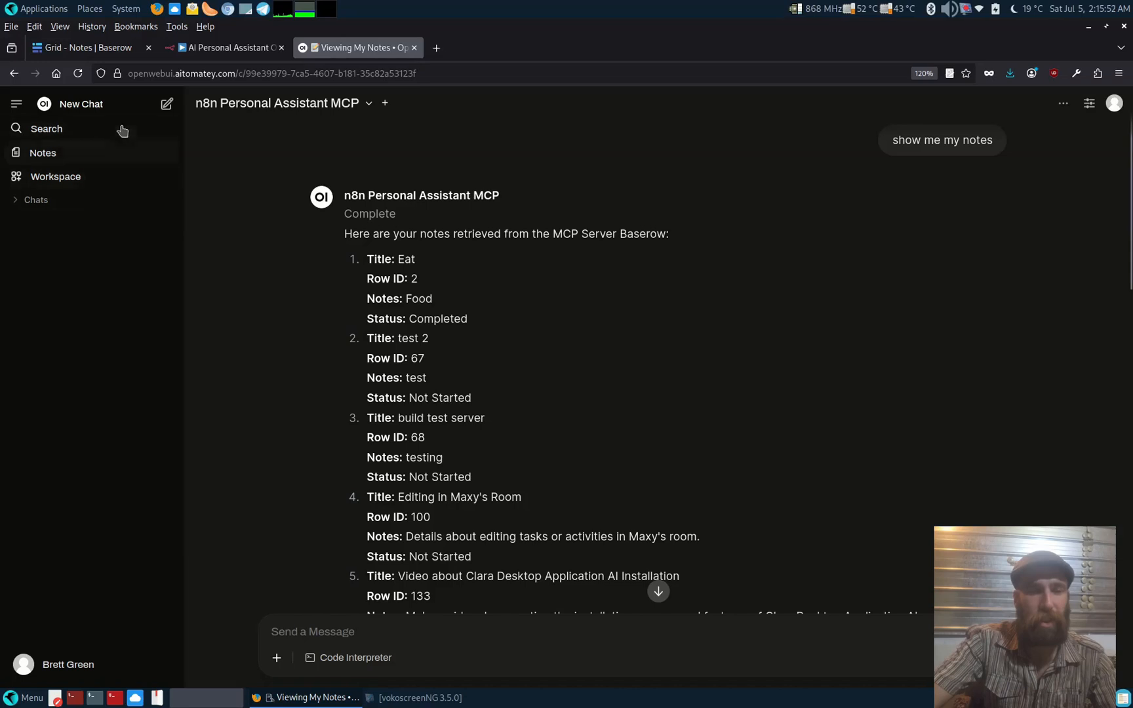
{"action": "mouse_move", "coordinate": [54, 204]}
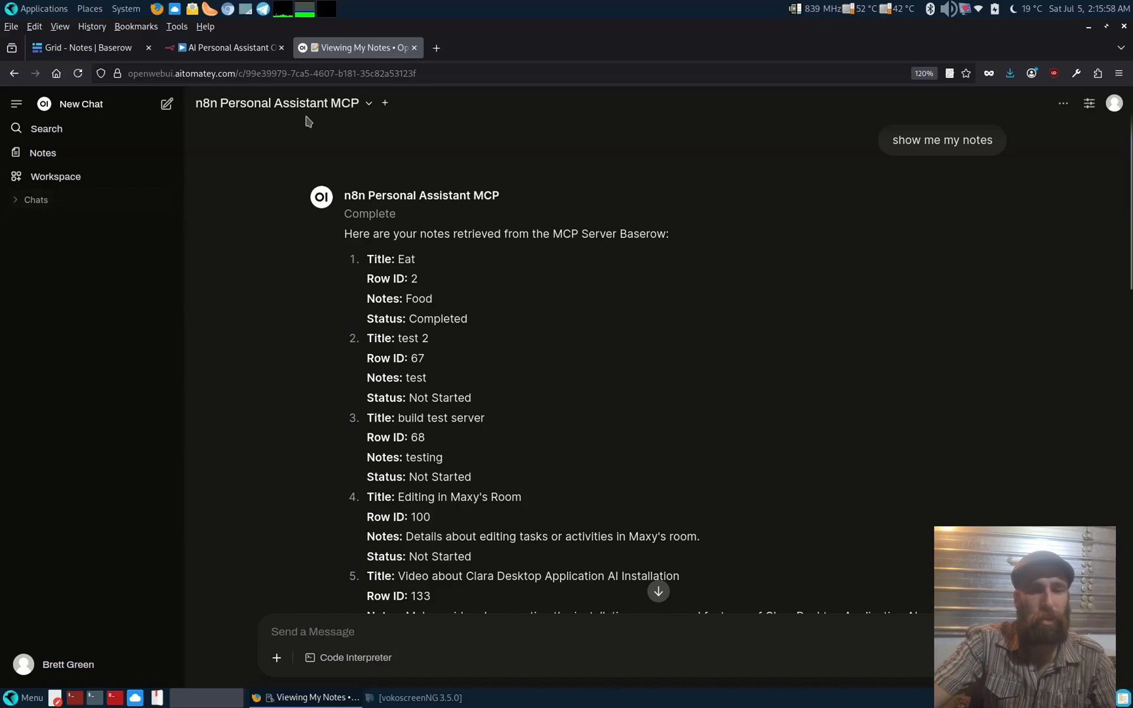
{"action": "left_click", "coordinate": [223, 47]}
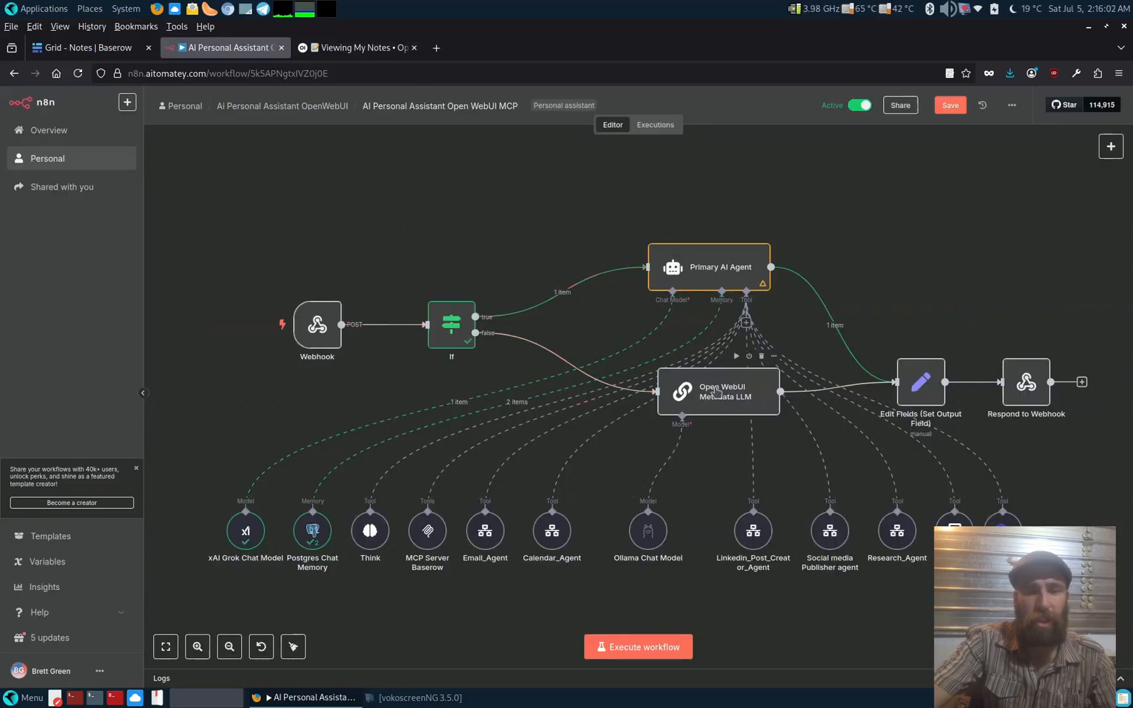
Nudge the Open WebUI Metadata LLM node down and to the left
{"action": "left_click_drag", "start_coordinate": [717, 392], "coordinate": [699, 411]}
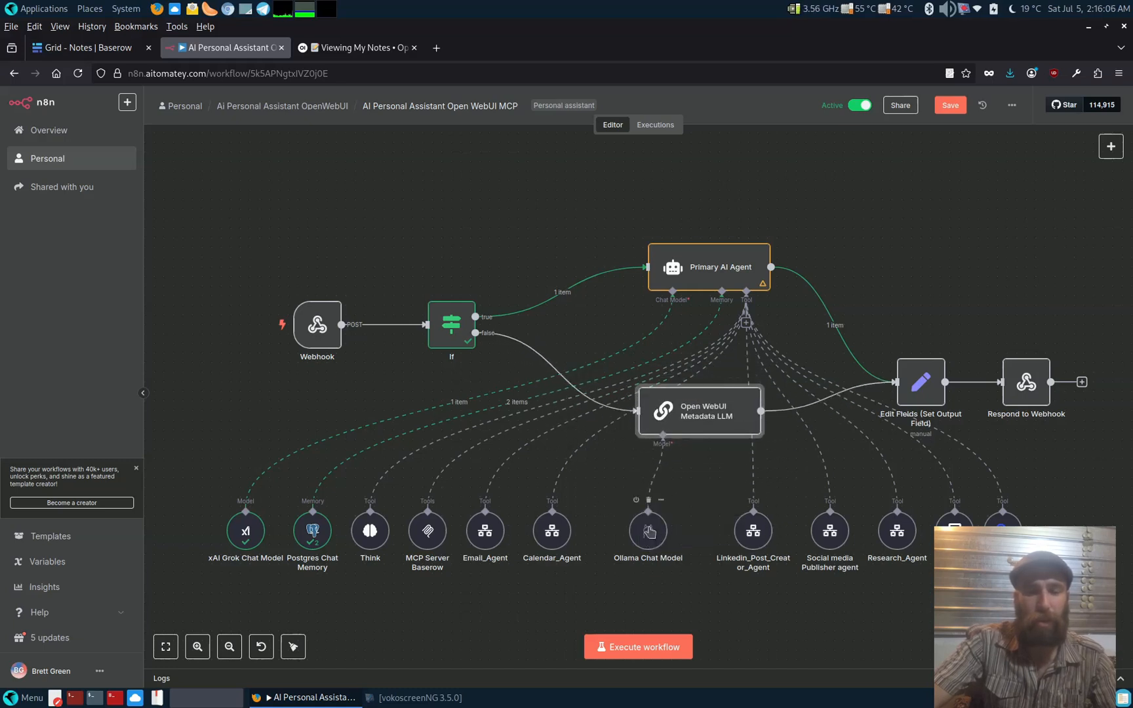
{"action": "mouse_move", "coordinate": [671, 503]}
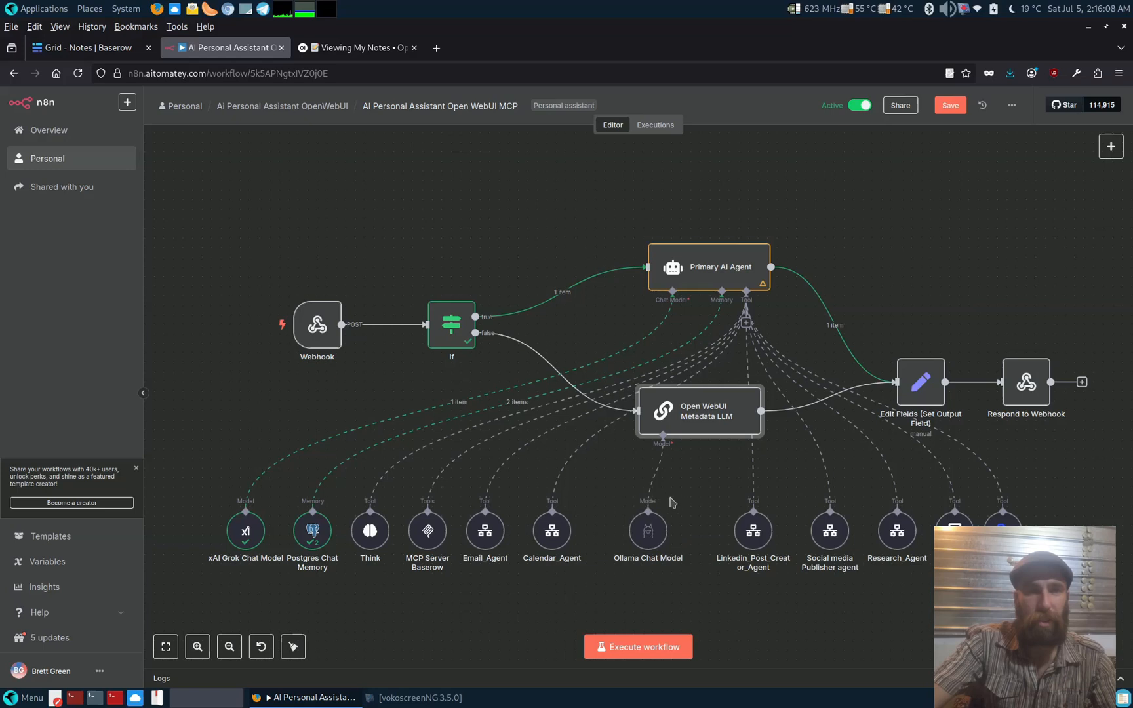
{"action": "mouse_move", "coordinate": [647, 531]}
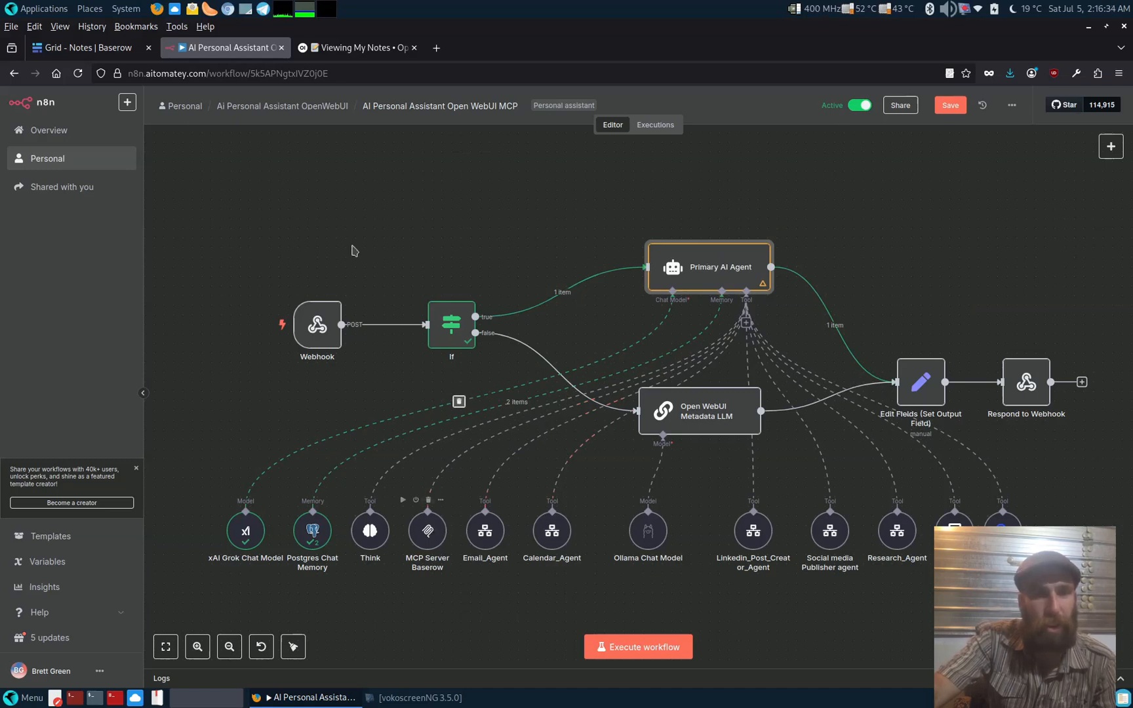
{"action": "left_click", "coordinate": [85, 47]}
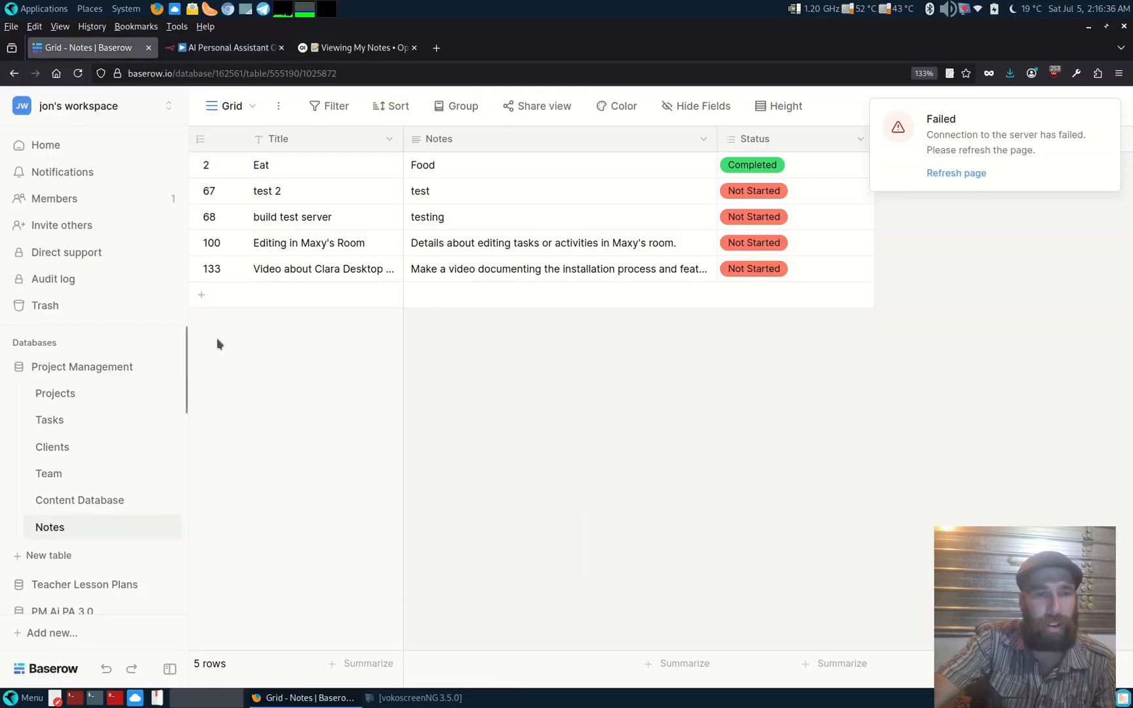
{"action": "mouse_move", "coordinate": [69, 397]}
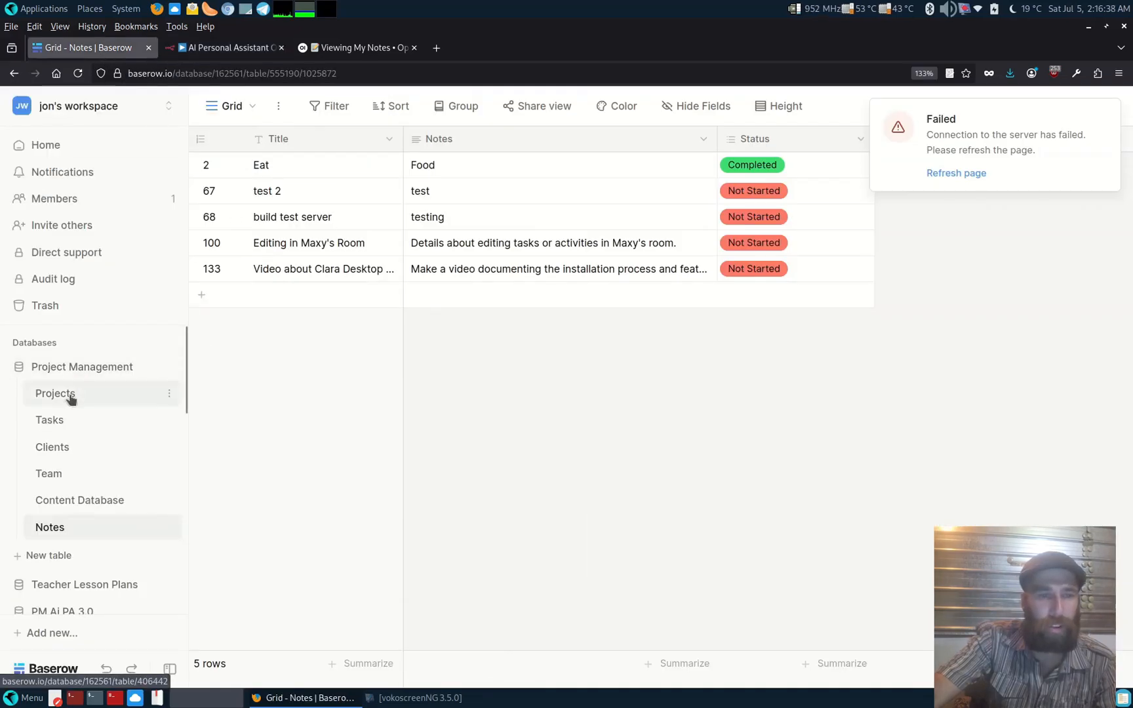
{"action": "left_click", "coordinate": [55, 393]}
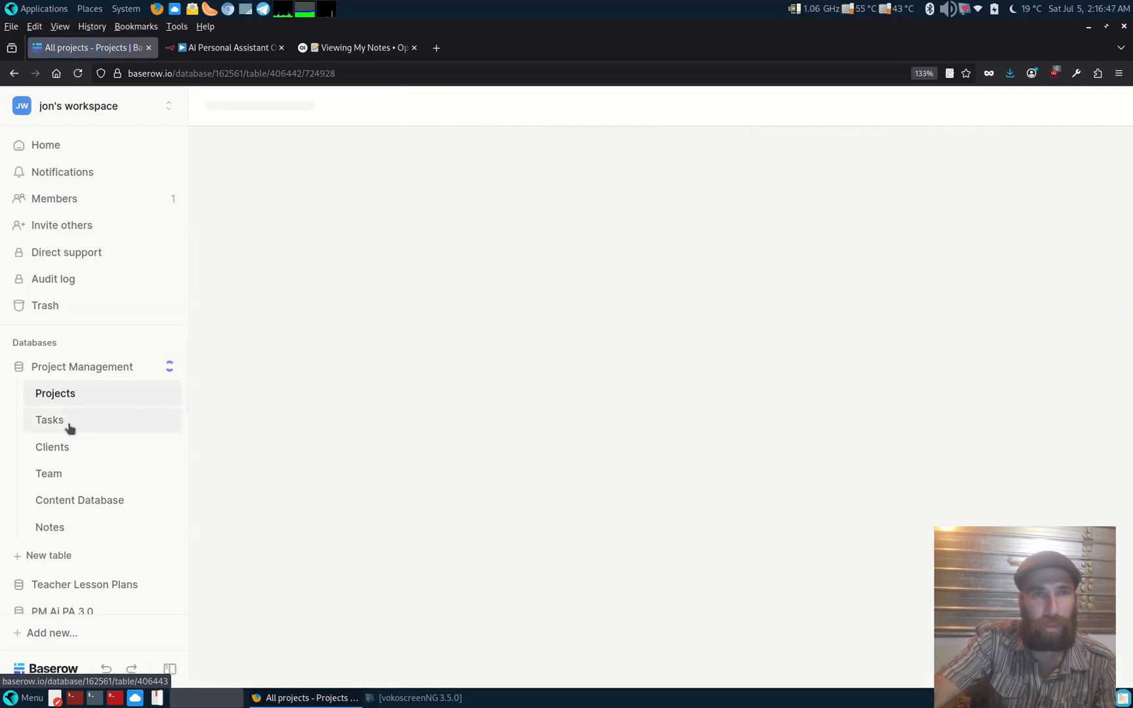
{"action": "left_click", "coordinate": [49, 420]}
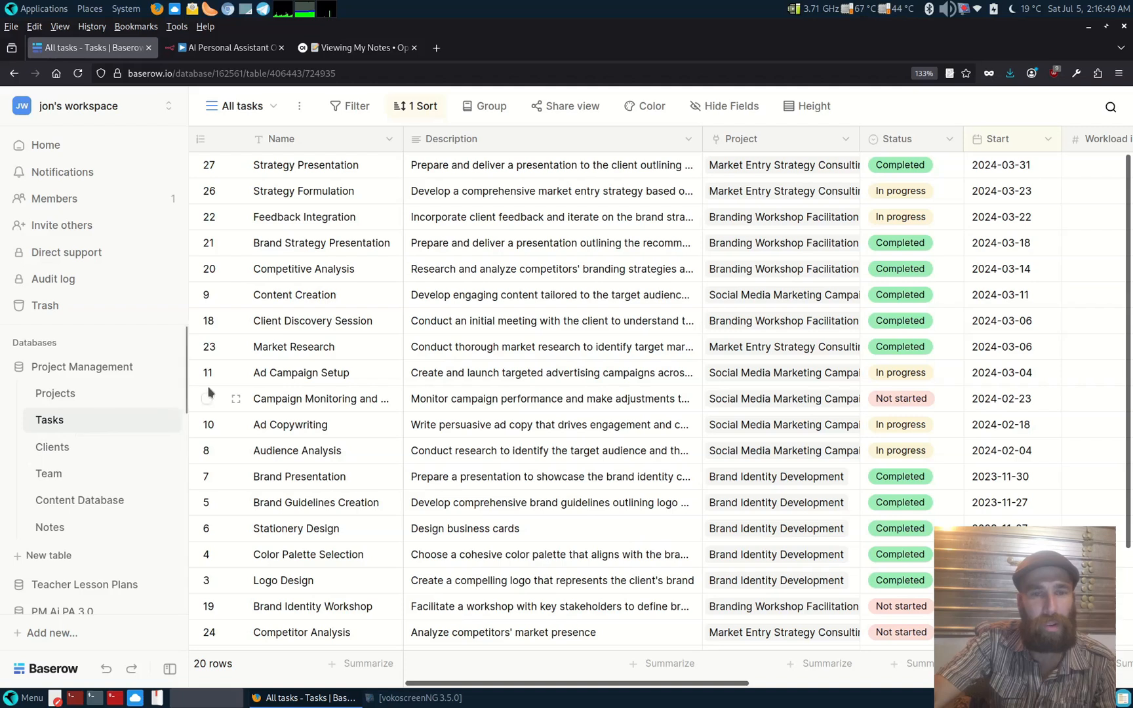
{"action": "left_click", "coordinate": [52, 447]}
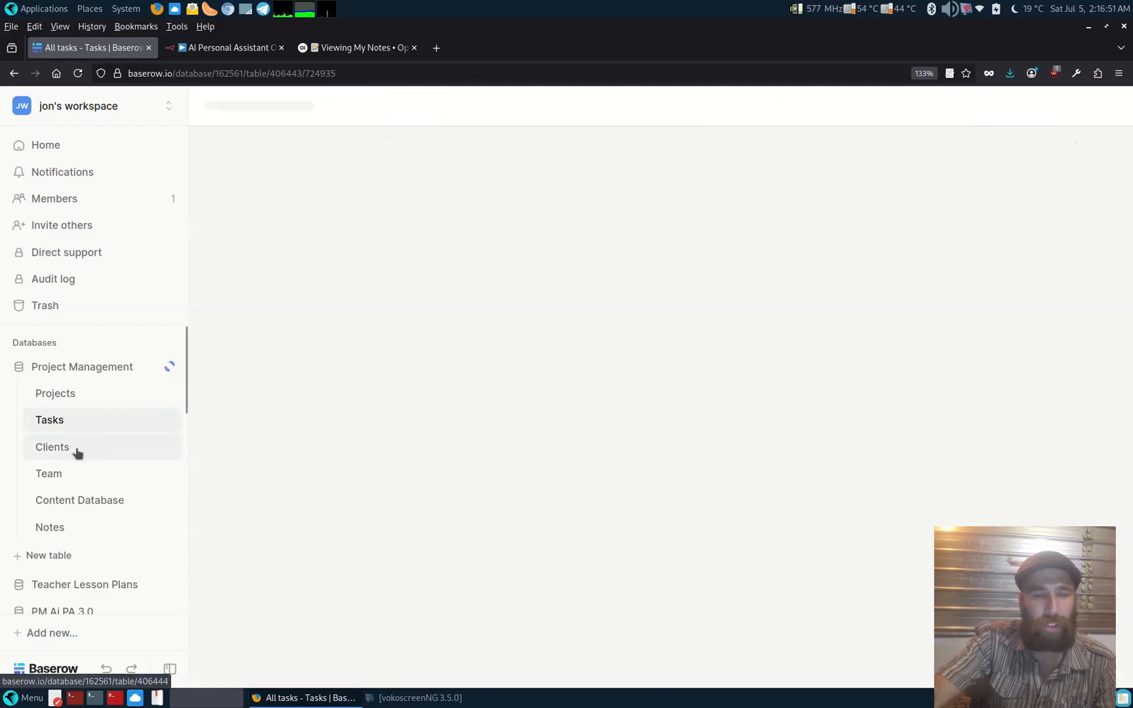
{"action": "left_click", "coordinate": [48, 473]}
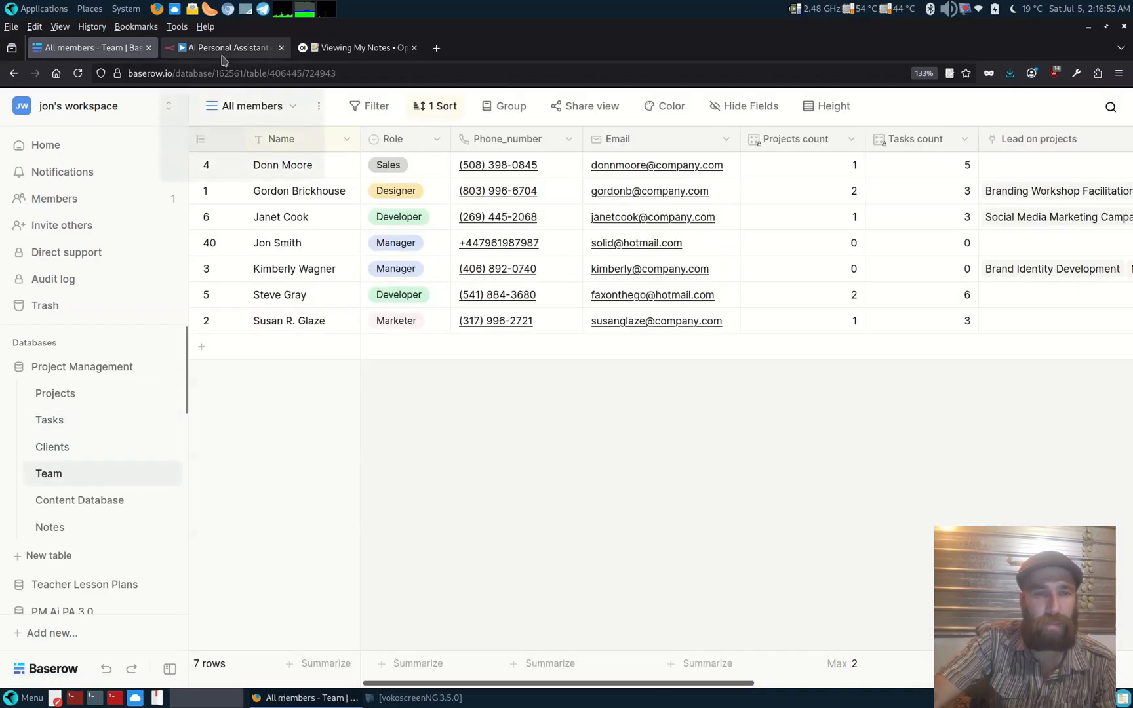
{"action": "left_click", "coordinate": [222, 47]}
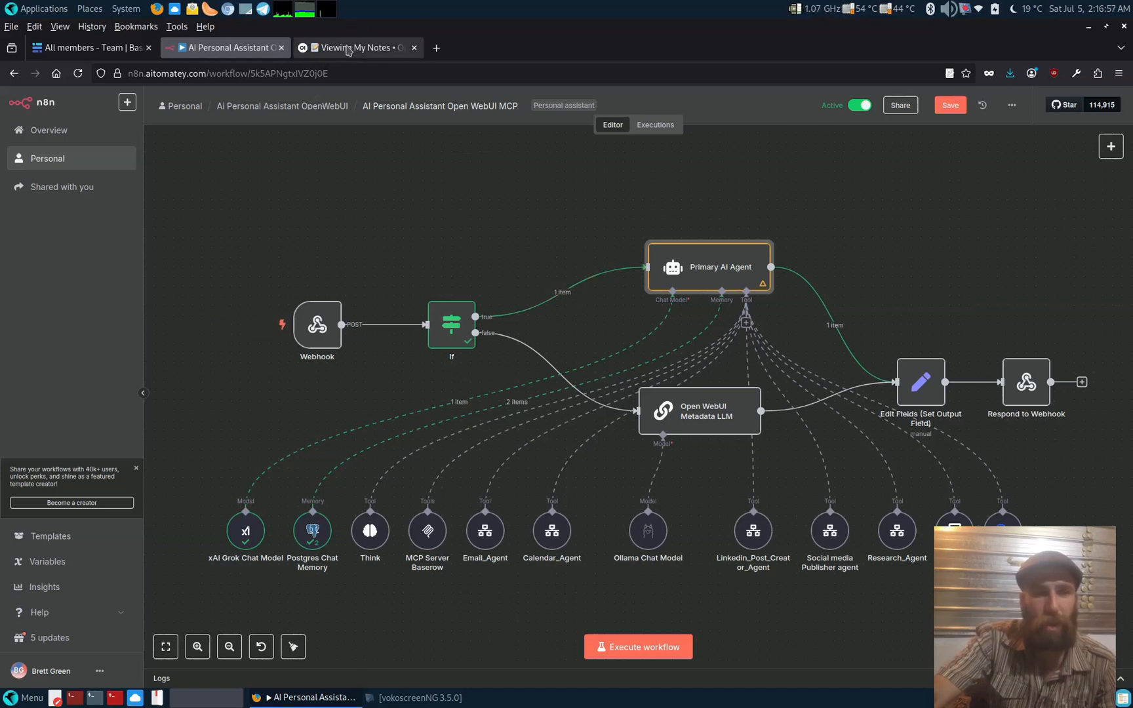
{"action": "mouse_move", "coordinate": [349, 48]}
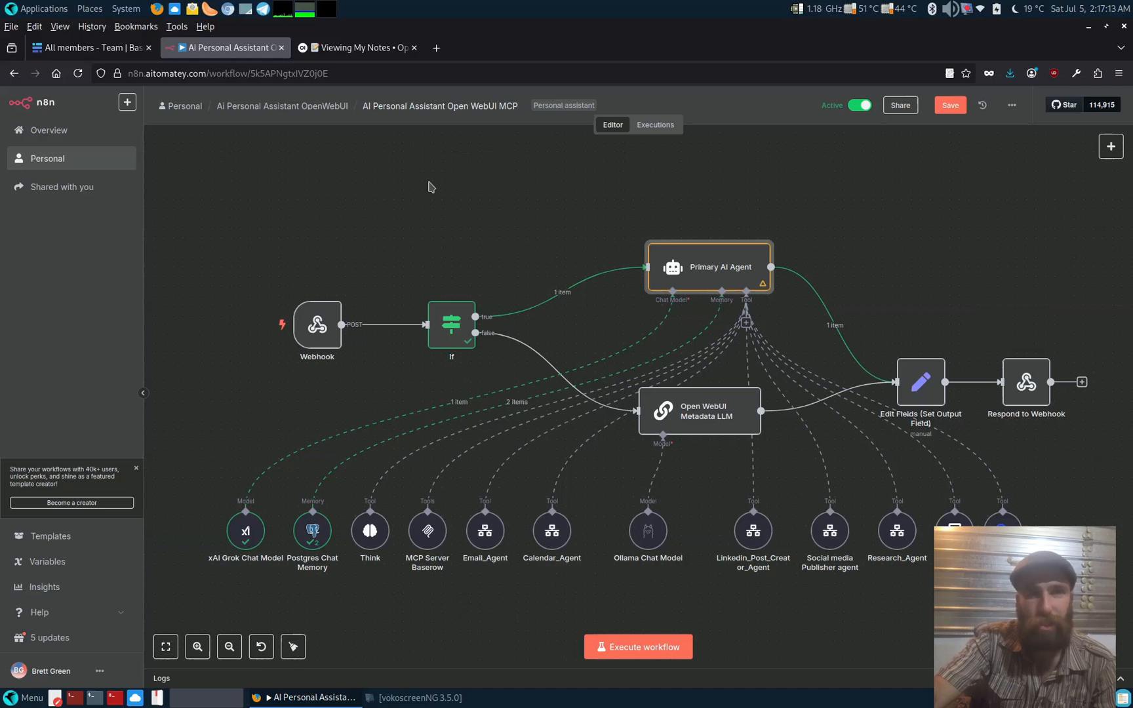
{"action": "mouse_move", "coordinate": [436, 198]}
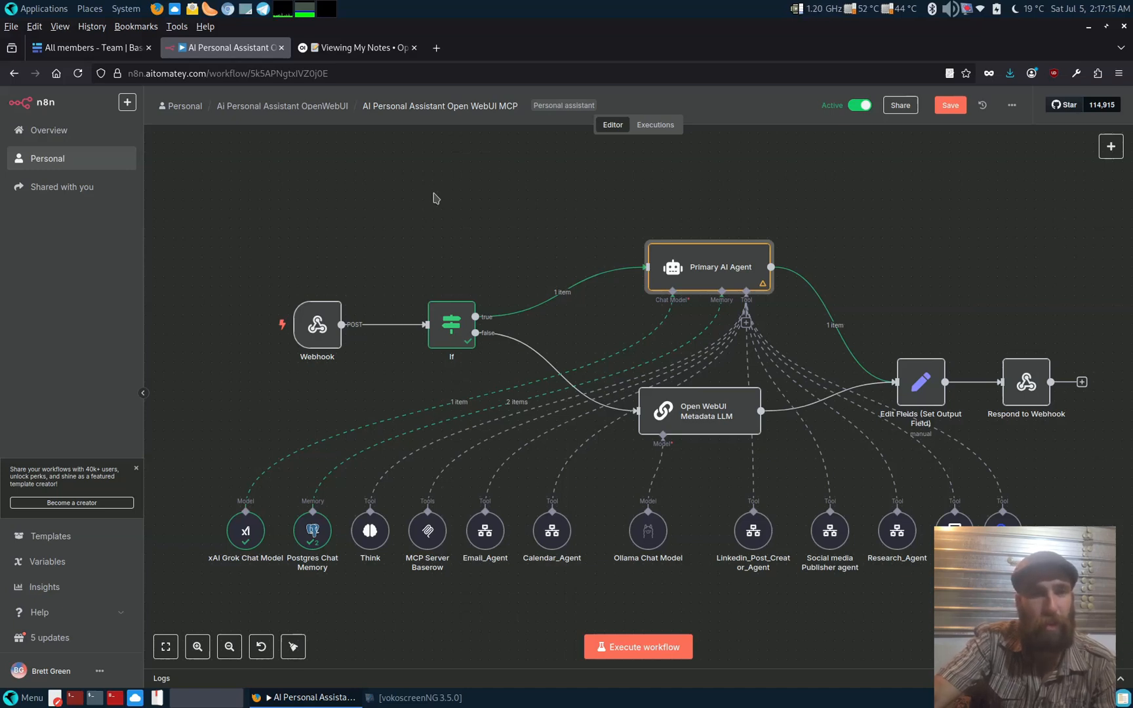
{"action": "mouse_move", "coordinate": [474, 239]}
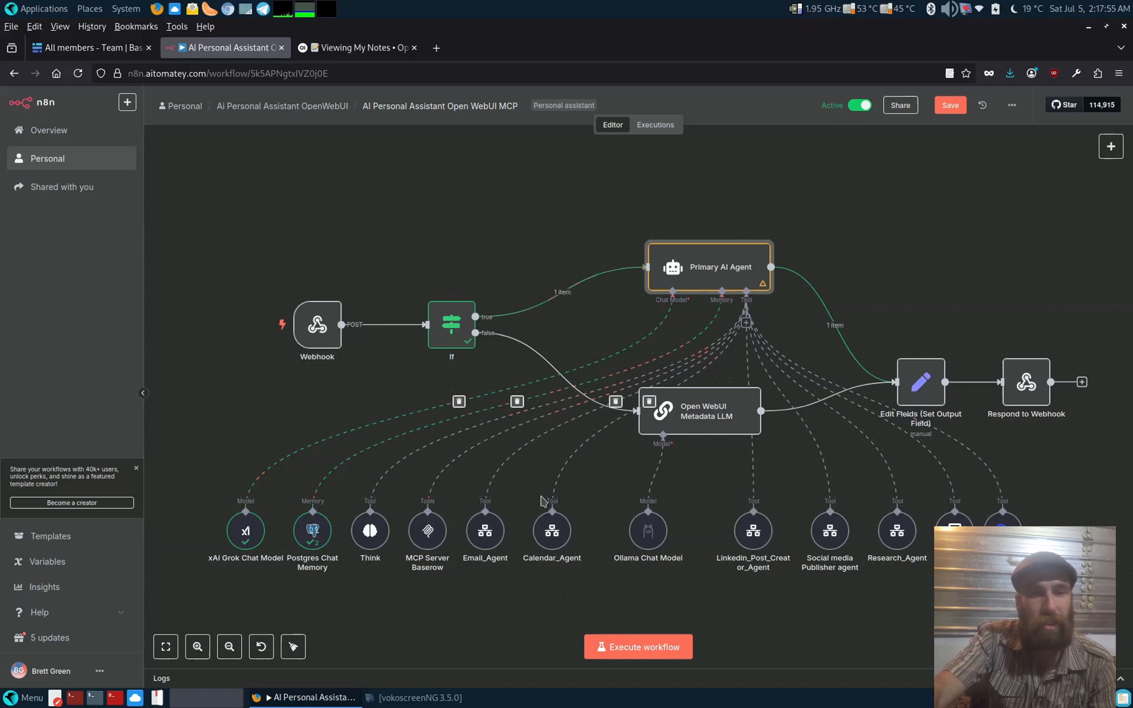
Bring back the Open WebUI chat listing the Baserow notes
{"action": "left_click", "coordinate": [360, 48]}
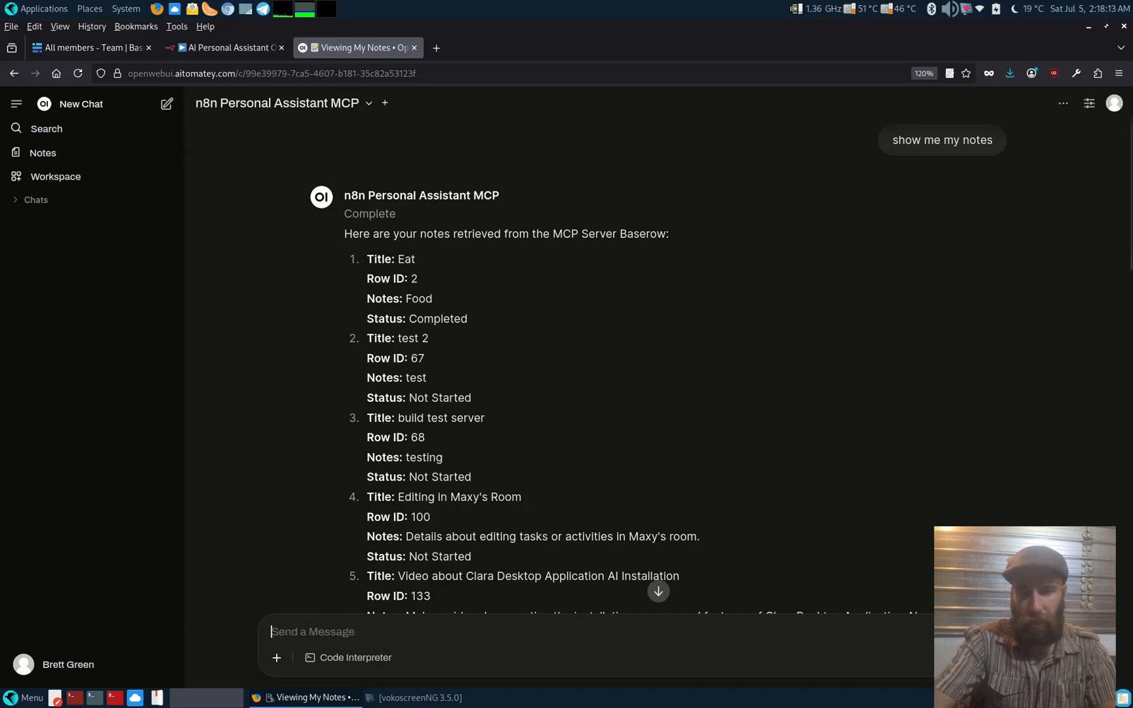
Ask 'show me all team members', scroll the reply, and allow microphone dictation
{"action": "type", "text": "show me all team members"}
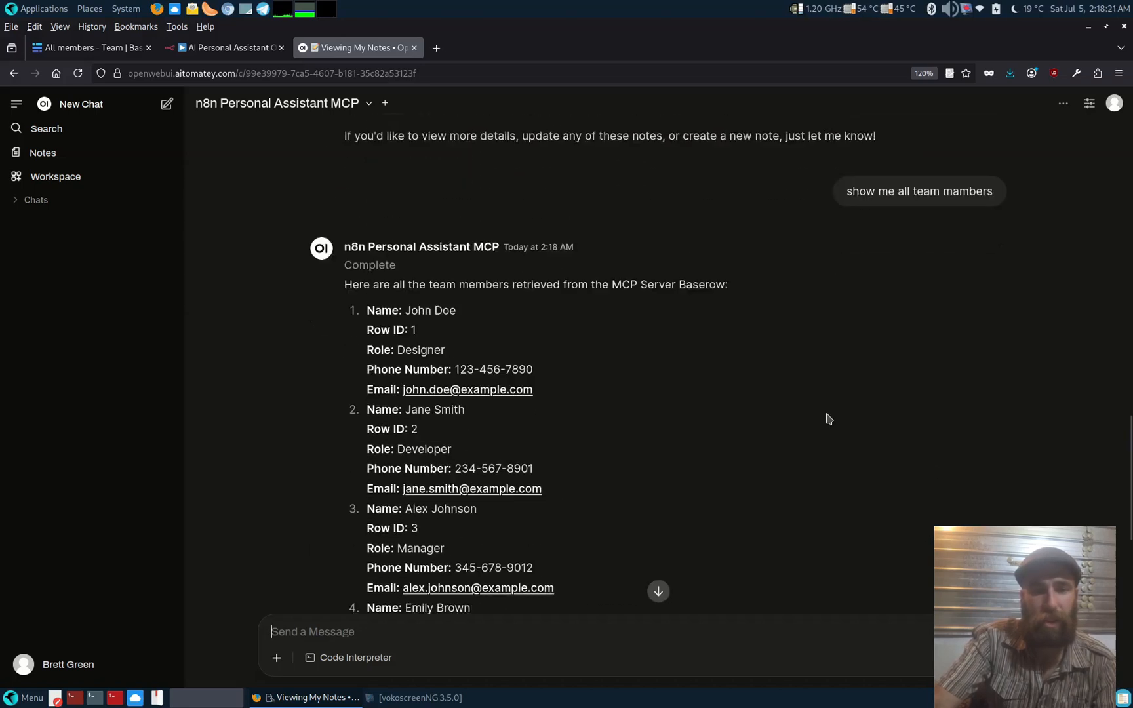
{"action": "scroll", "scroll_direction": "down", "scroll_amount": 3}
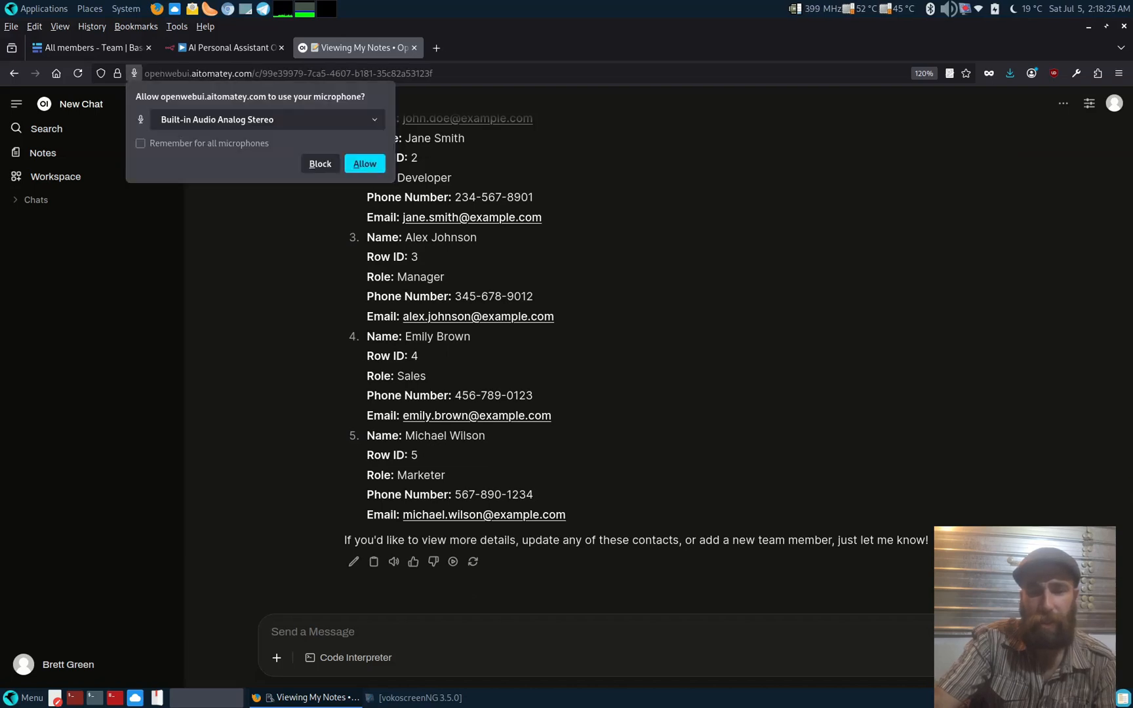
{"action": "mouse_move", "coordinate": [175, 139]}
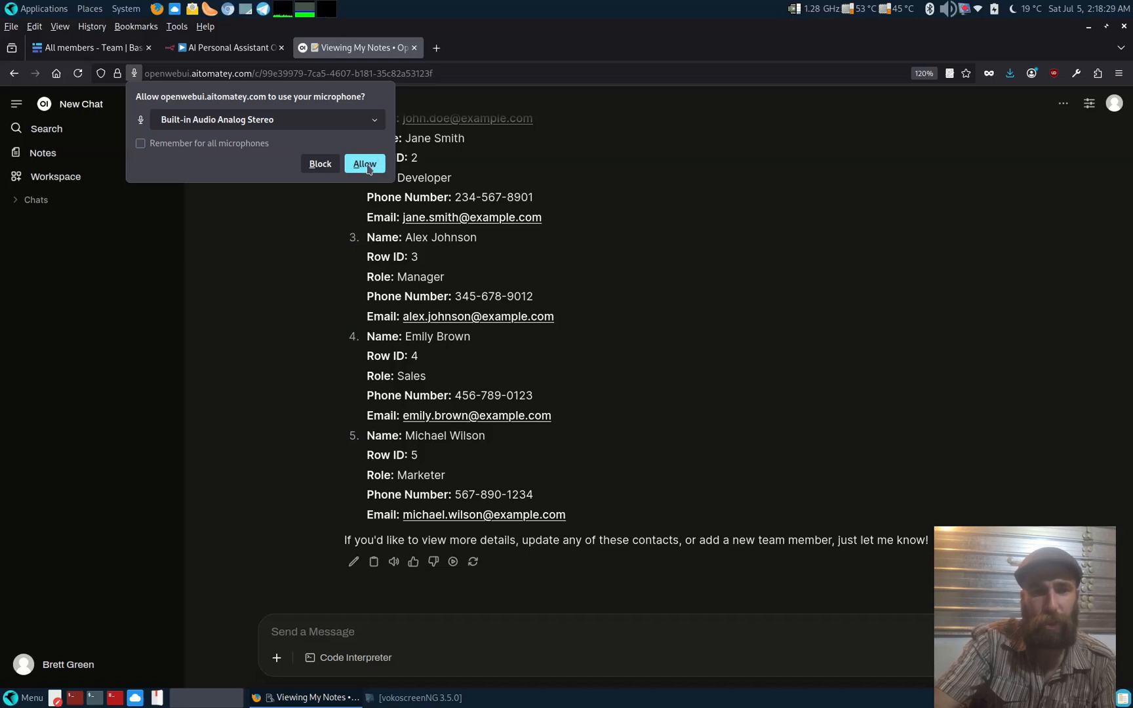
{"action": "left_click", "coordinate": [365, 163]}
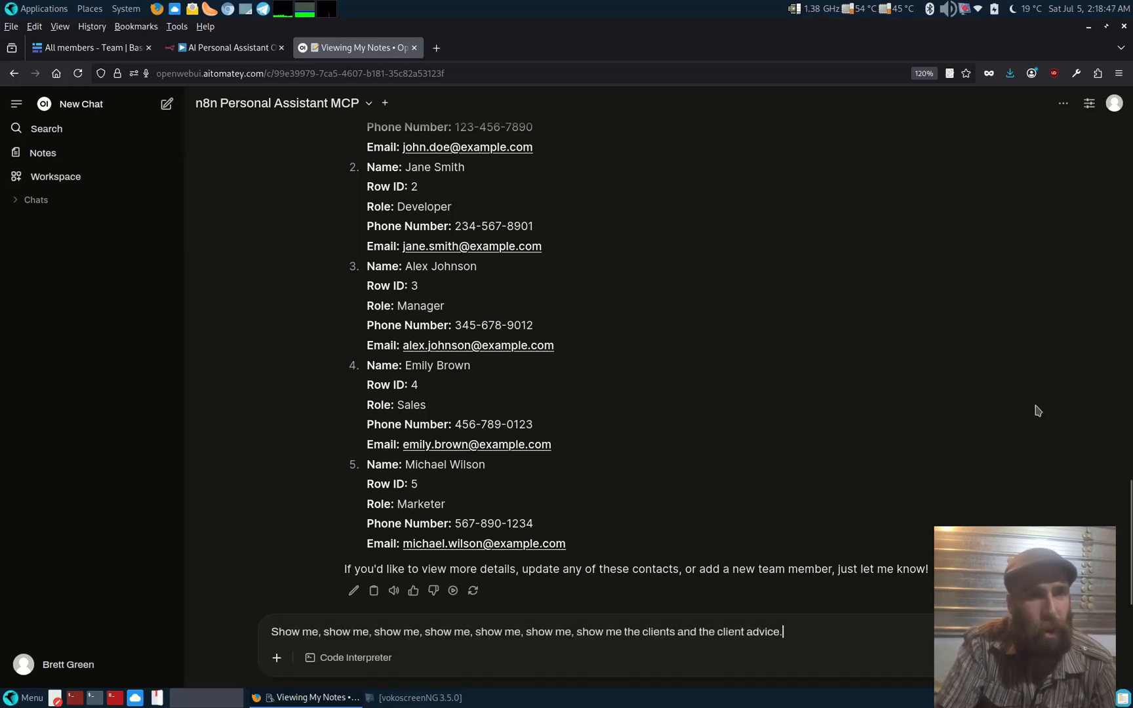
Send the dictated clients request, then scroll through the clients and projects replies
{"action": "key", "text": "Return"}
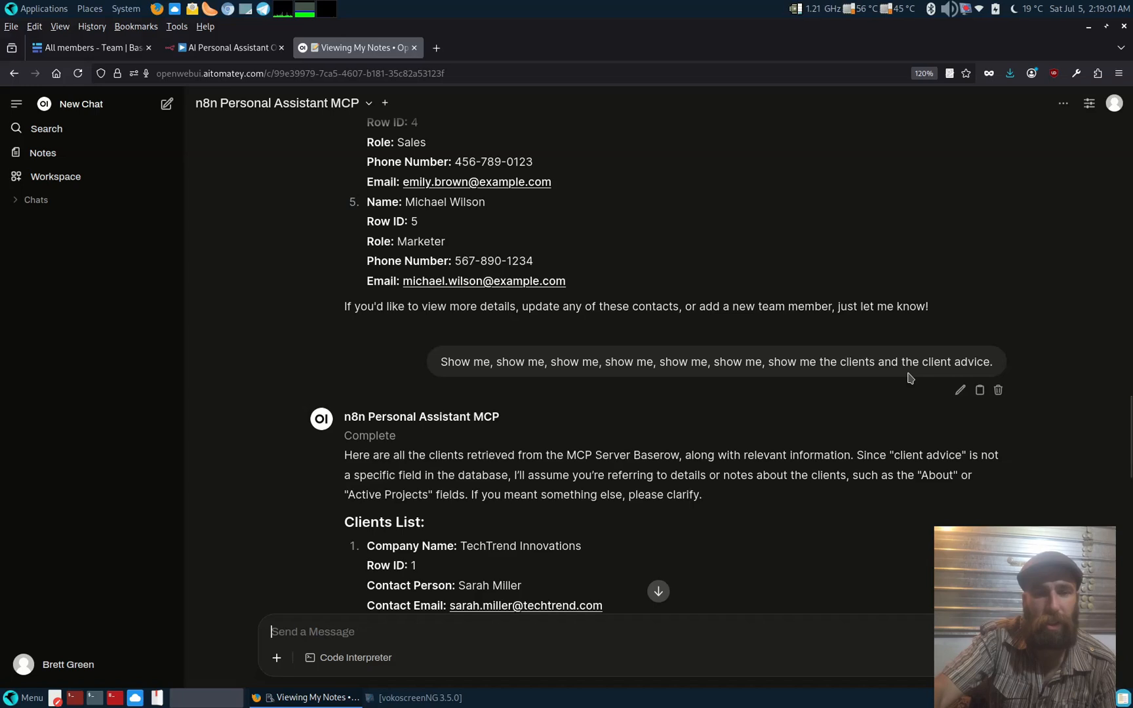
{"action": "scroll", "scroll_direction": "down", "scroll_amount": 3}
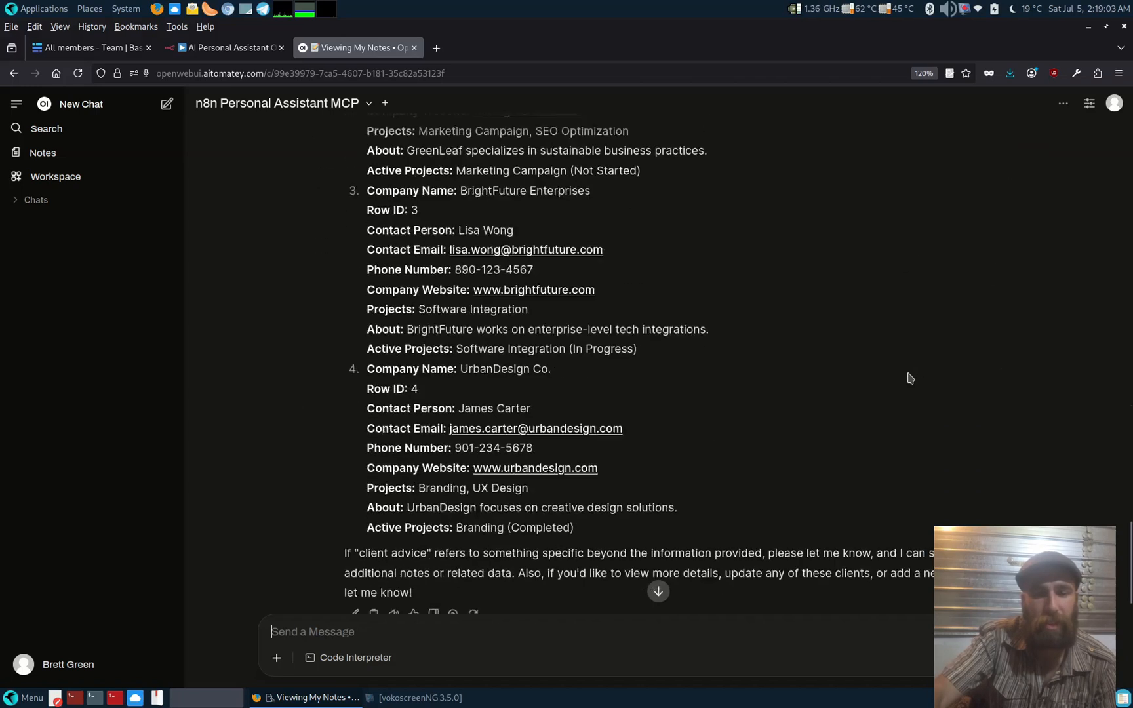
{"action": "scroll", "scroll_direction": "down", "scroll_amount": 3}
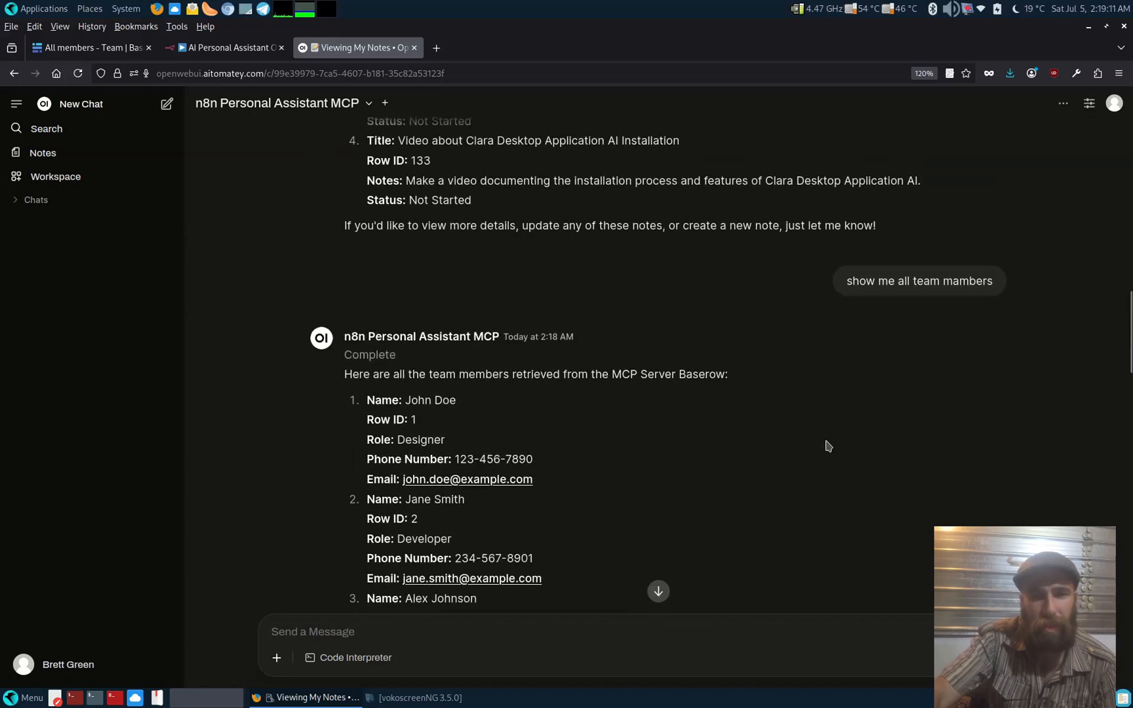
{"action": "scroll", "scroll_direction": "down", "scroll_amount": 3}
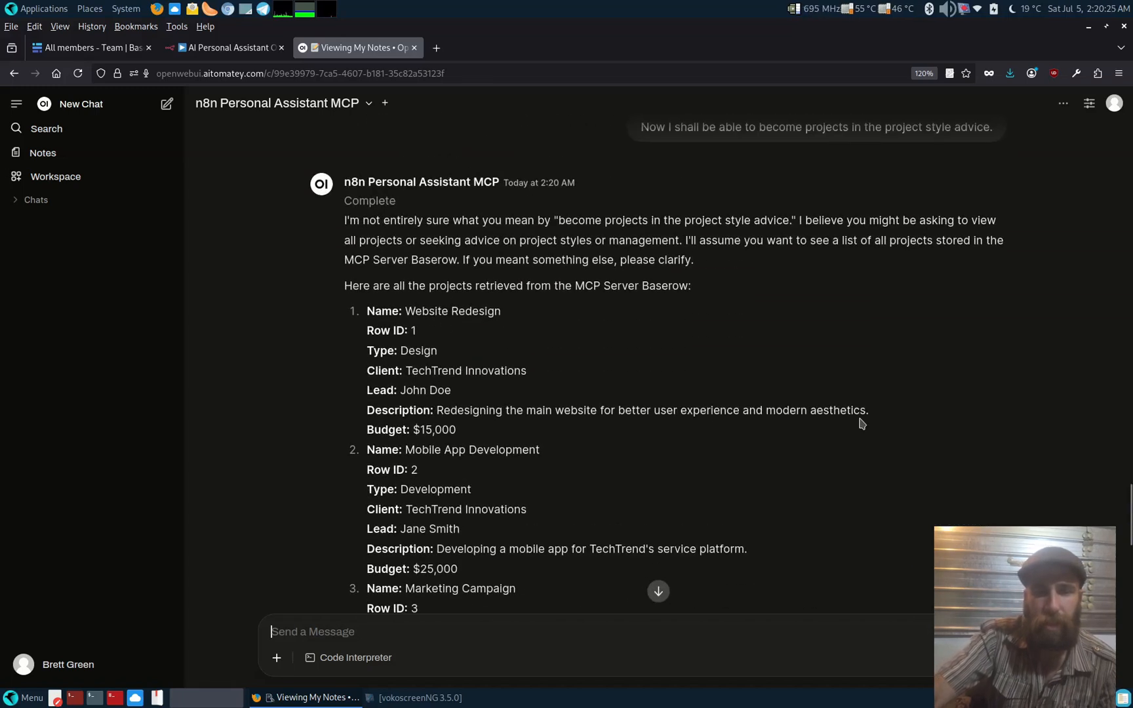
{"action": "scroll", "scroll_direction": "down", "scroll_amount": 3}
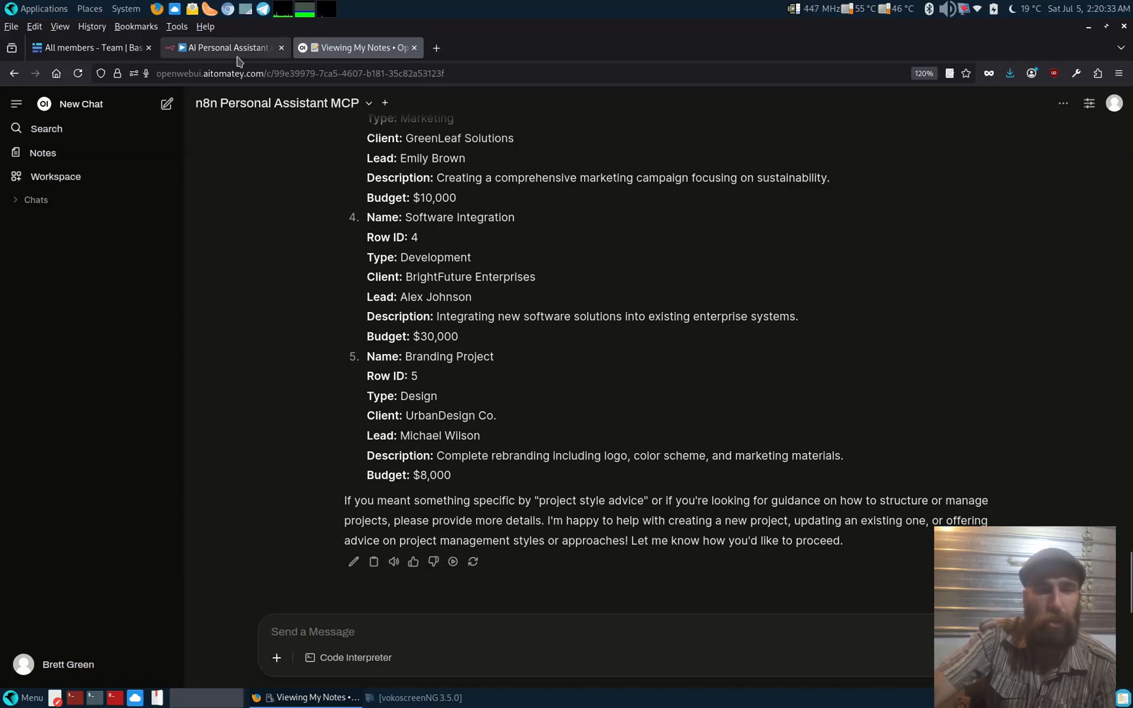
Review the assistant workflow in n8n, then open the Ai Project Managemnt Assistant MCP folder
{"action": "left_click", "coordinate": [223, 47]}
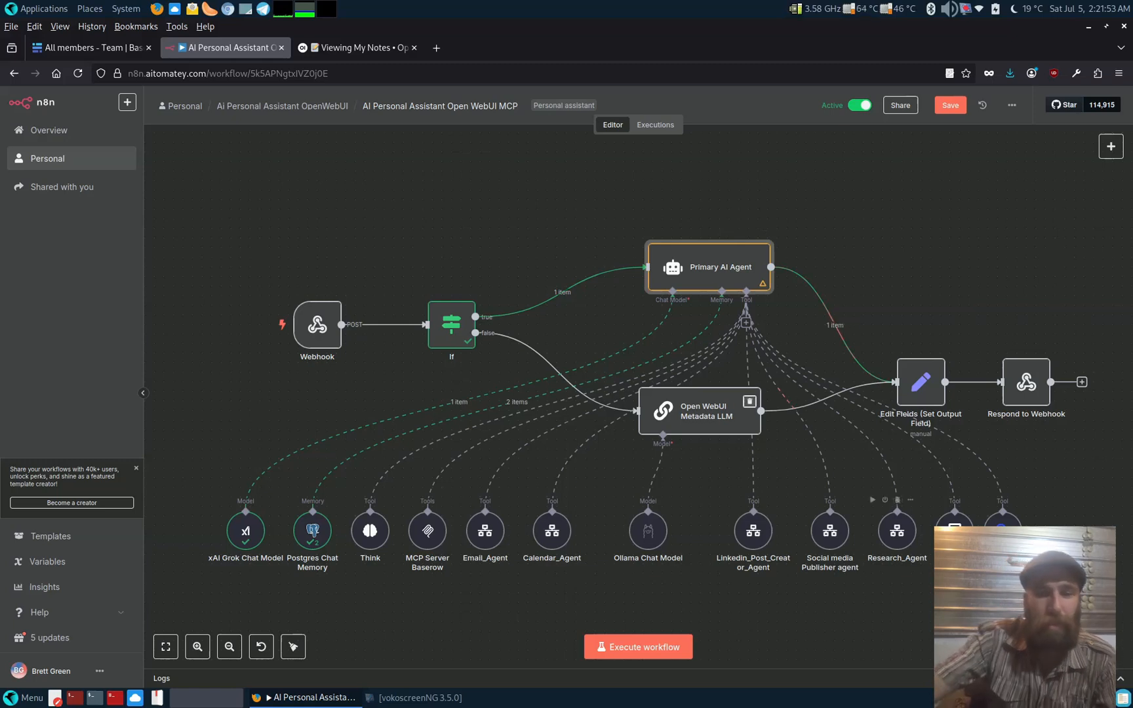
{"action": "mouse_move", "coordinate": [834, 499]}
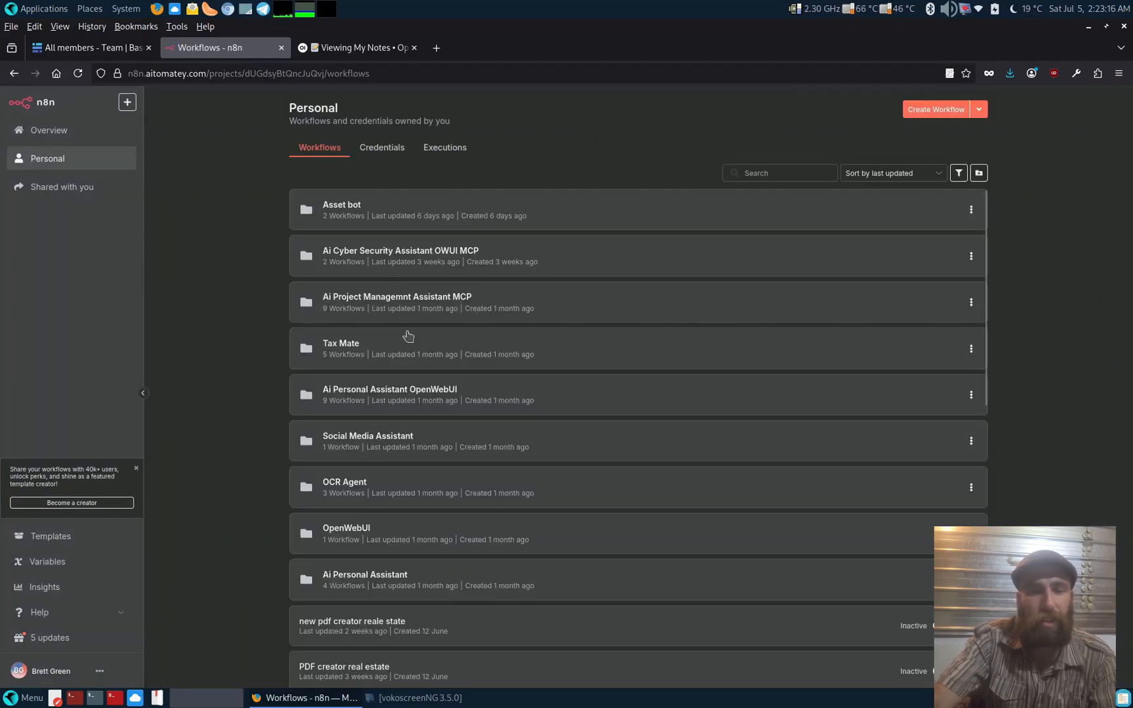
{"action": "mouse_move", "coordinate": [402, 392]}
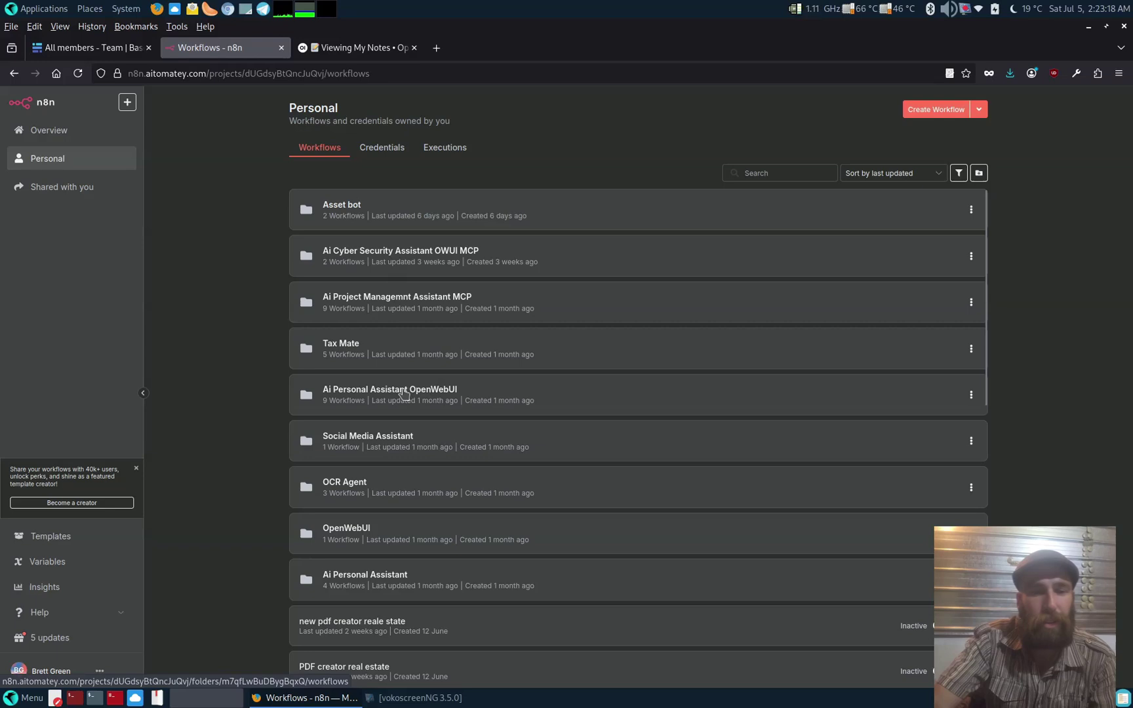
{"action": "left_click", "coordinate": [398, 296]}
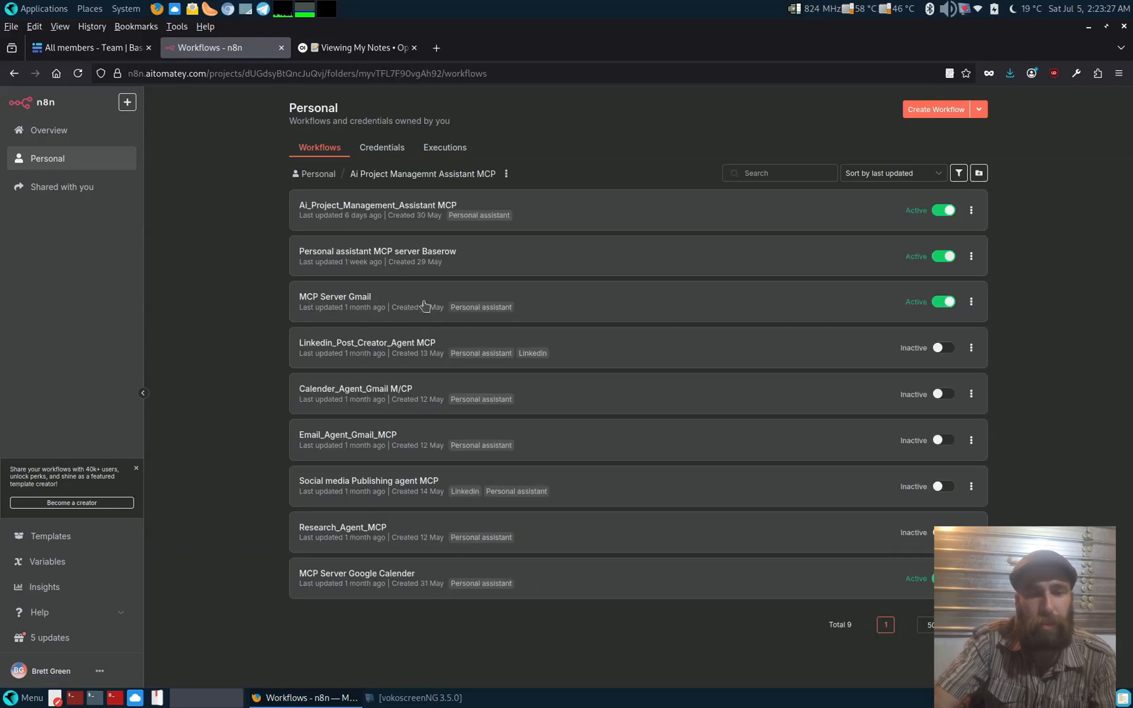
{"action": "mouse_move", "coordinate": [399, 511]}
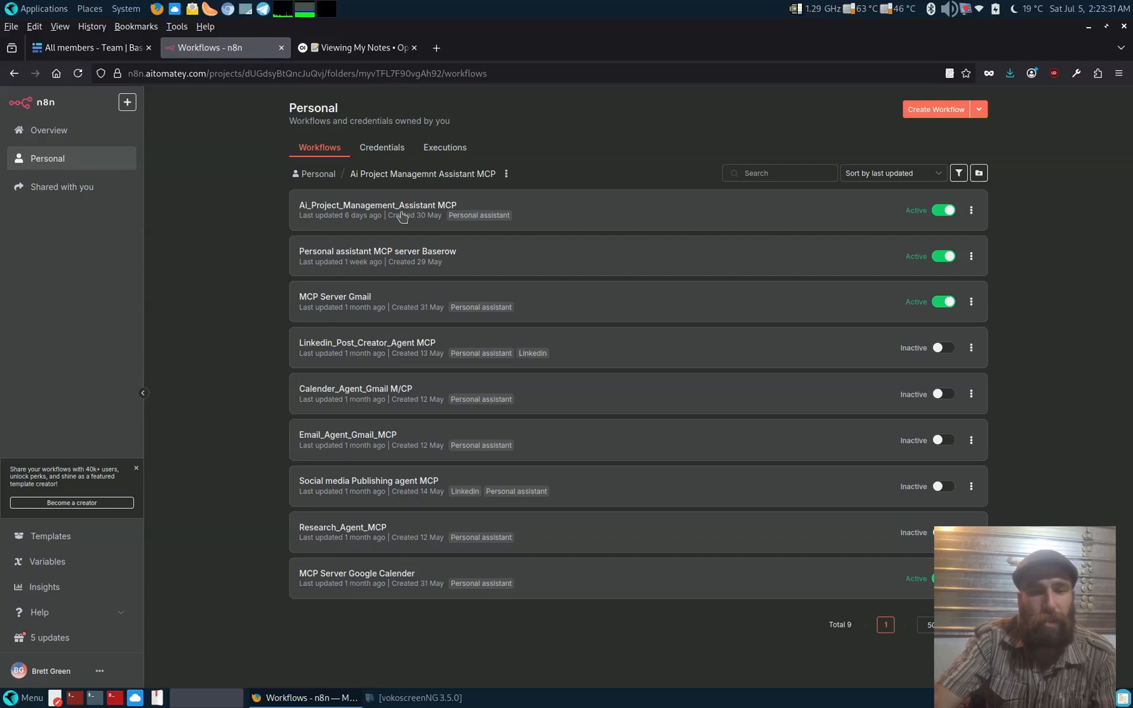
{"action": "mouse_move", "coordinate": [396, 217]}
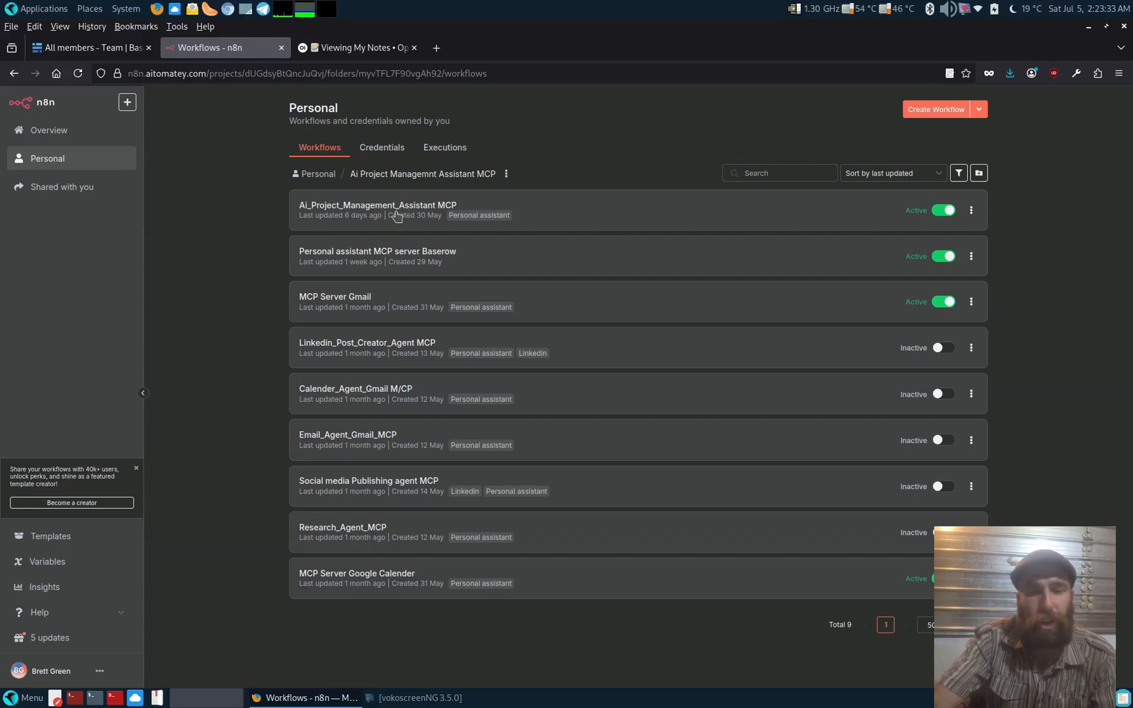
Open the Ai_Project_Management_Assistant MCP workflow, then return to the Open WebUI chat
{"action": "left_click", "coordinate": [377, 205]}
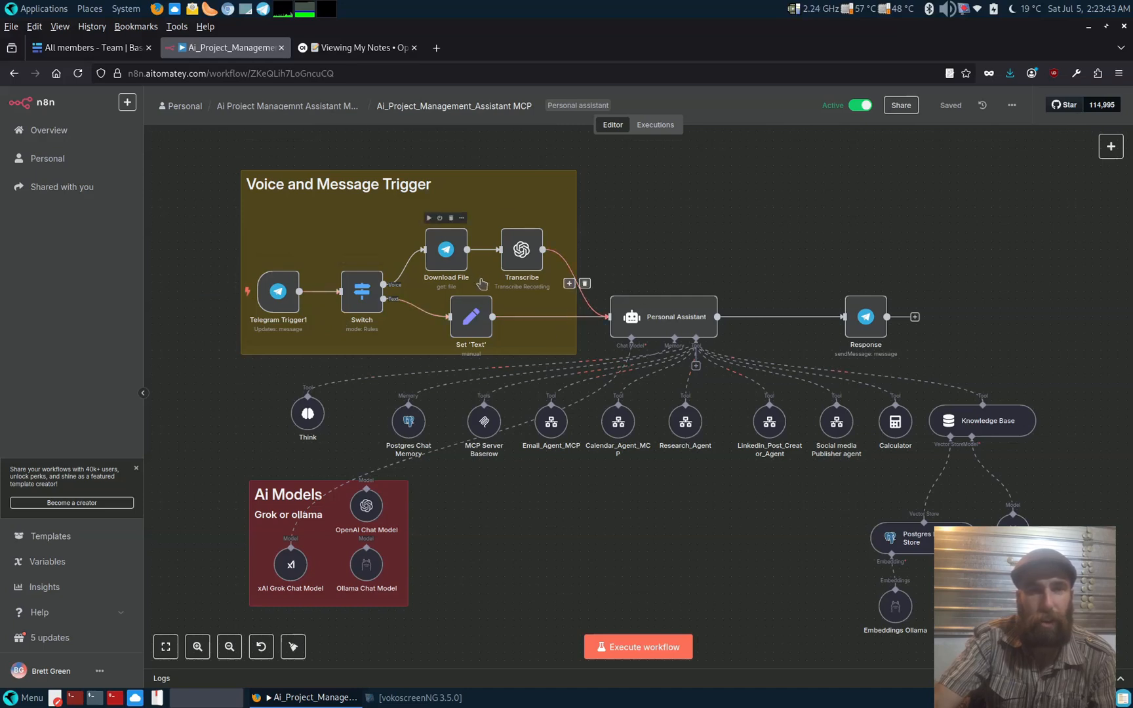
{"action": "mouse_move", "coordinate": [483, 422]}
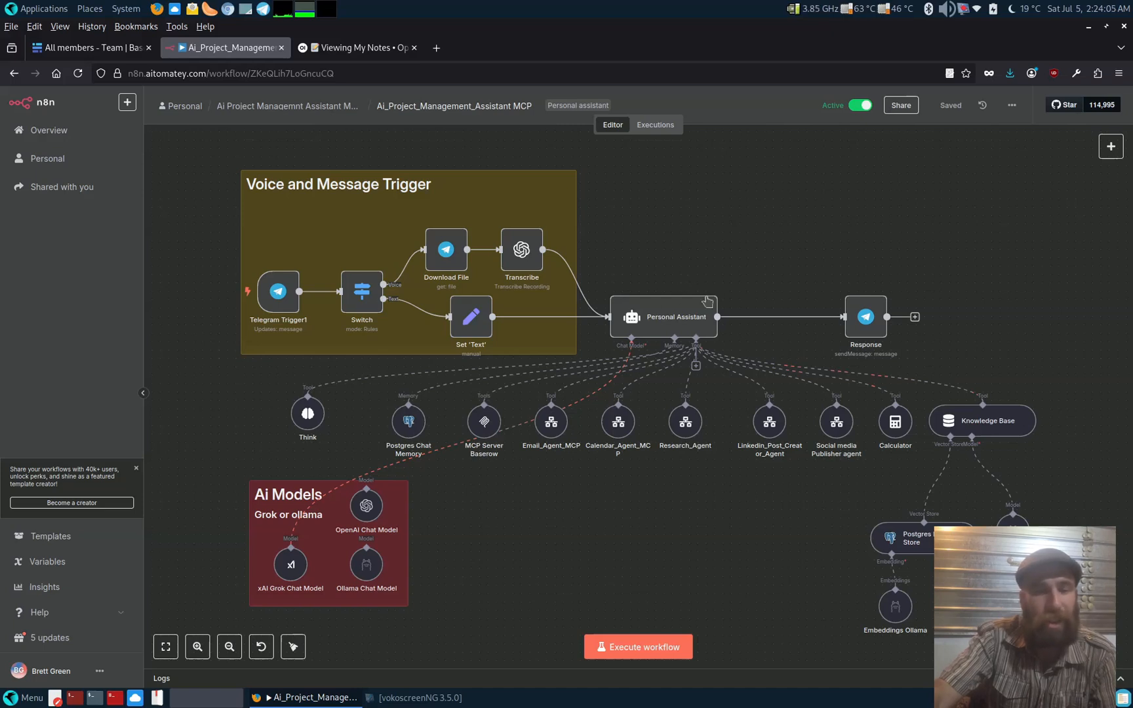
{"action": "mouse_move", "coordinate": [705, 301]}
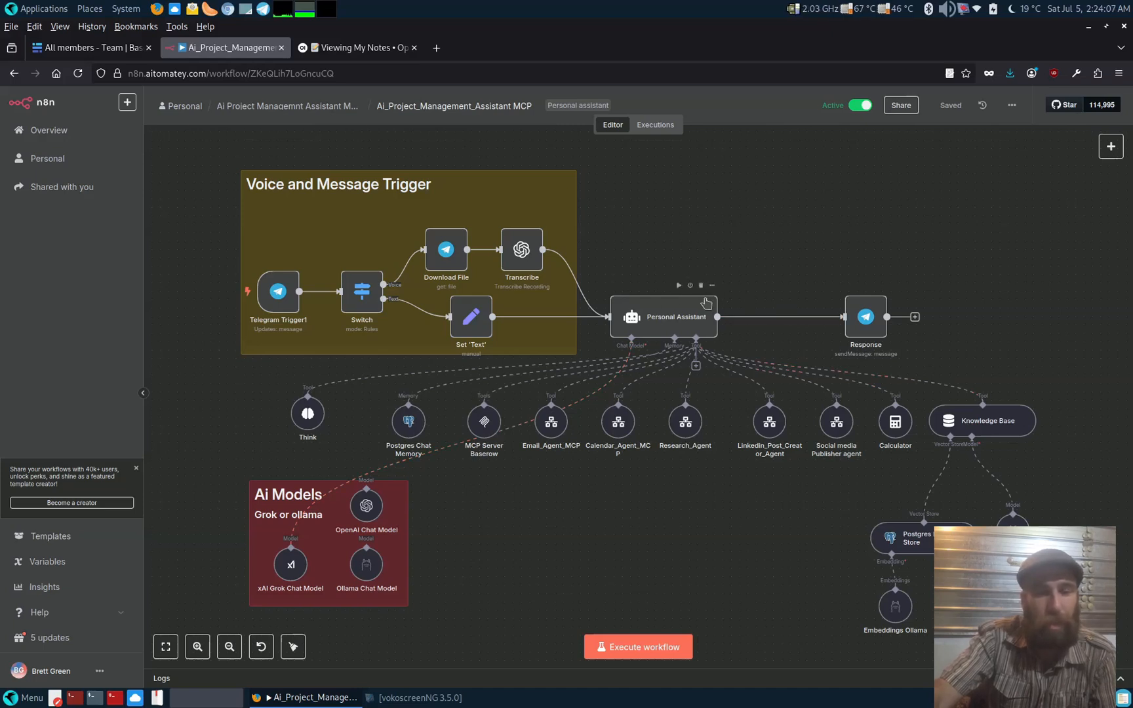
{"action": "mouse_move", "coordinate": [612, 262]}
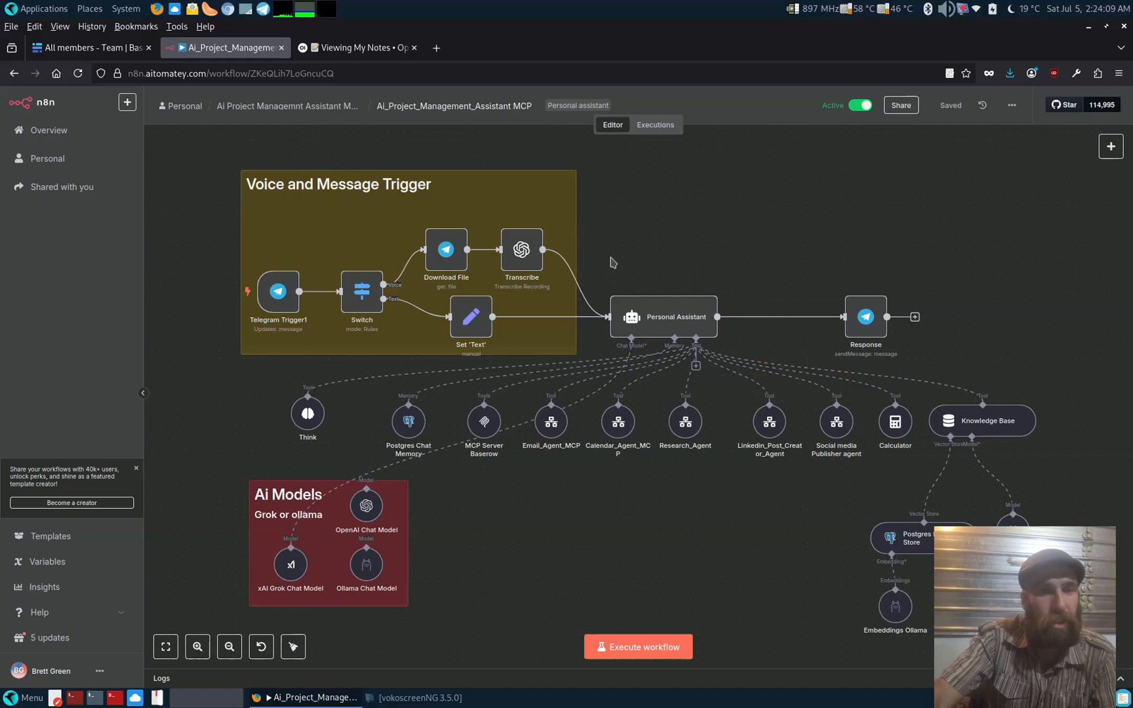
{"action": "mouse_move", "coordinate": [622, 262]}
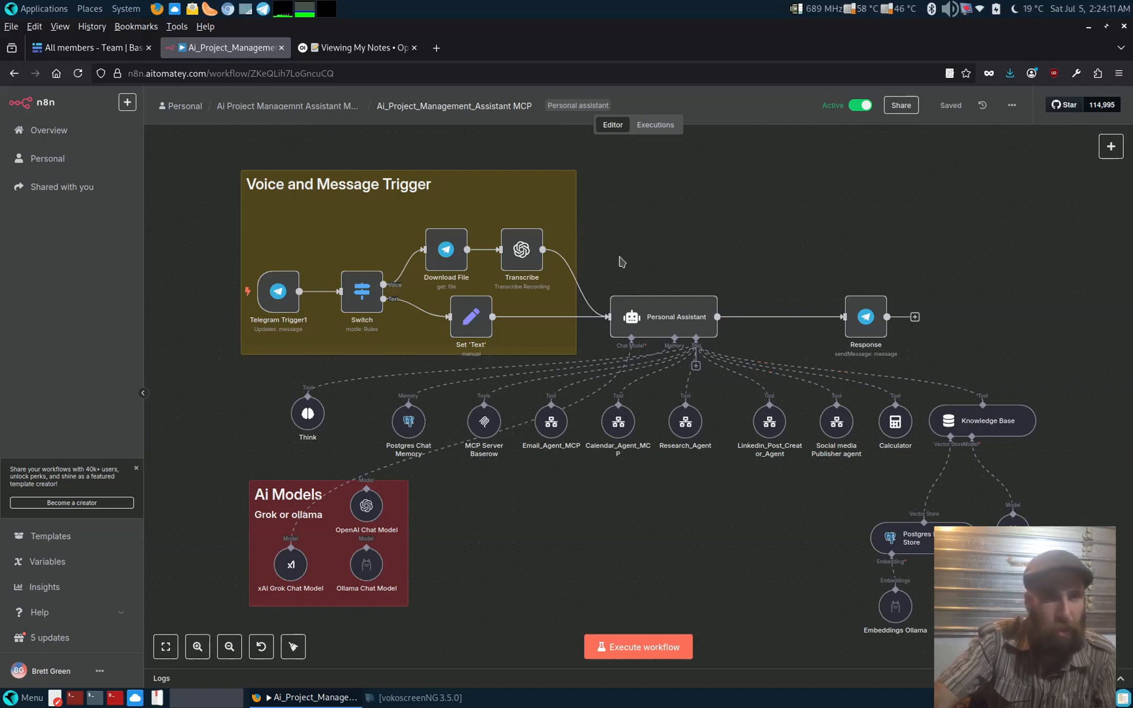
{"action": "mouse_move", "coordinate": [668, 303]}
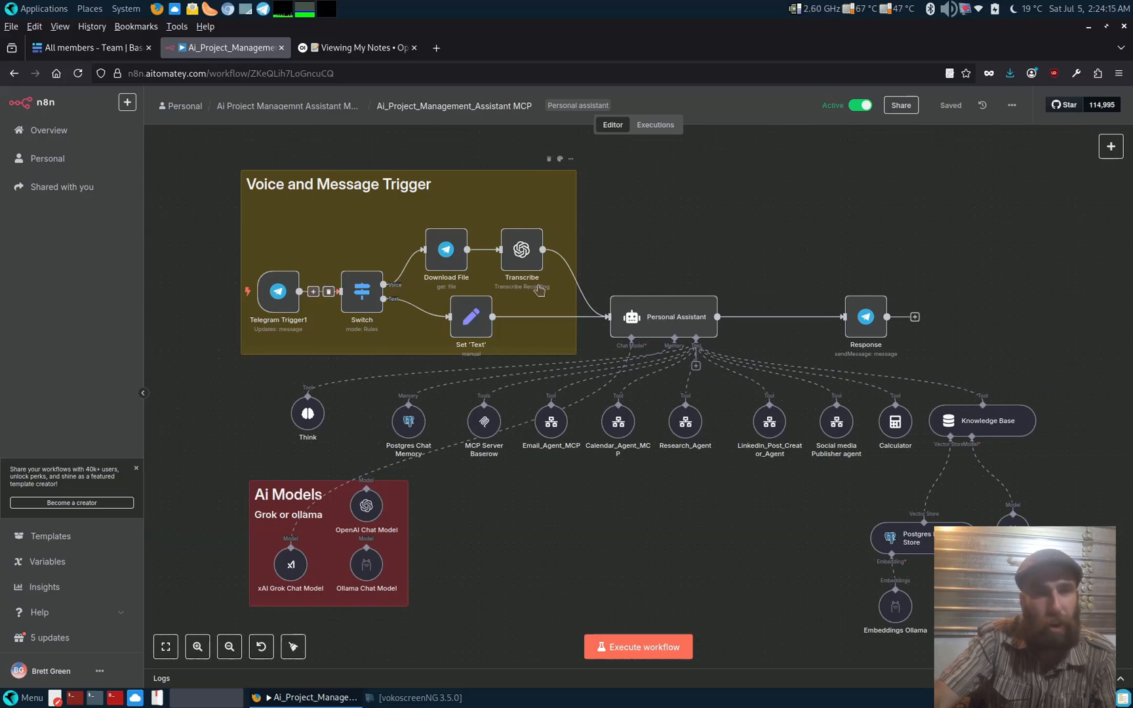
{"action": "mouse_move", "coordinate": [372, 282]}
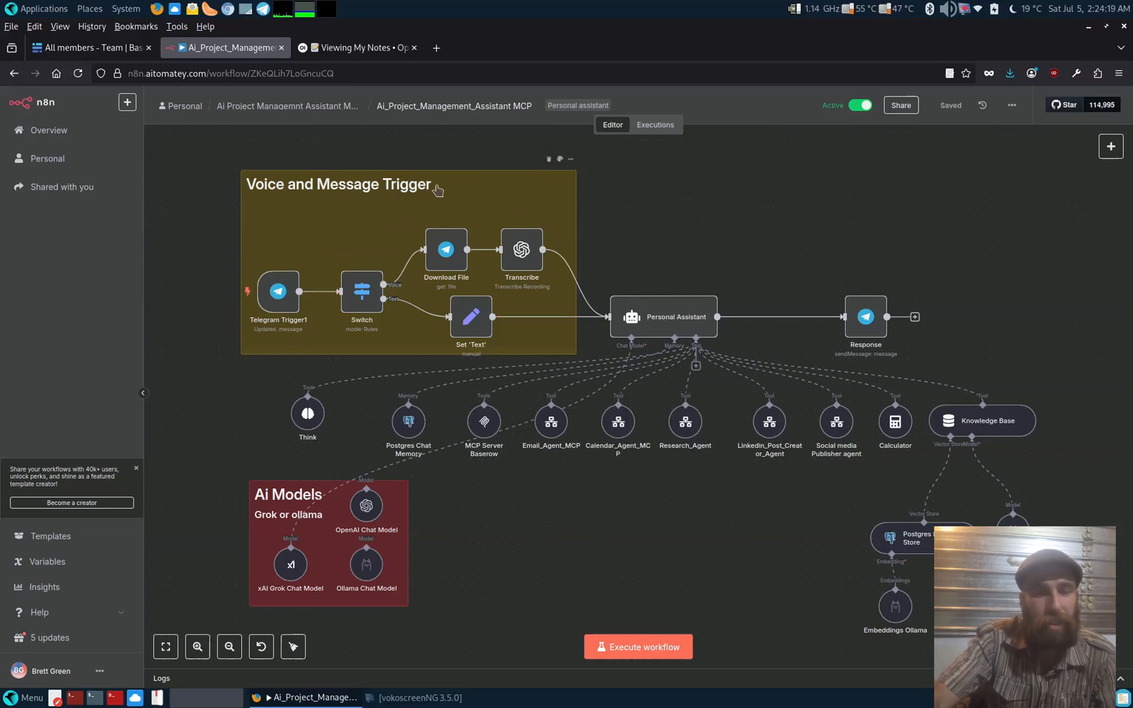
{"action": "mouse_move", "coordinate": [153, 103]}
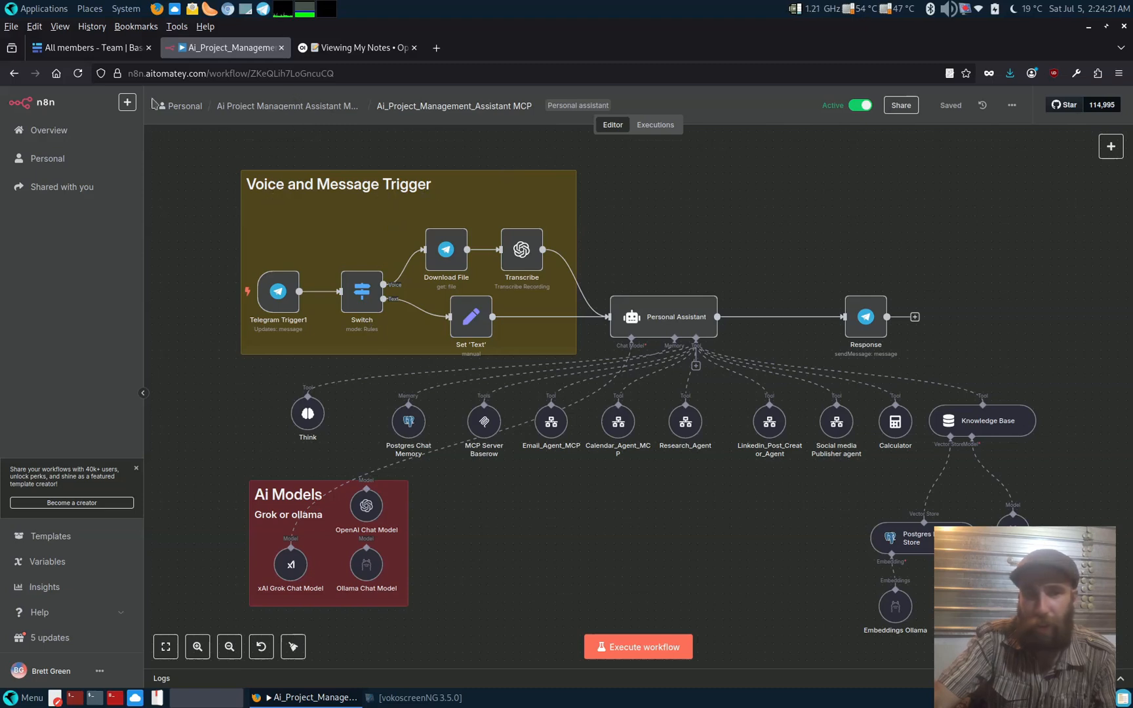
{"action": "left_click", "coordinate": [355, 47]}
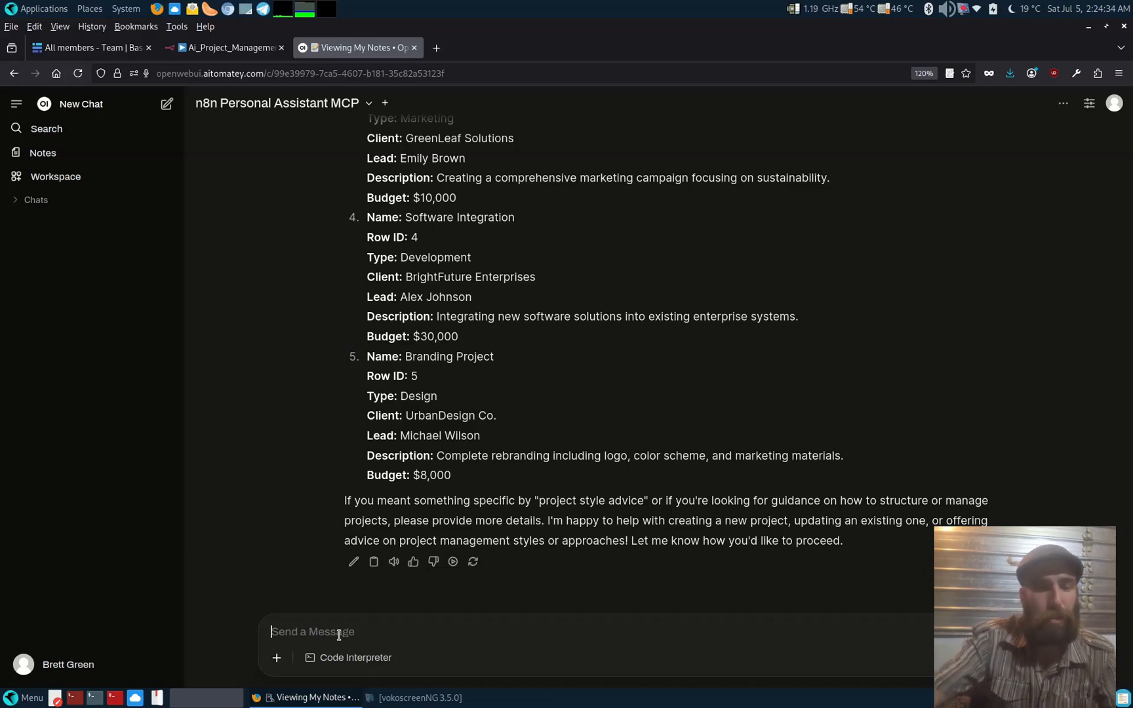
Send 'show me my notes' and scroll through the four listed notes
{"action": "type", "text": "s"}
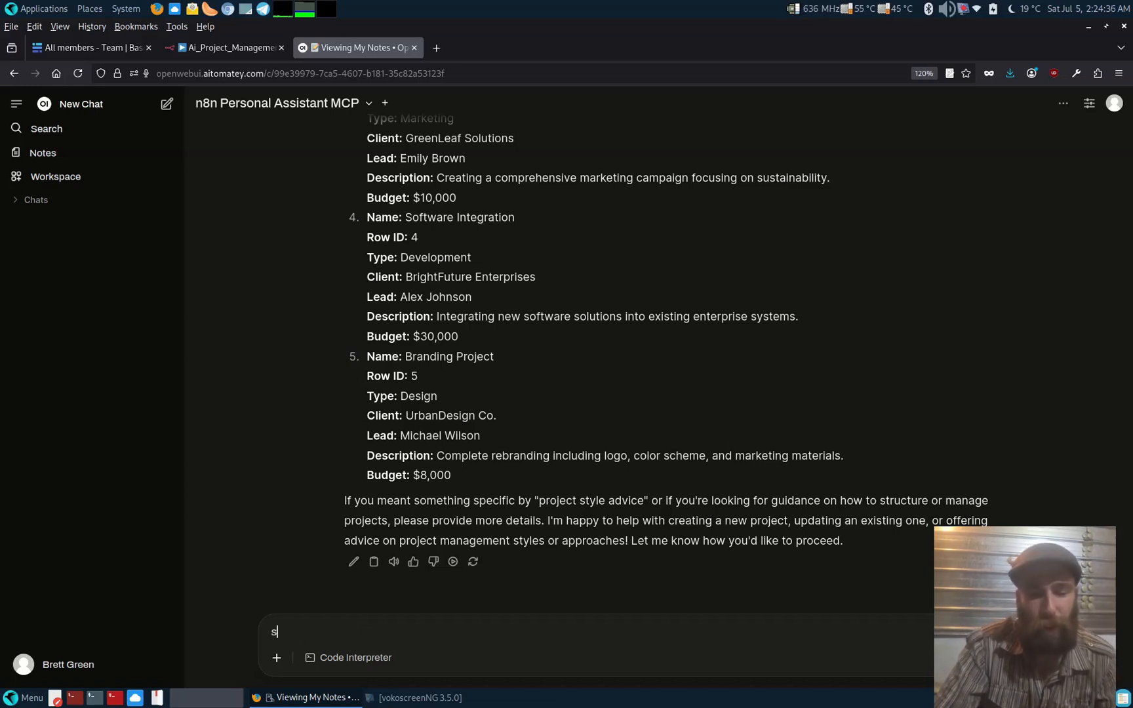
{"action": "type", "text": "how me my"}
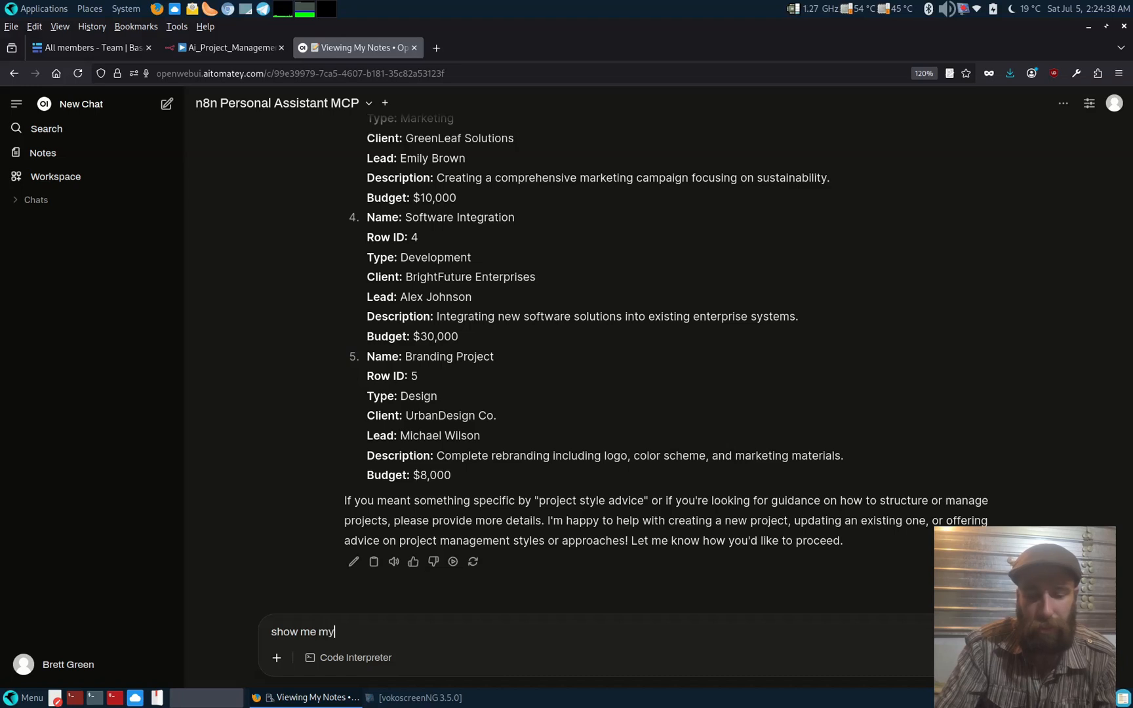
{"action": "type", "text": "notes"}
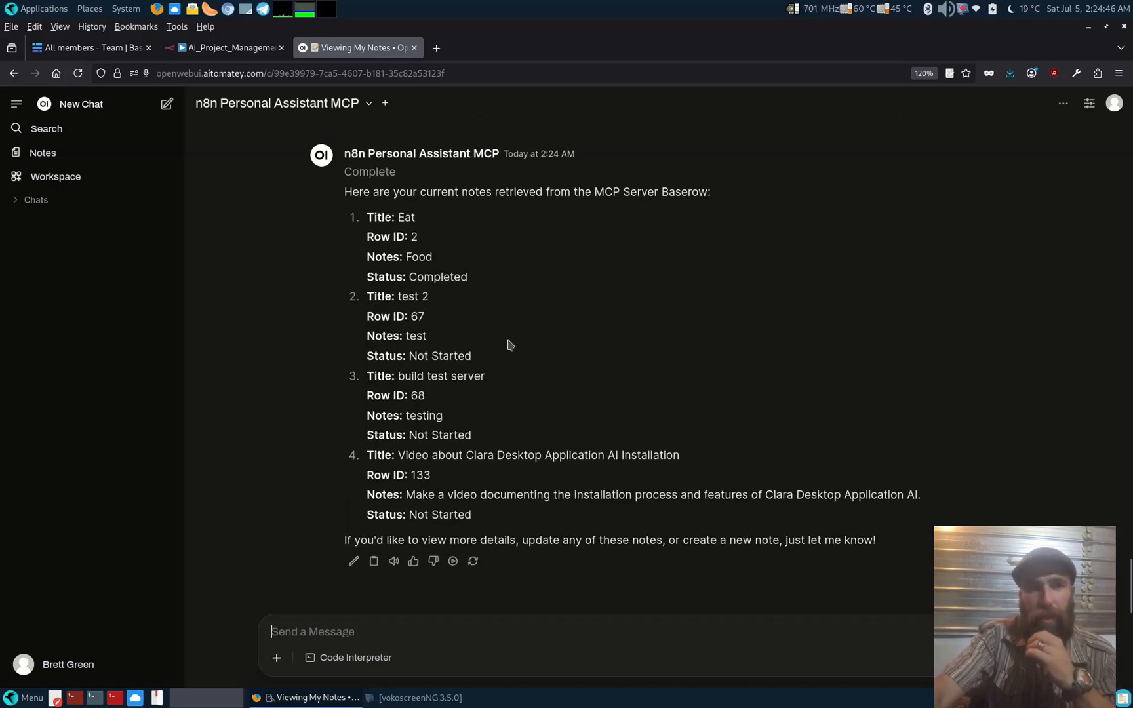
{"action": "mouse_move", "coordinate": [485, 251]}
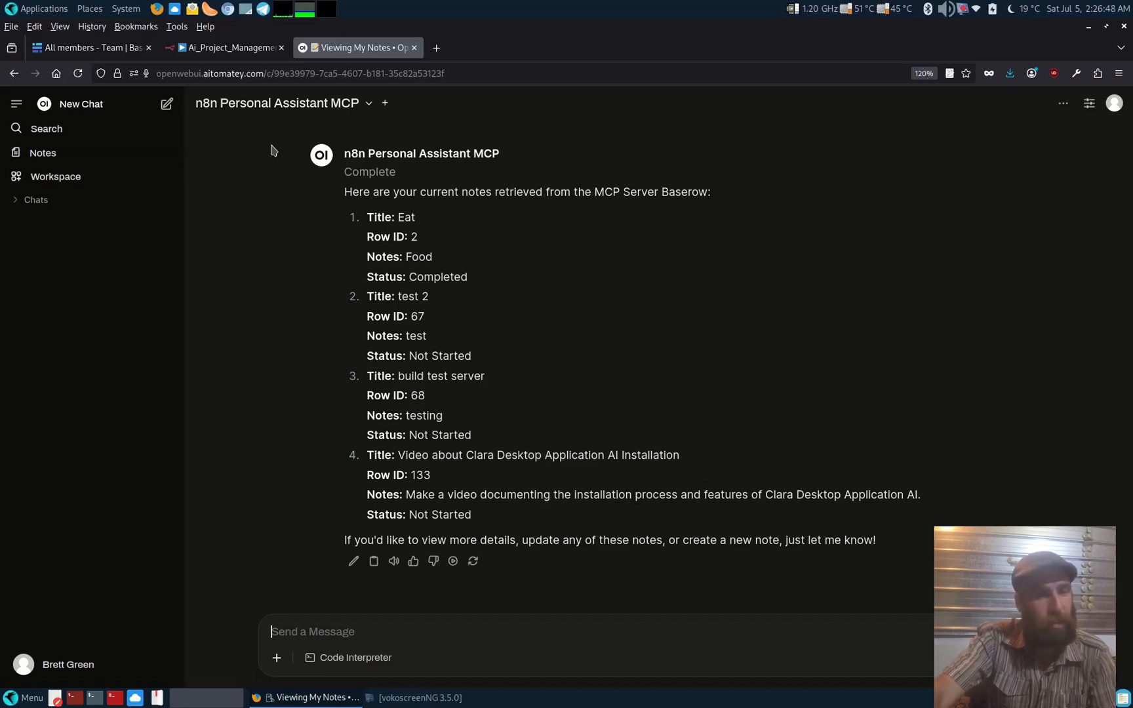
{"action": "mouse_move", "coordinate": [283, 347]}
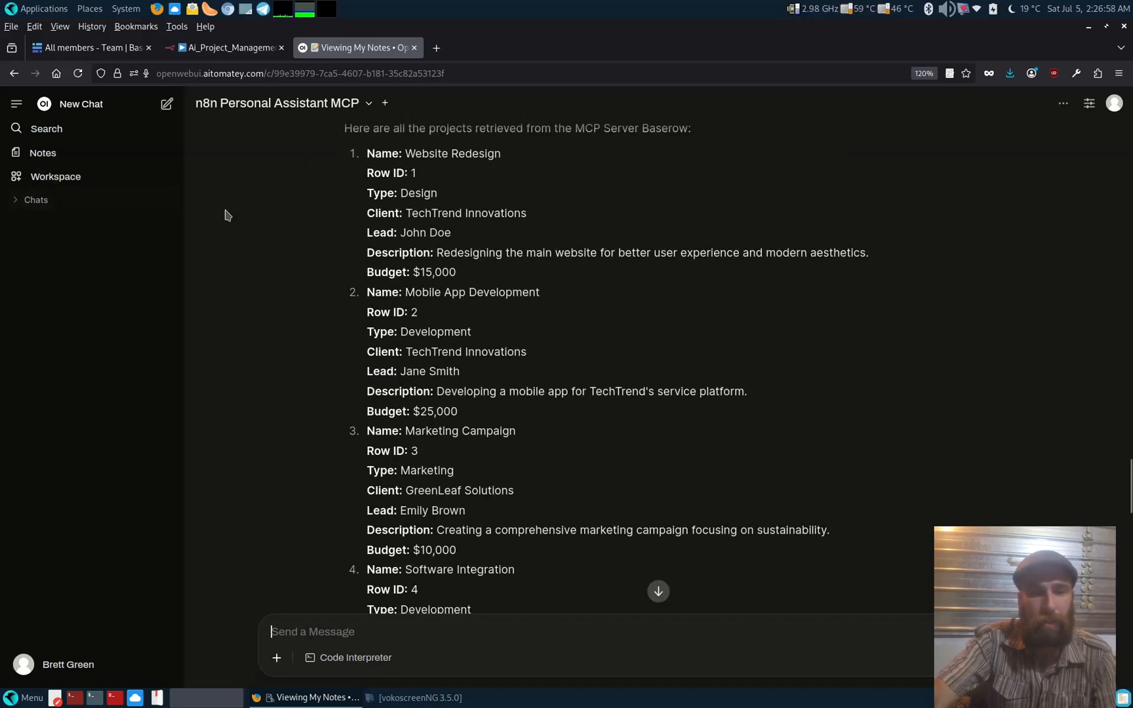
{"action": "scroll", "scroll_direction": "down", "scroll_amount": 3}
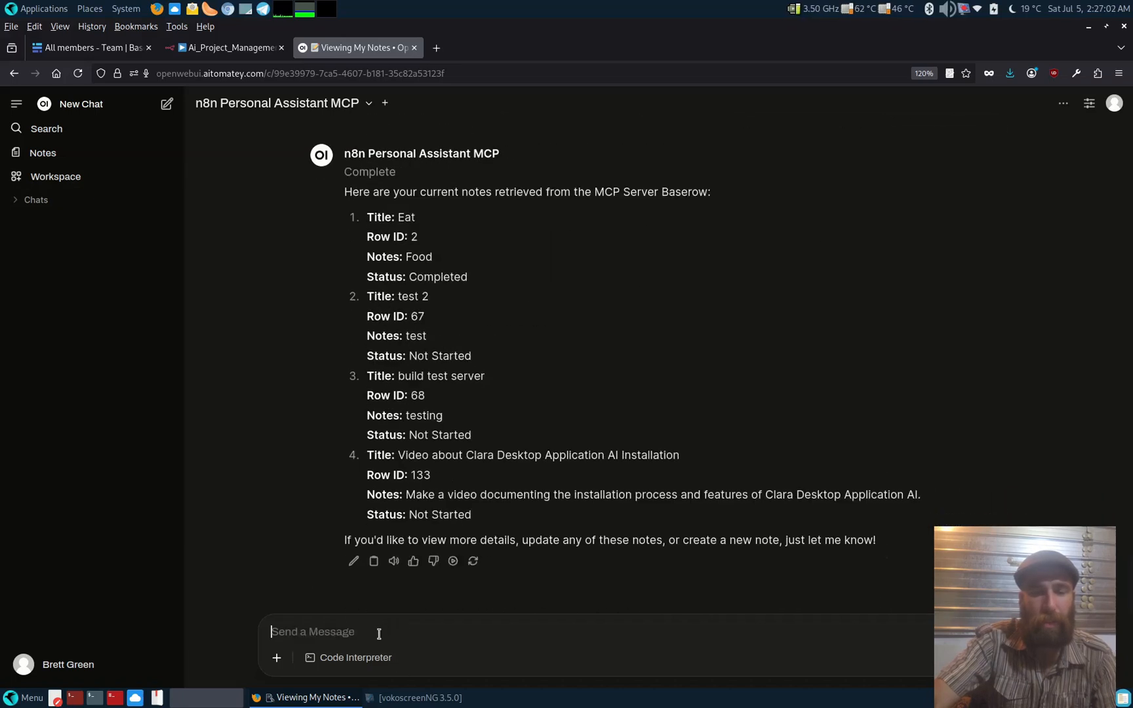
Ask the assistant to organise the tasks by date
{"action": "type", "text": "can you"}
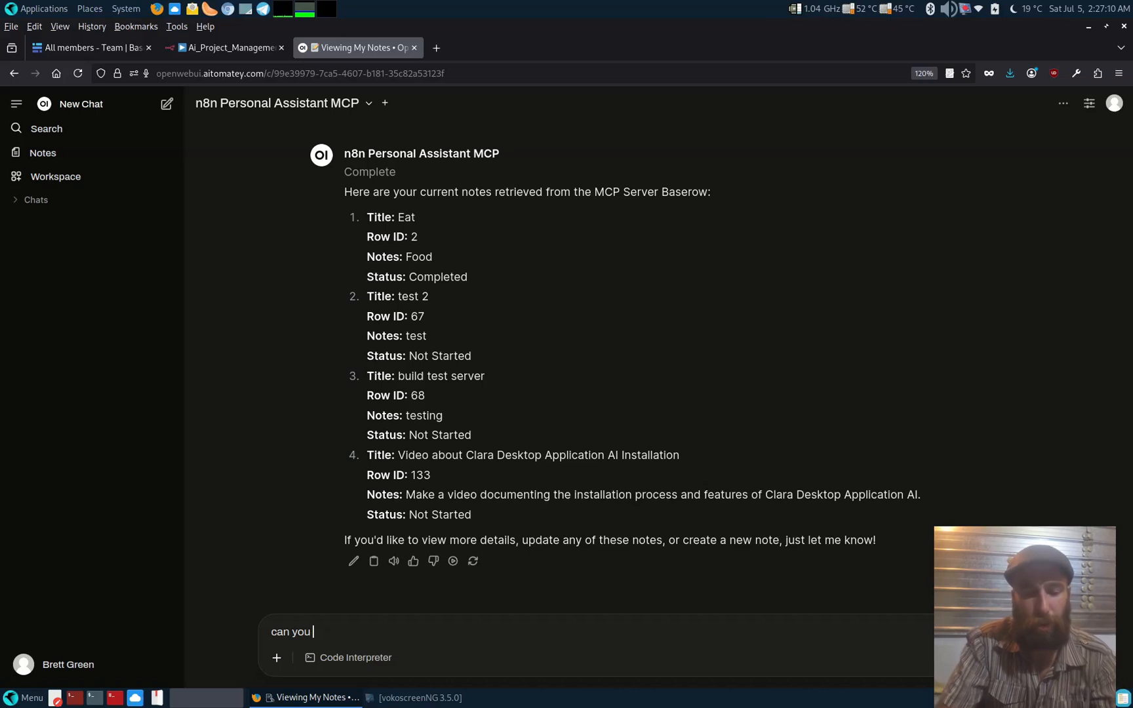
{"action": "type", "text": "organise my"}
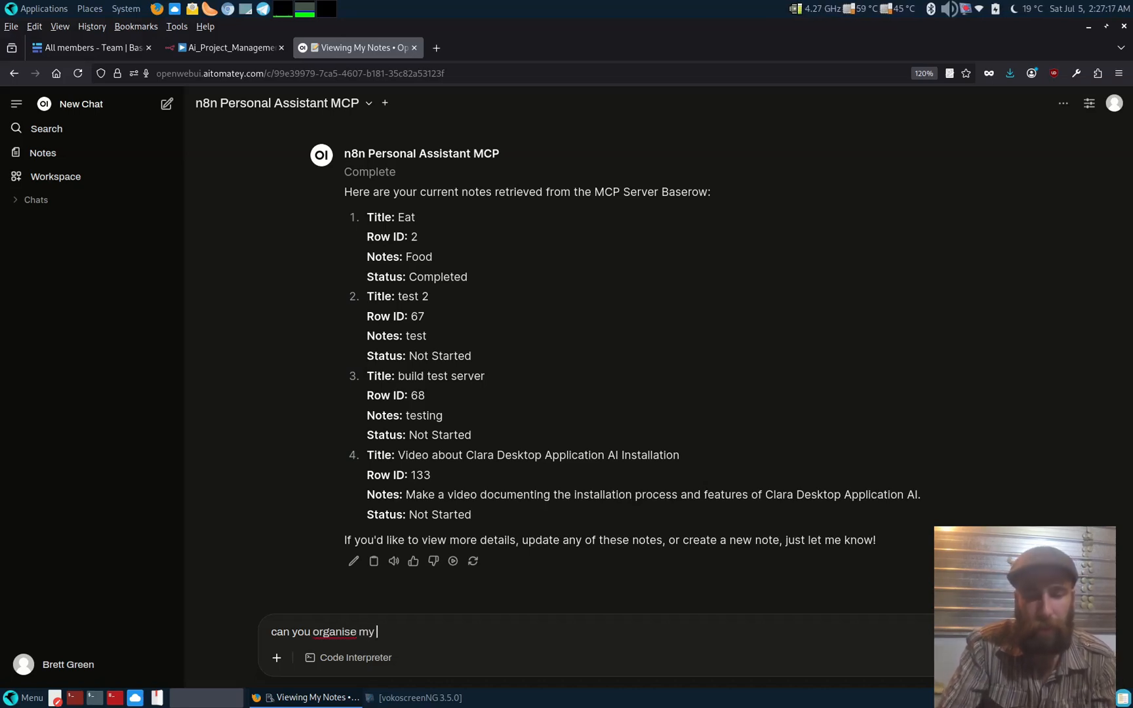
{"action": "type", "text": "tasks"}
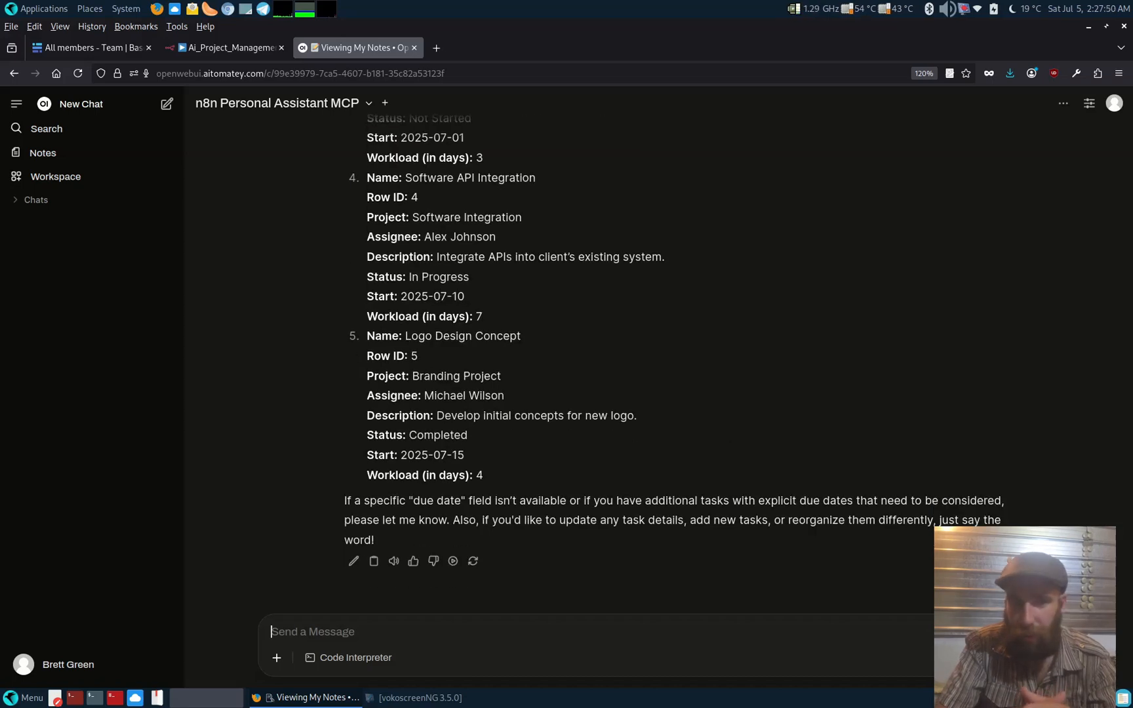
{"action": "mouse_move", "coordinate": [724, 419]}
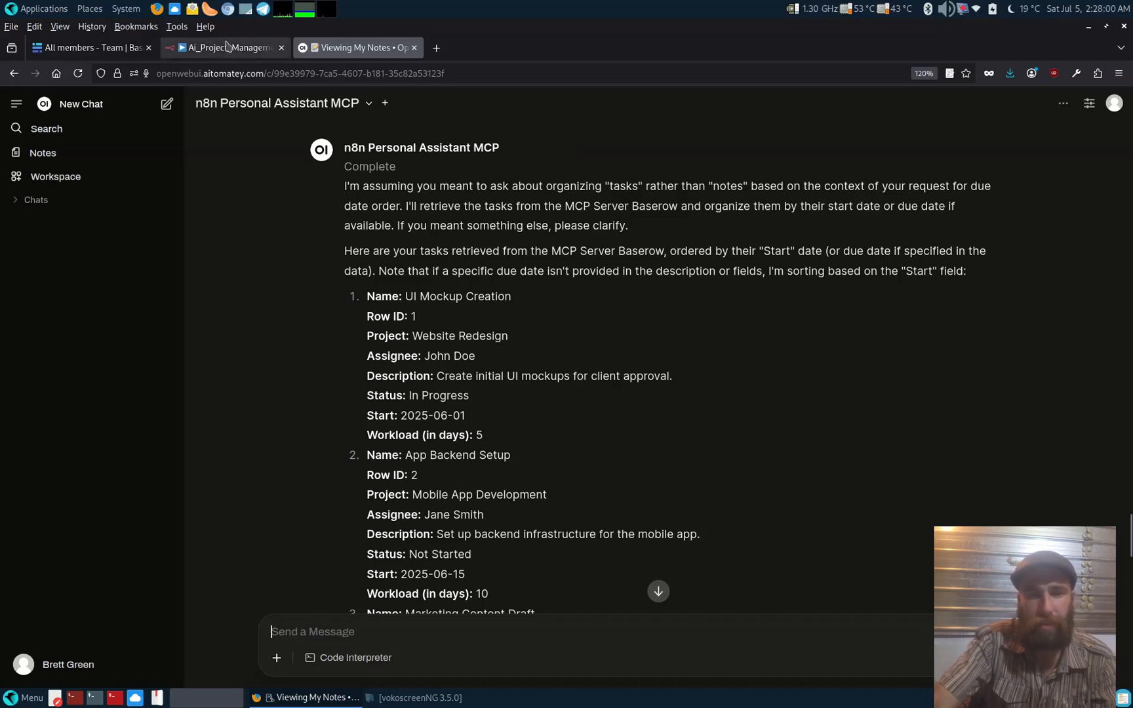
Switch back to the n8n project management workflow tab
{"action": "left_click", "coordinate": [226, 47]}
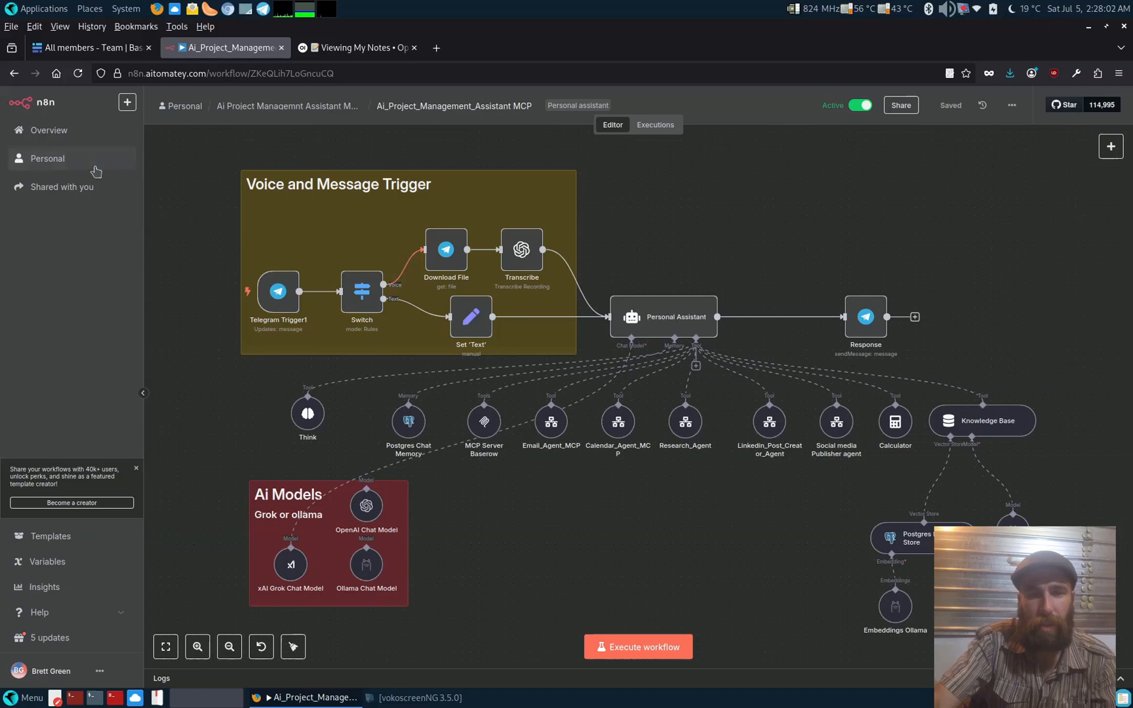
{"action": "mouse_move", "coordinate": [97, 159]}
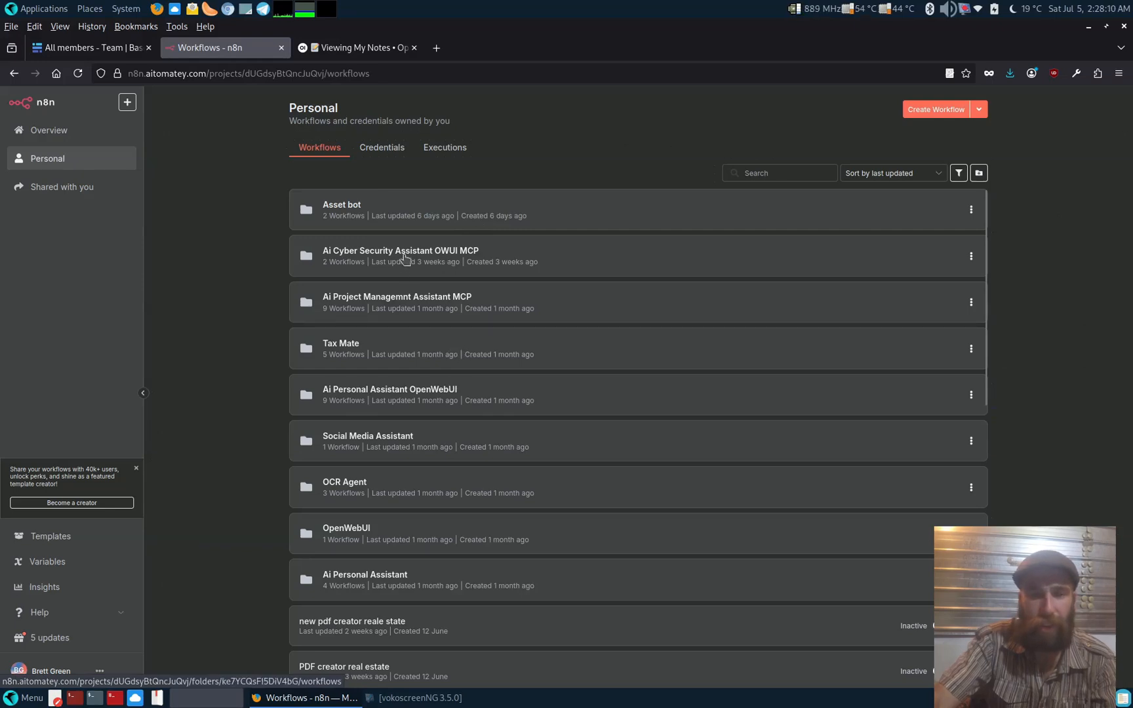
{"action": "mouse_move", "coordinate": [419, 387]}
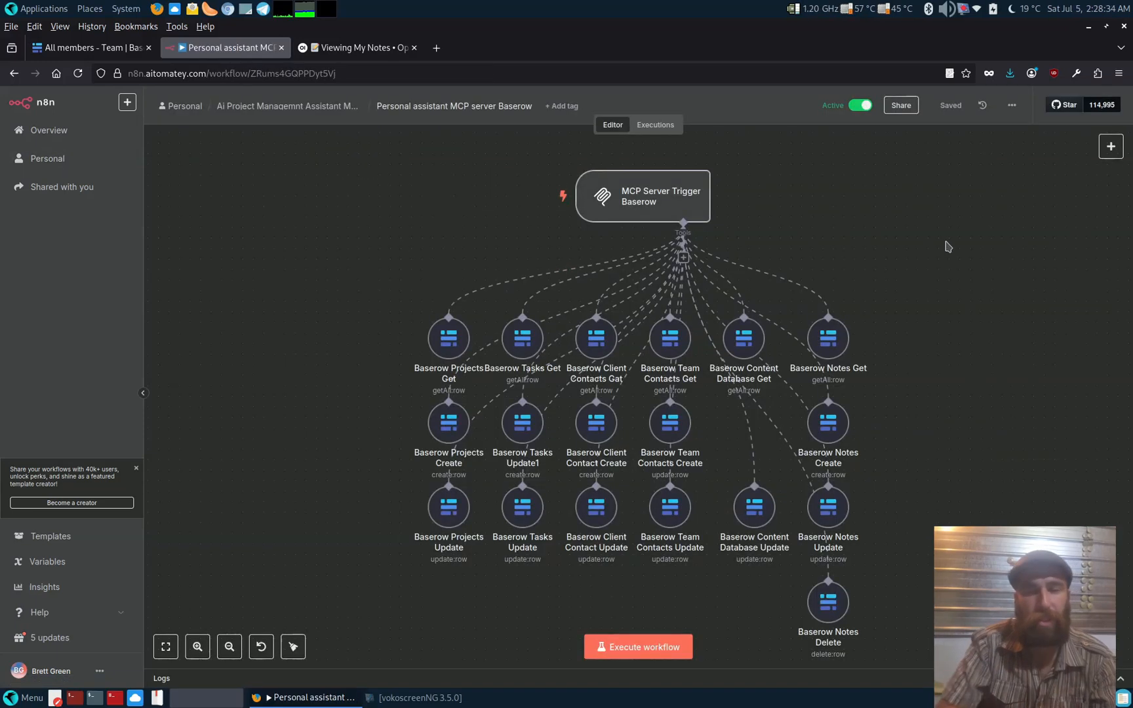
{"action": "double_click", "coordinate": [827, 506]}
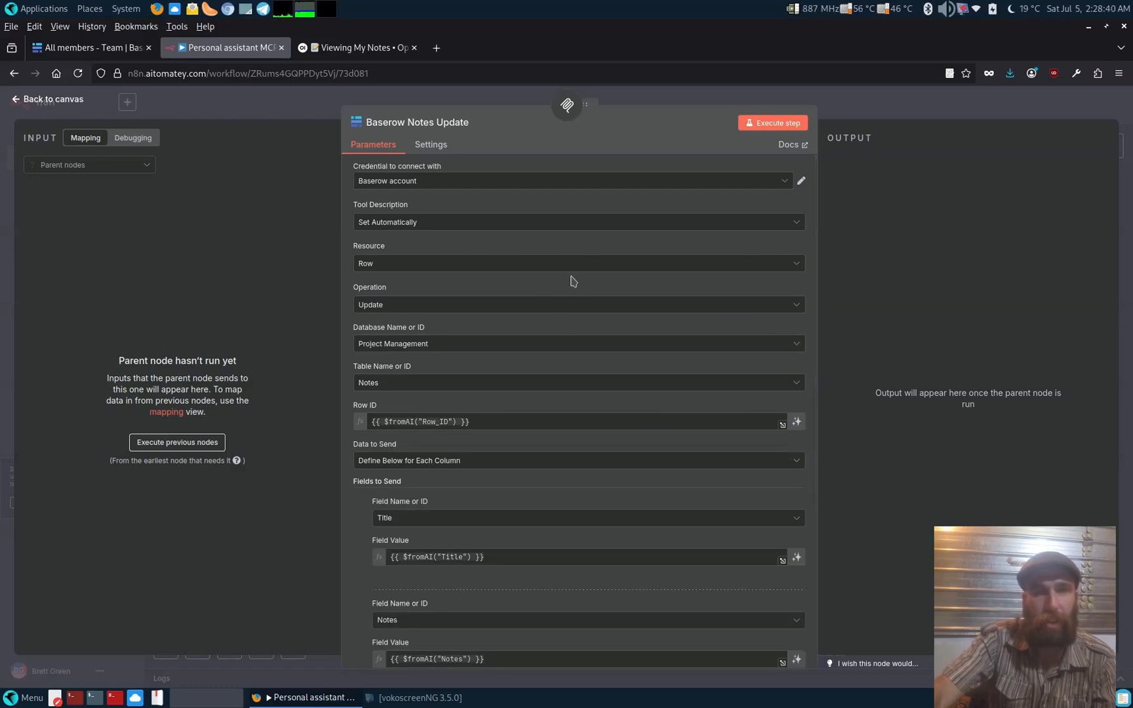
{"action": "scroll", "scroll_direction": "down", "scroll_amount": 3}
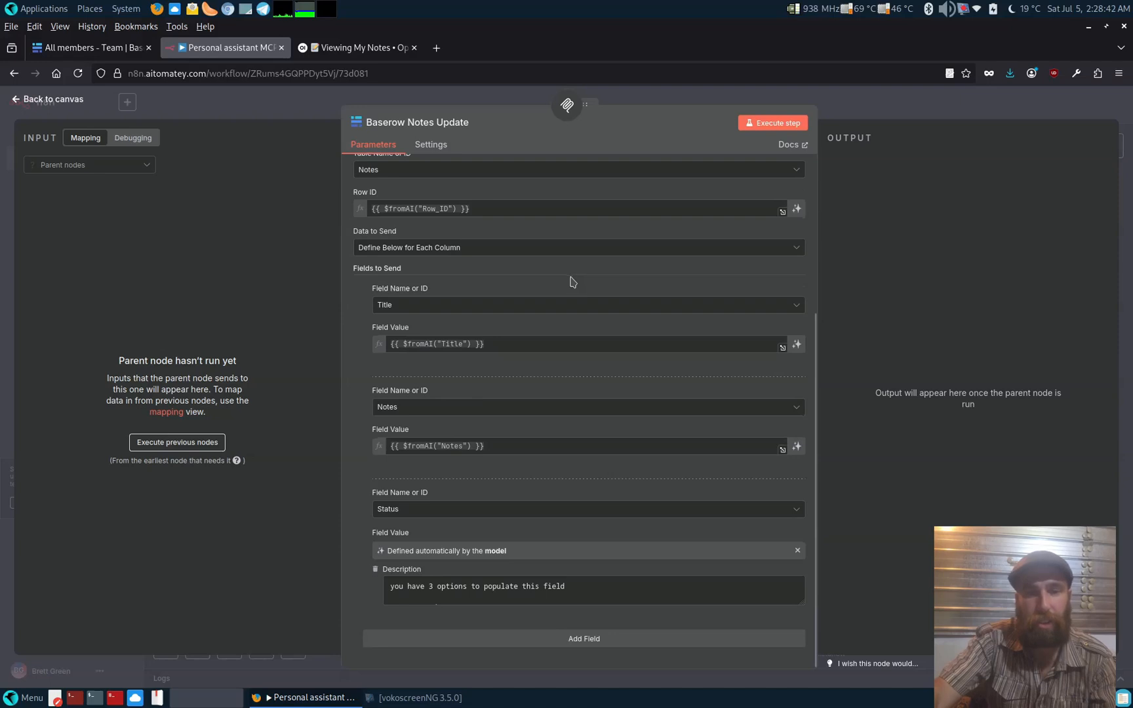
{"action": "mouse_move", "coordinate": [600, 593]}
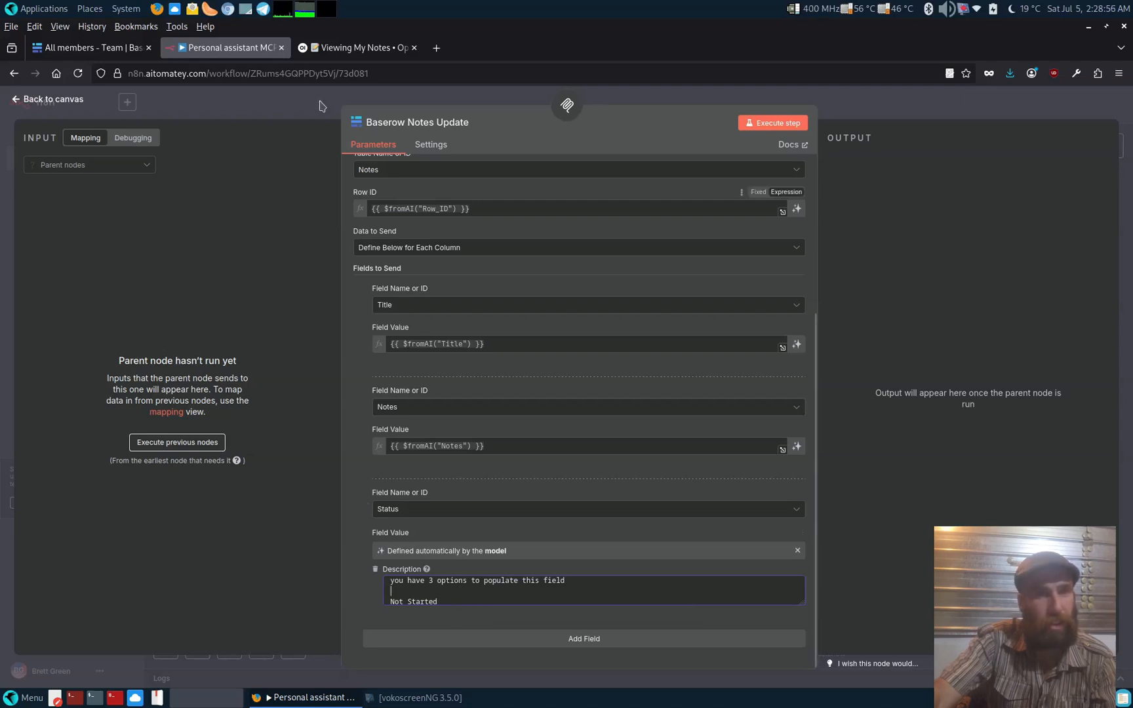
{"action": "mouse_move", "coordinate": [503, 576]}
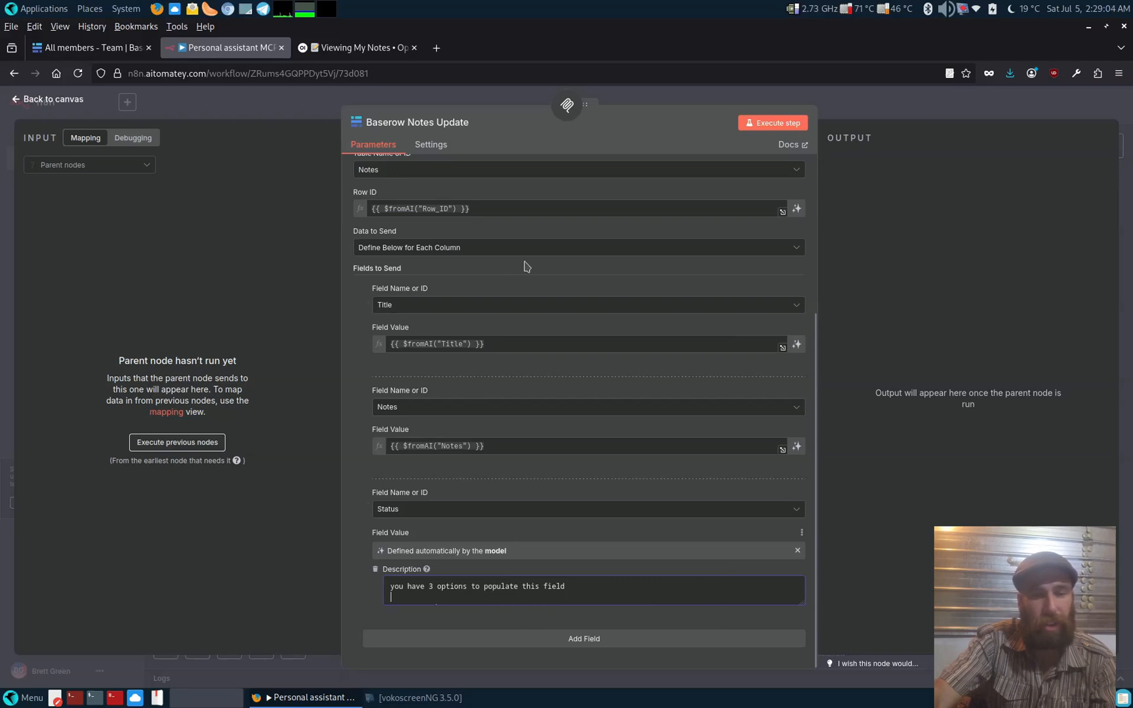
{"action": "left_click", "coordinate": [56, 99]}
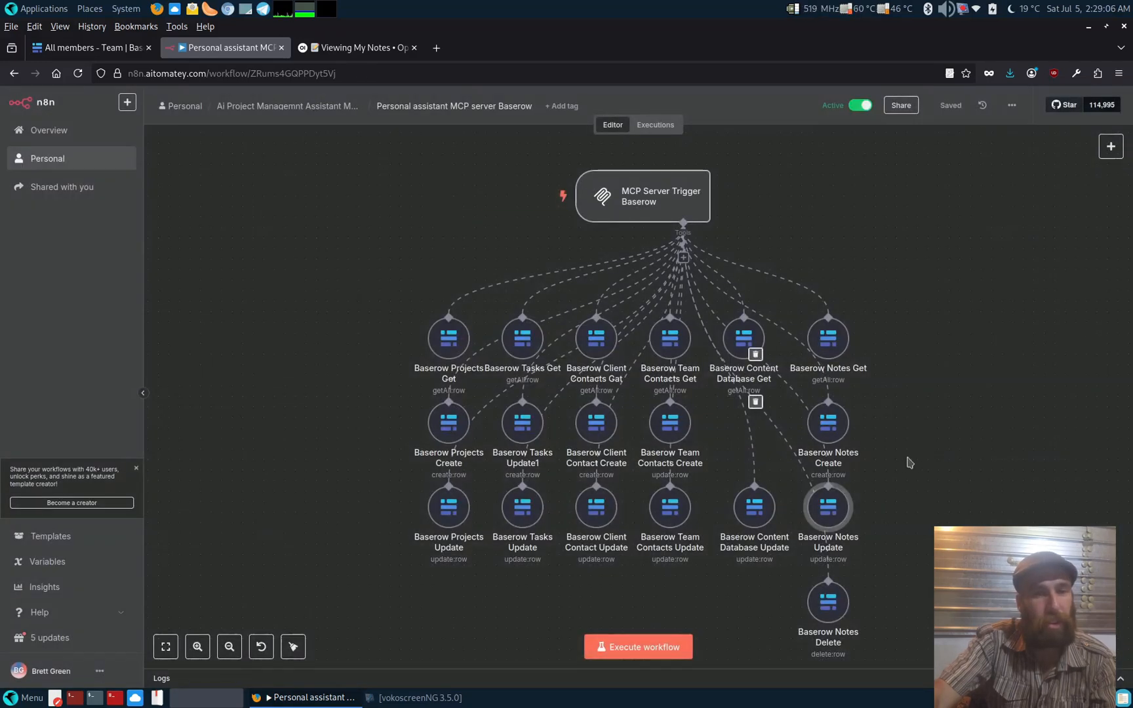
Browse Baserow's Content Database, Team, Clients, Tasks and Projects tables, then return to Open WebUI
{"action": "left_click", "coordinate": [92, 47]}
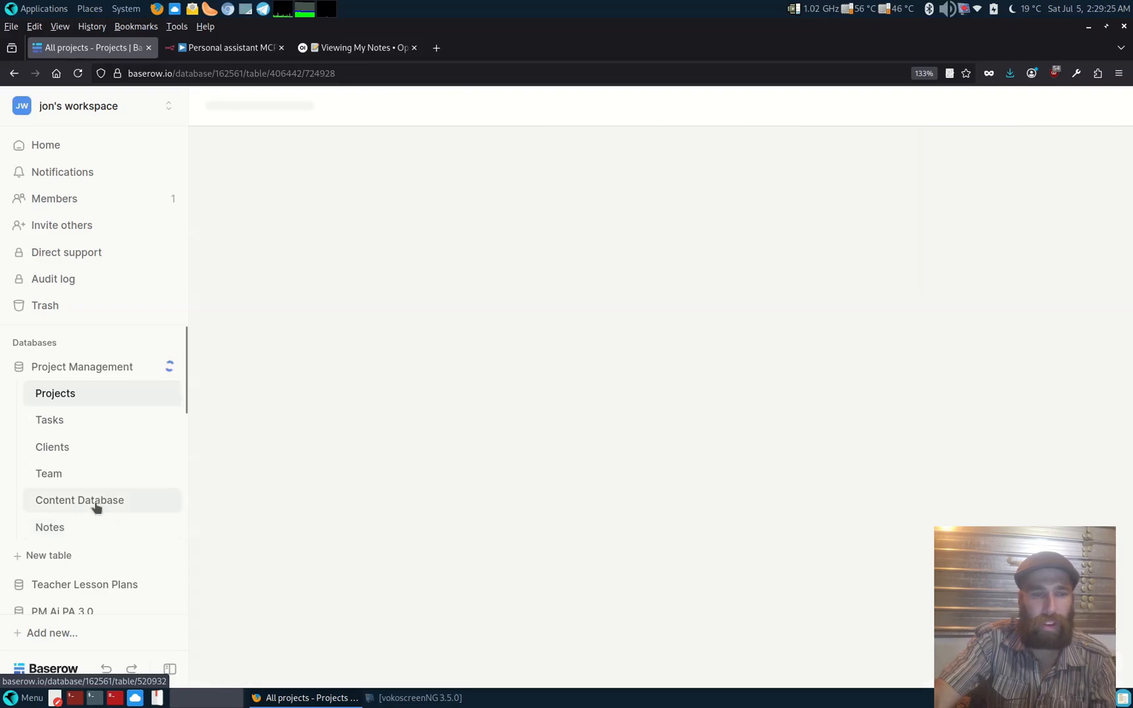
{"action": "left_click", "coordinate": [79, 501]}
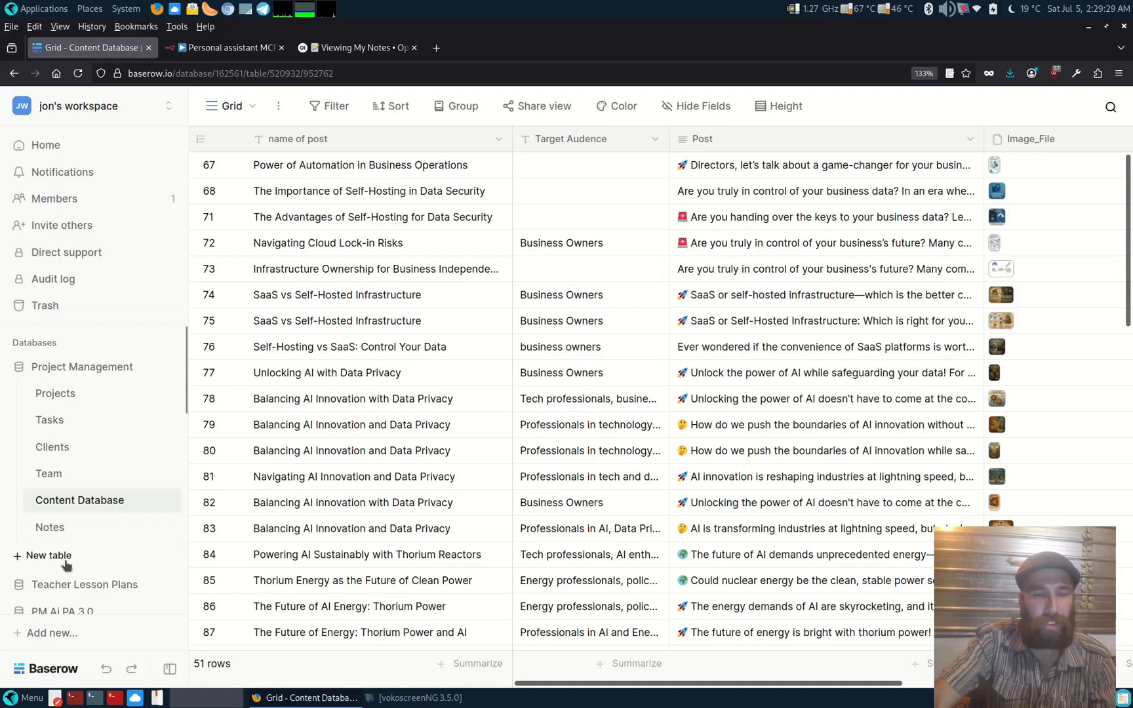
{"action": "mouse_move", "coordinate": [519, 271]}
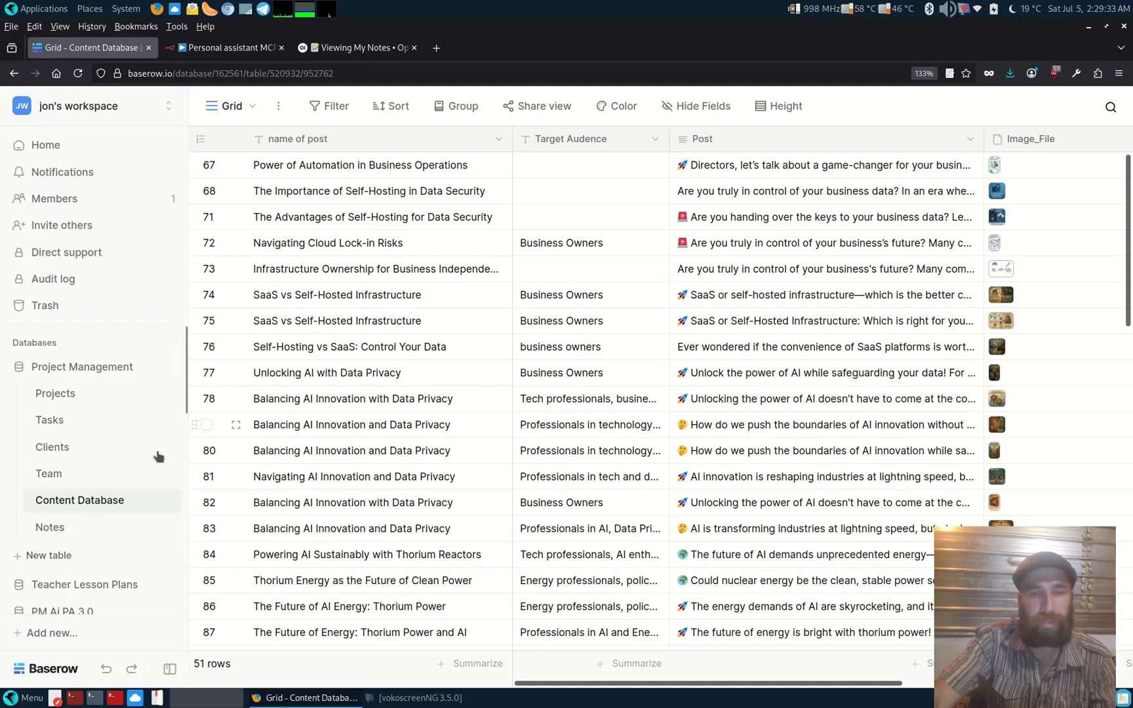
{"action": "left_click", "coordinate": [48, 474]}
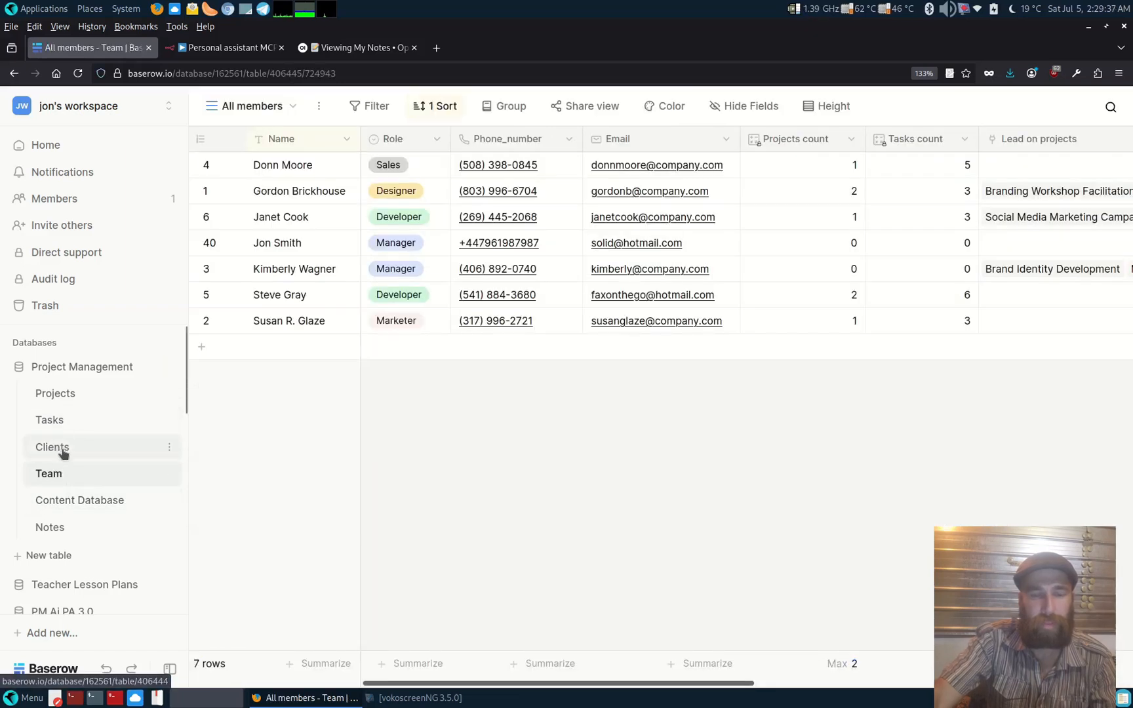
{"action": "left_click", "coordinate": [52, 447]}
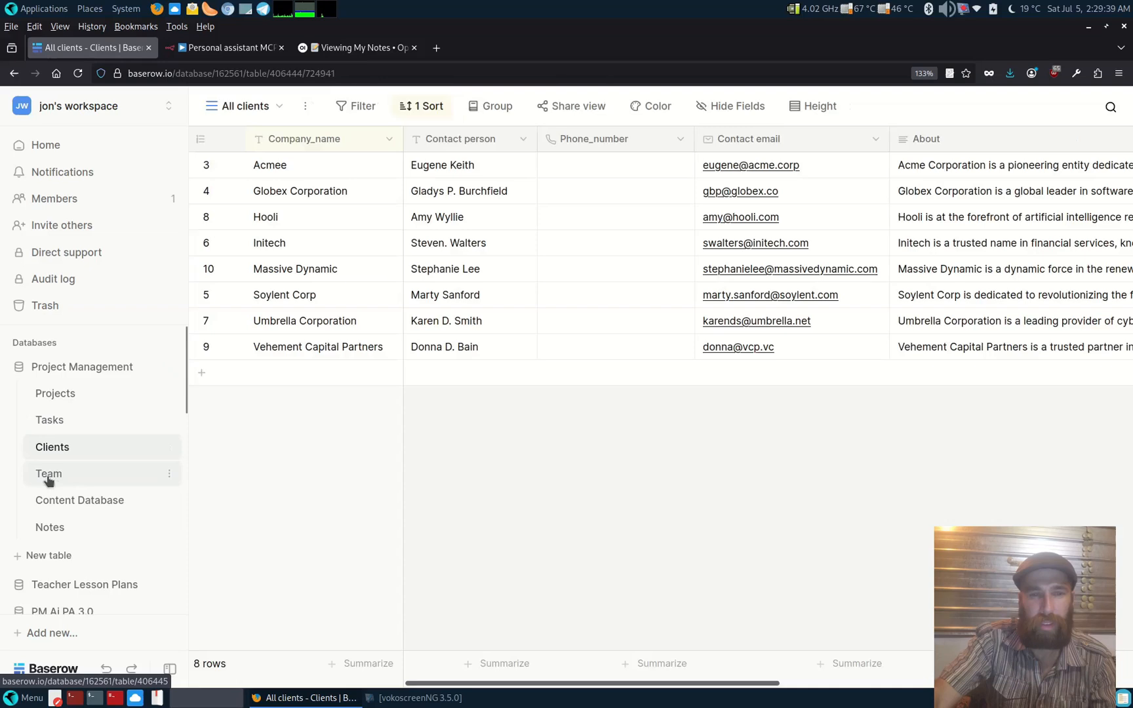
{"action": "left_click", "coordinate": [48, 474]}
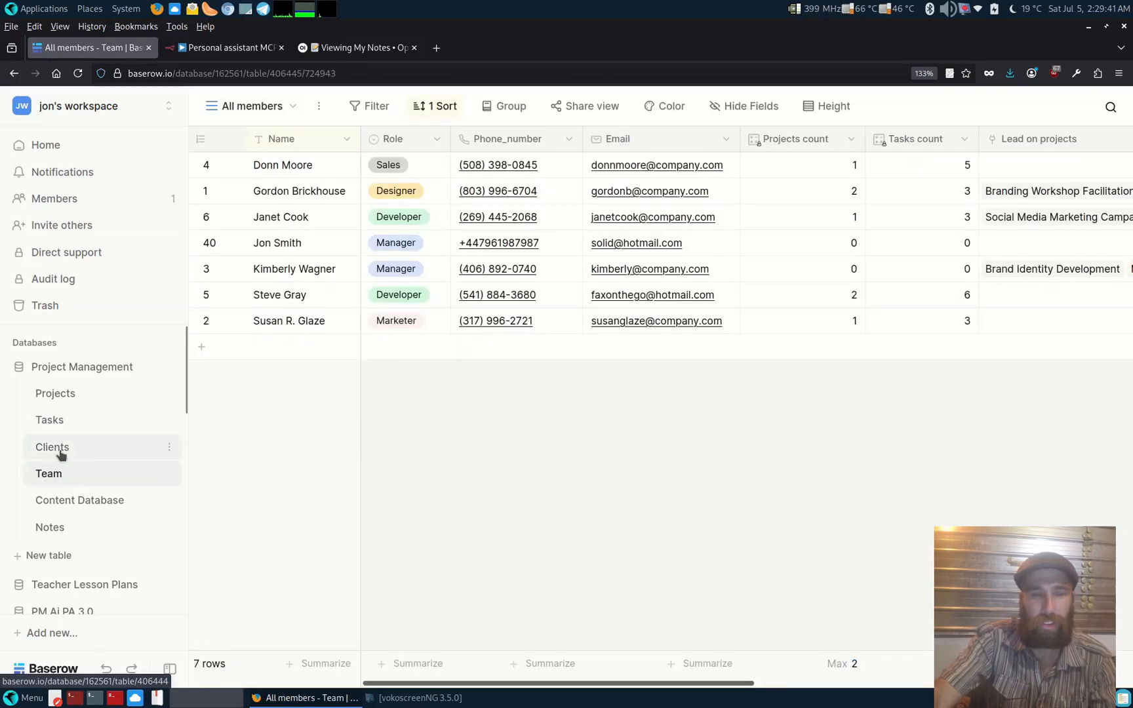
{"action": "left_click", "coordinate": [52, 447]}
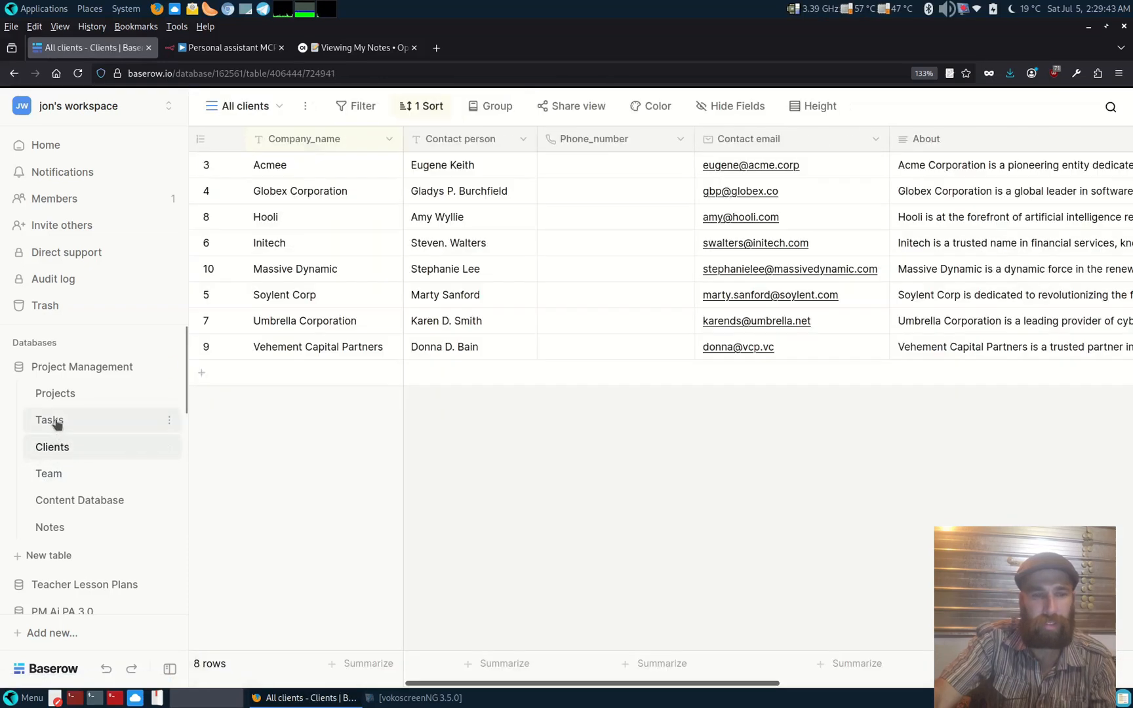
{"action": "left_click", "coordinate": [49, 419]}
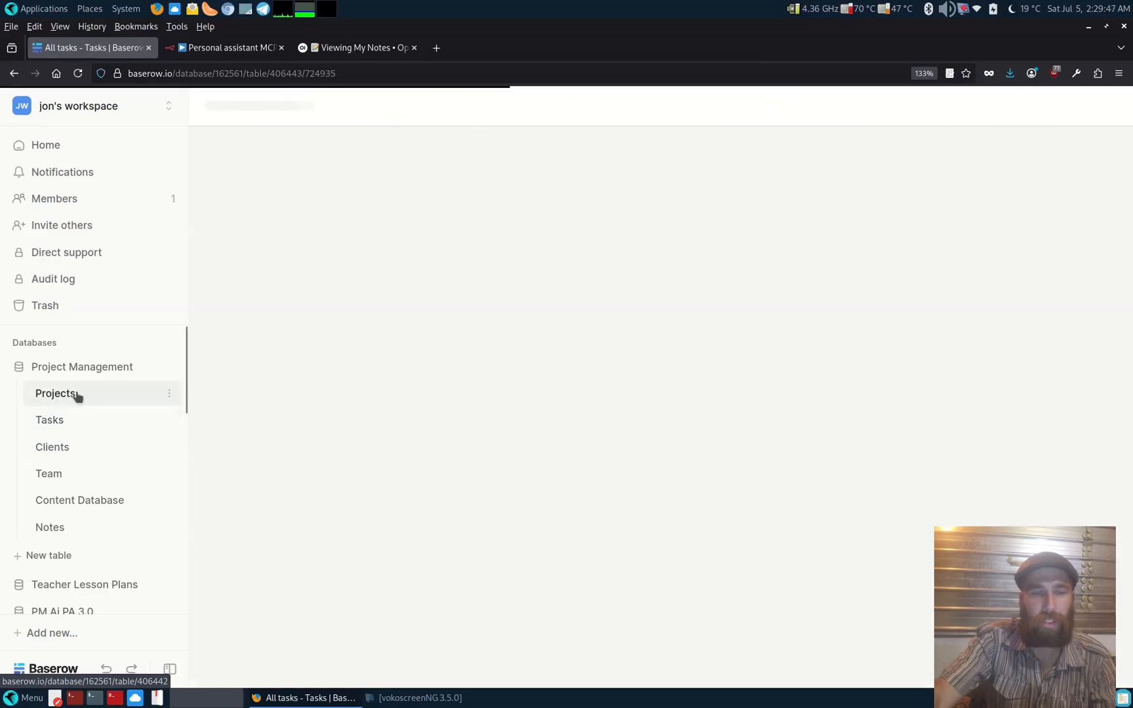
{"action": "left_click", "coordinate": [55, 393]}
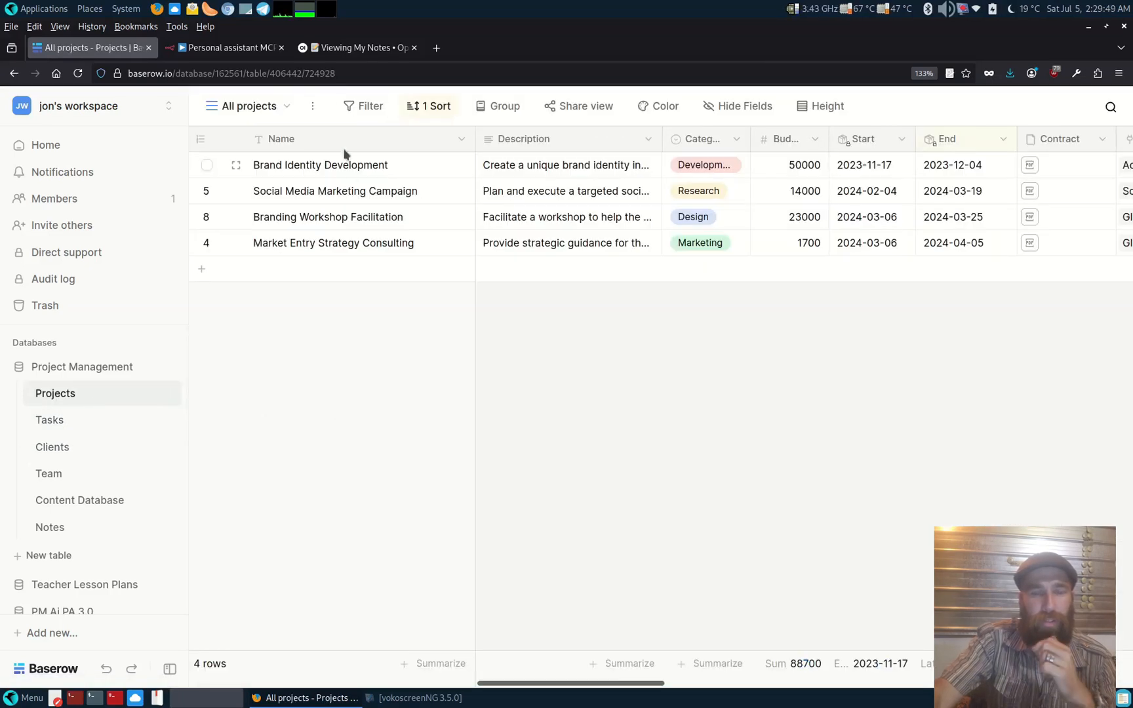
{"action": "left_click", "coordinate": [354, 47]}
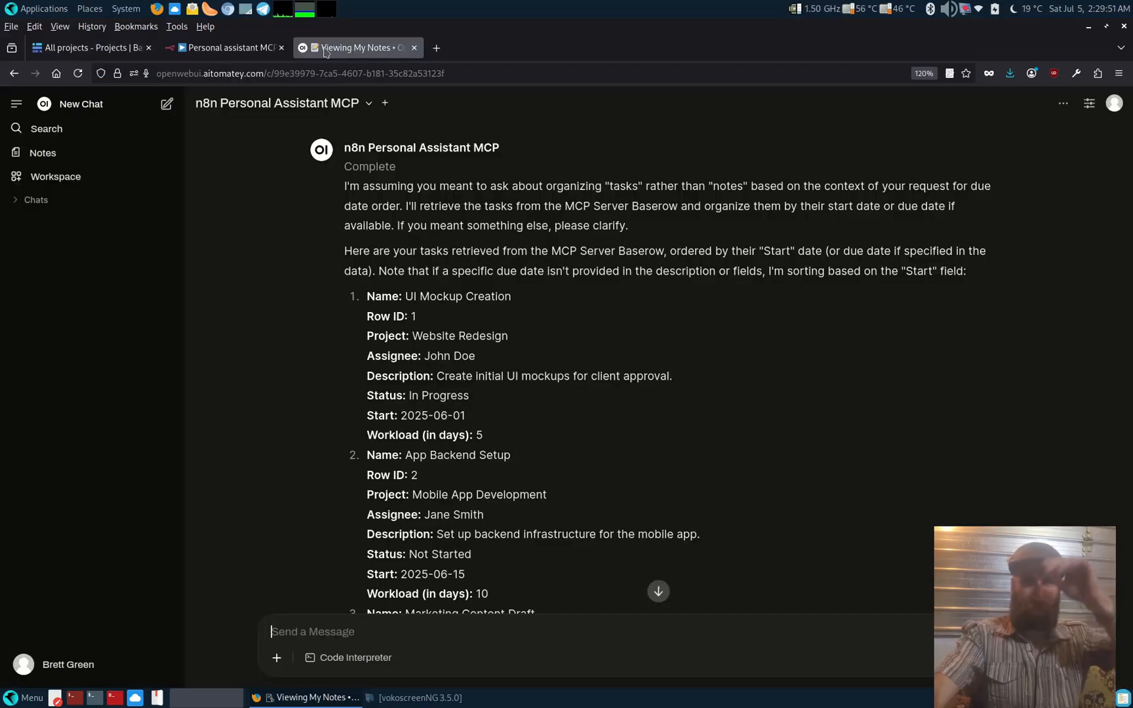
Show the Personal assistant MCP server workflow with its Baserow get, create, update, delete tools
{"action": "left_click", "coordinate": [218, 47]}
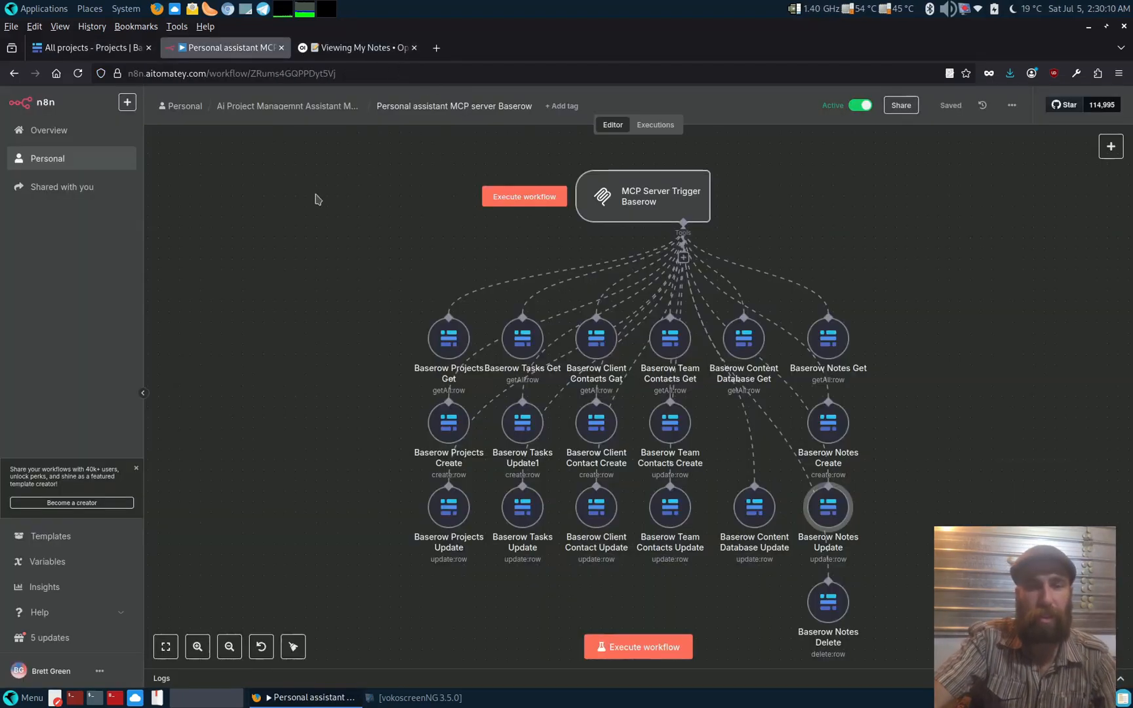
{"action": "left_click", "coordinate": [524, 196]}
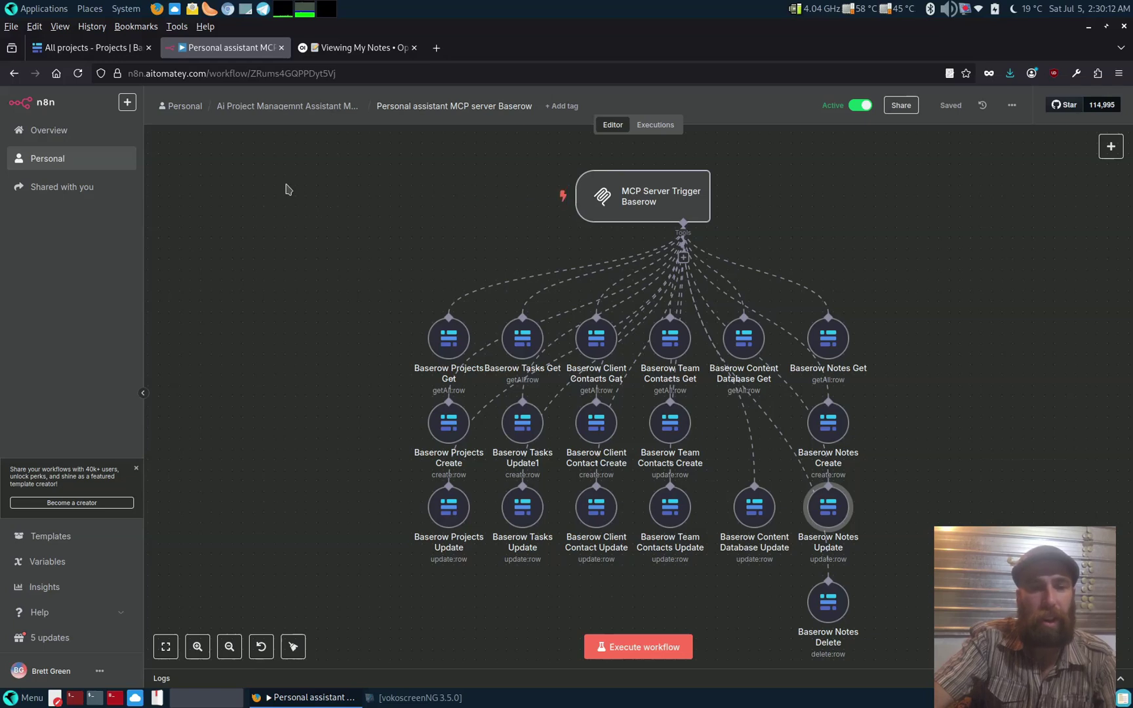
{"action": "mouse_move", "coordinate": [294, 177]}
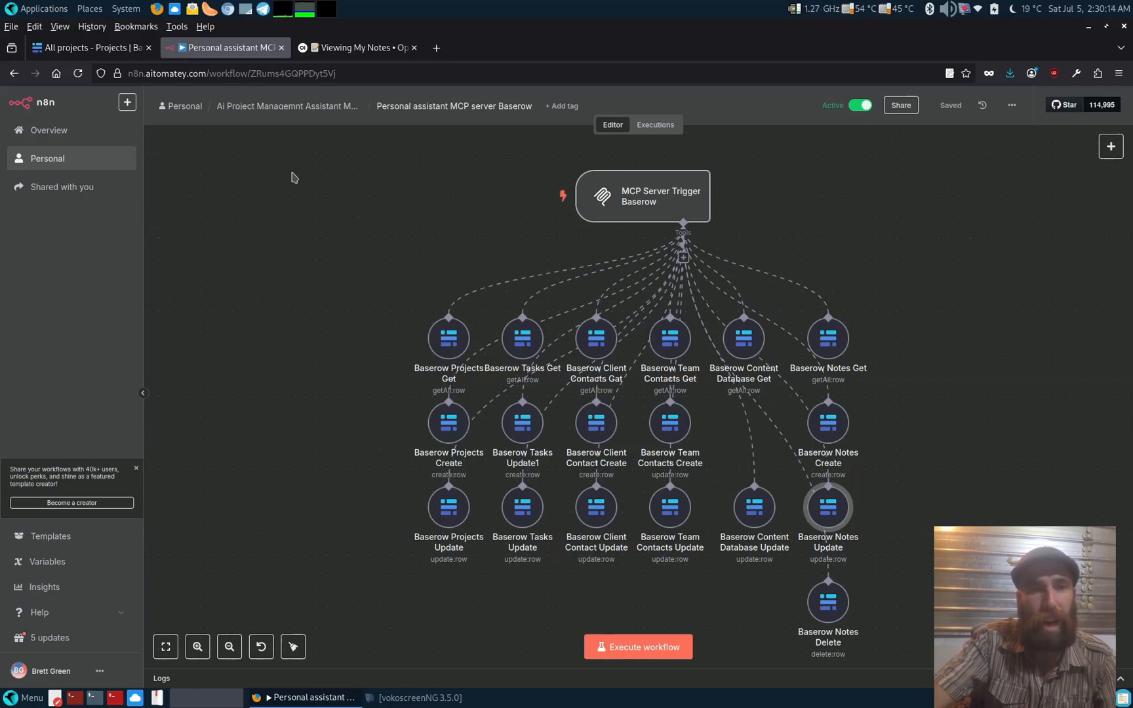